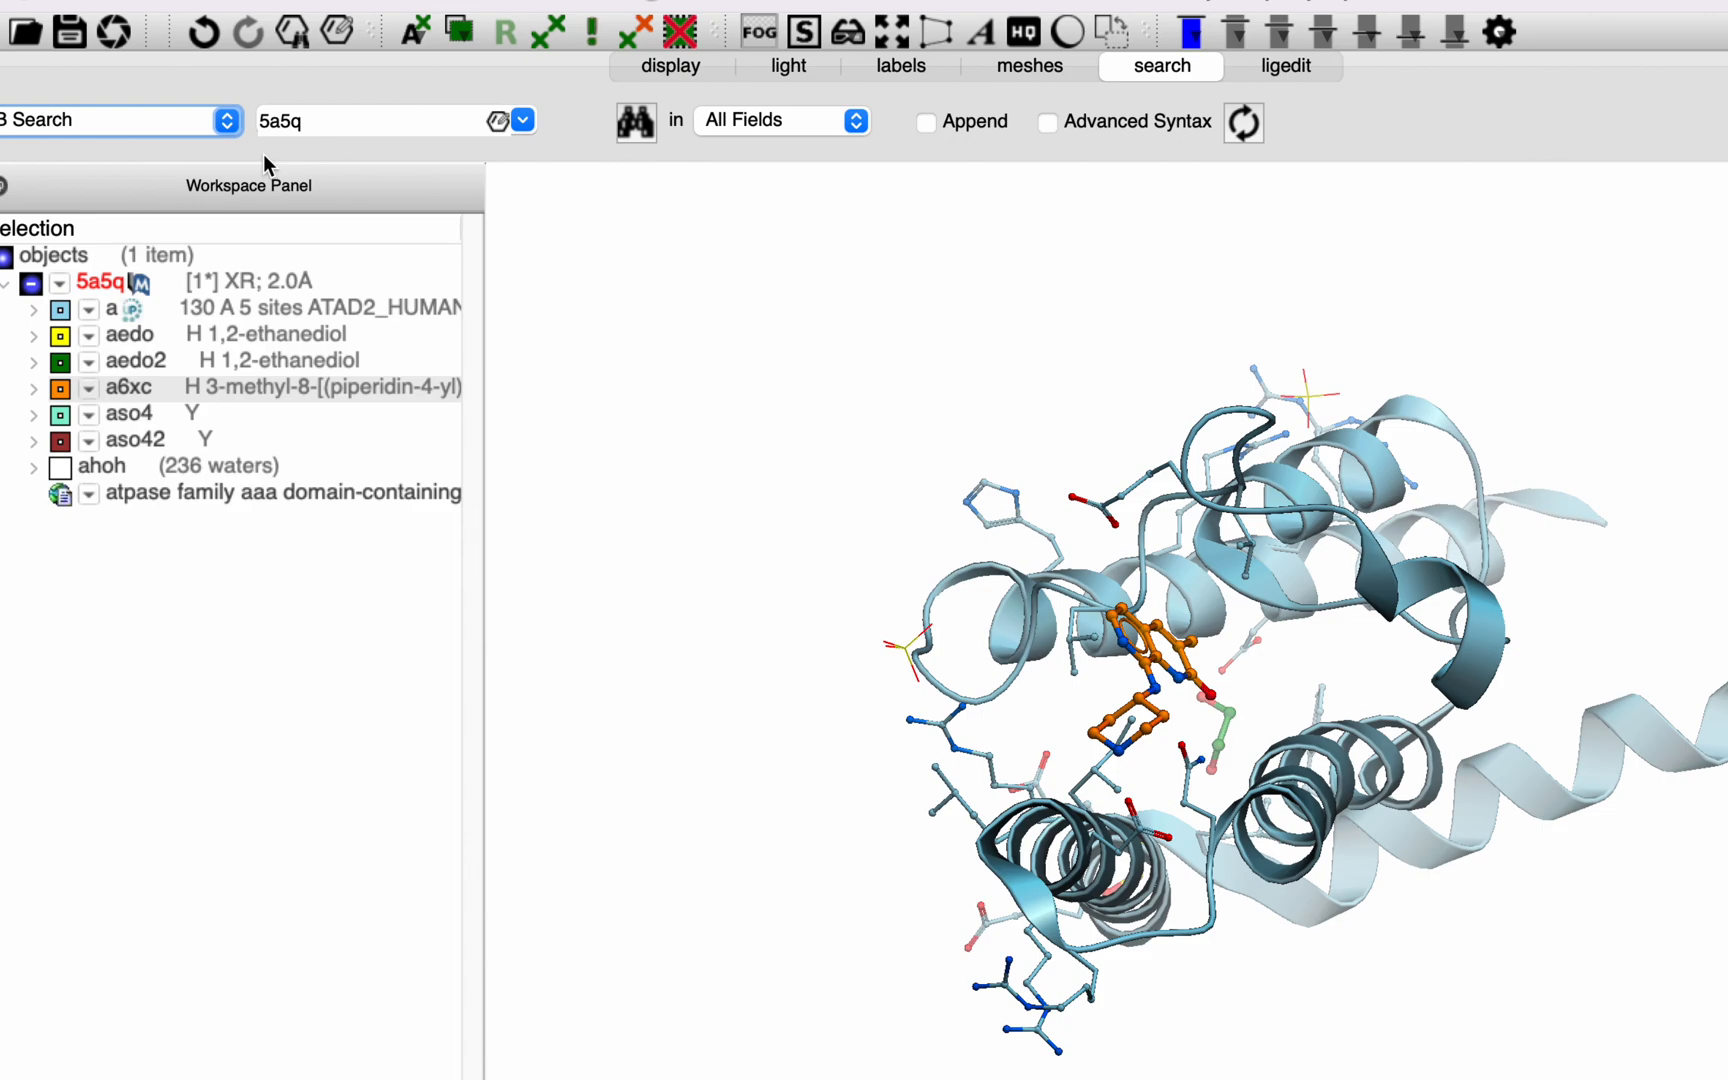
mouse_move(318, 320)
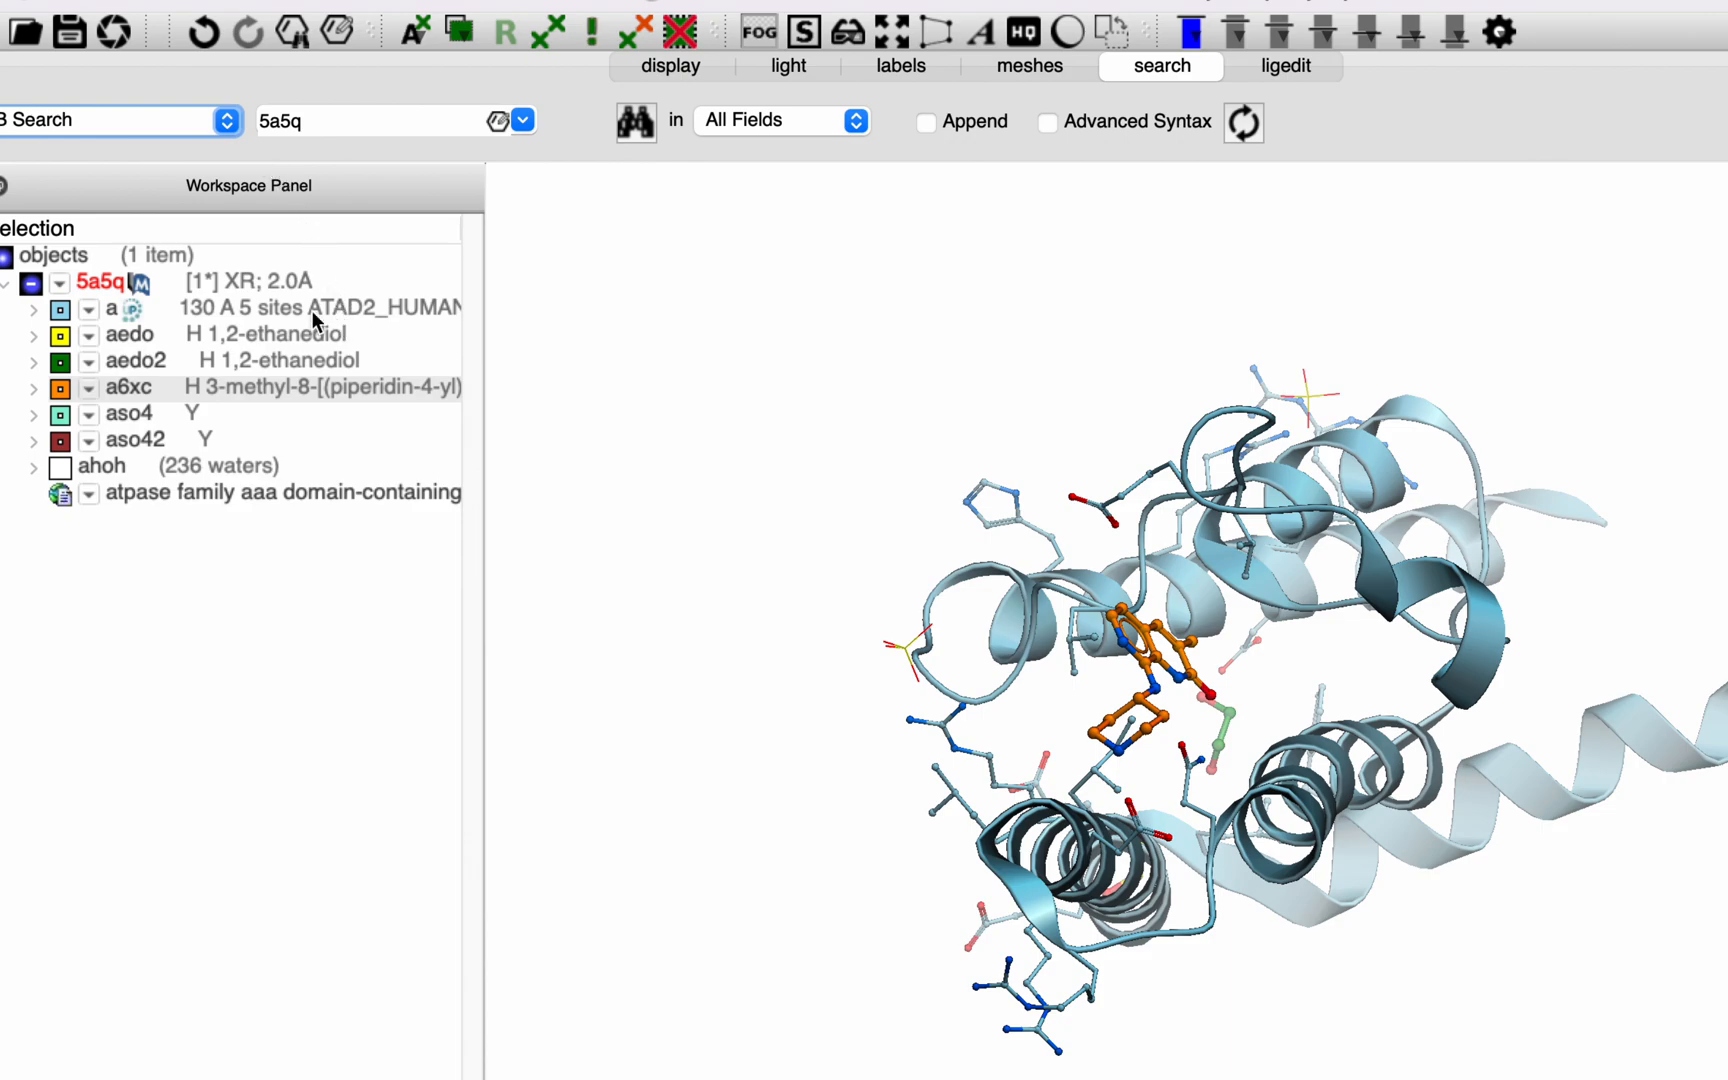
mouse_move(374, 320)
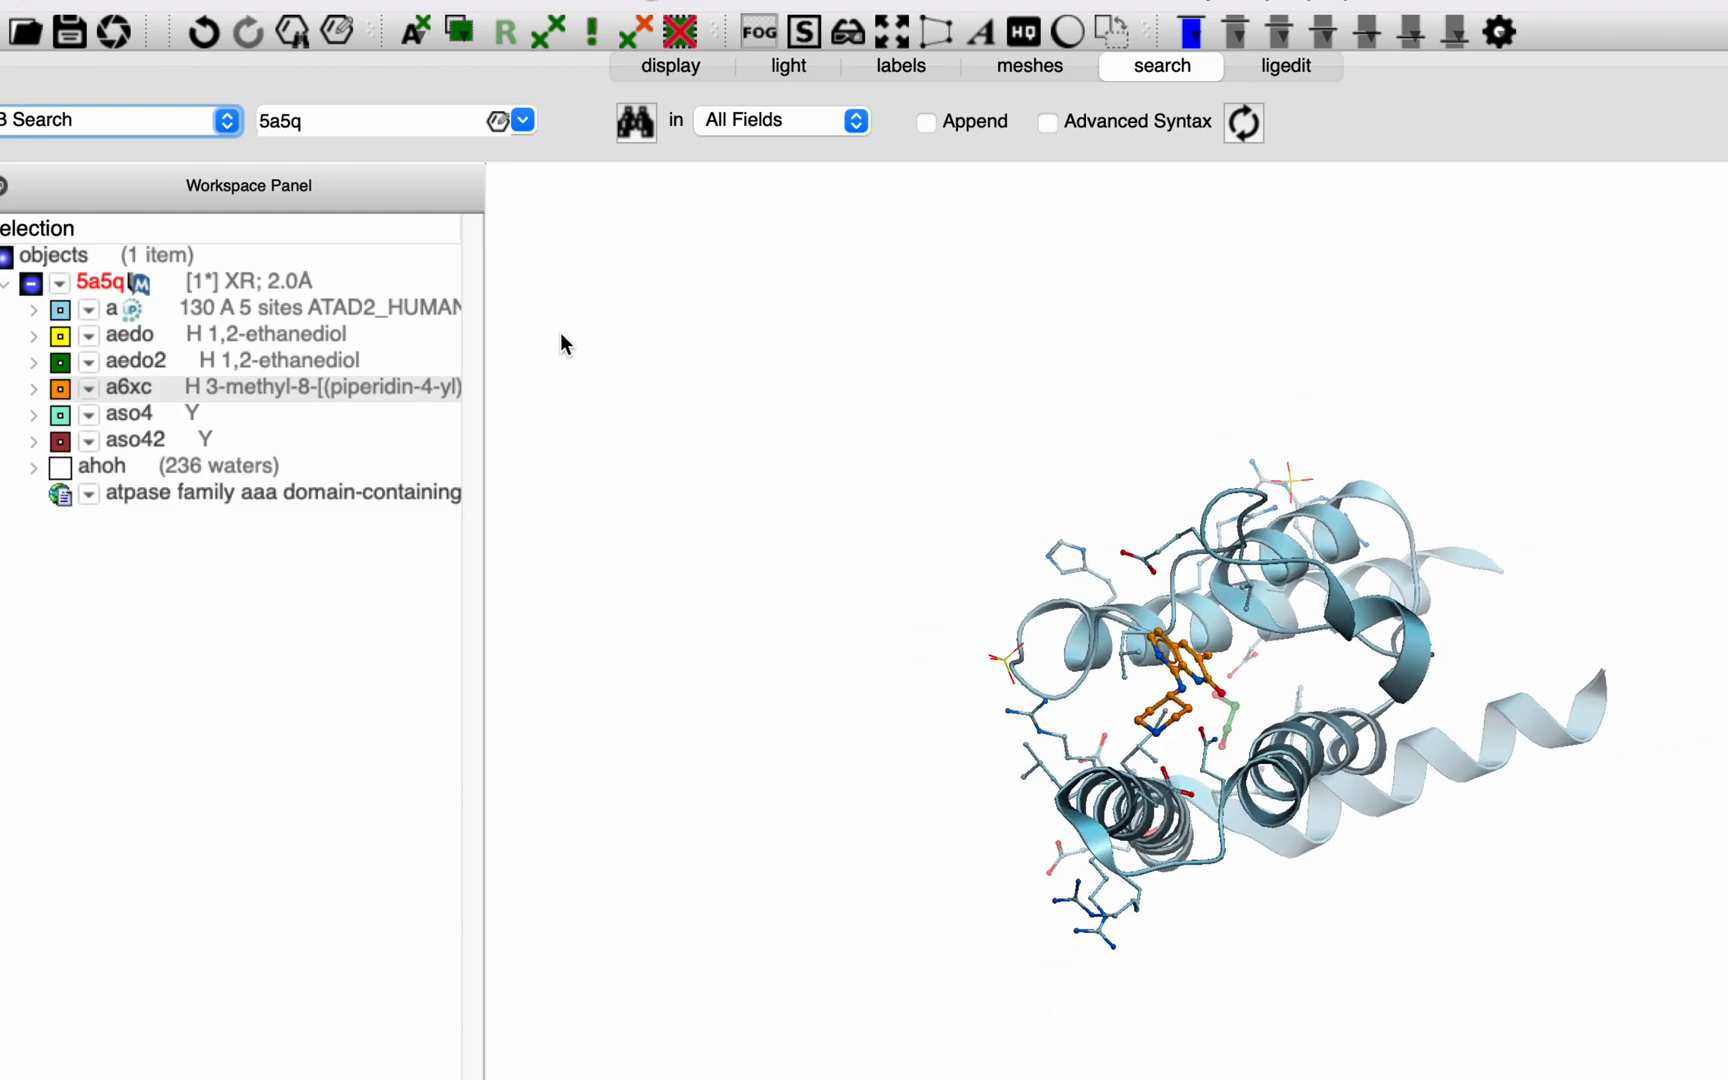
Step: Center and zoom the 3D view on the bound ligand a6xc of PDB 5a5q
left_click(128, 392)
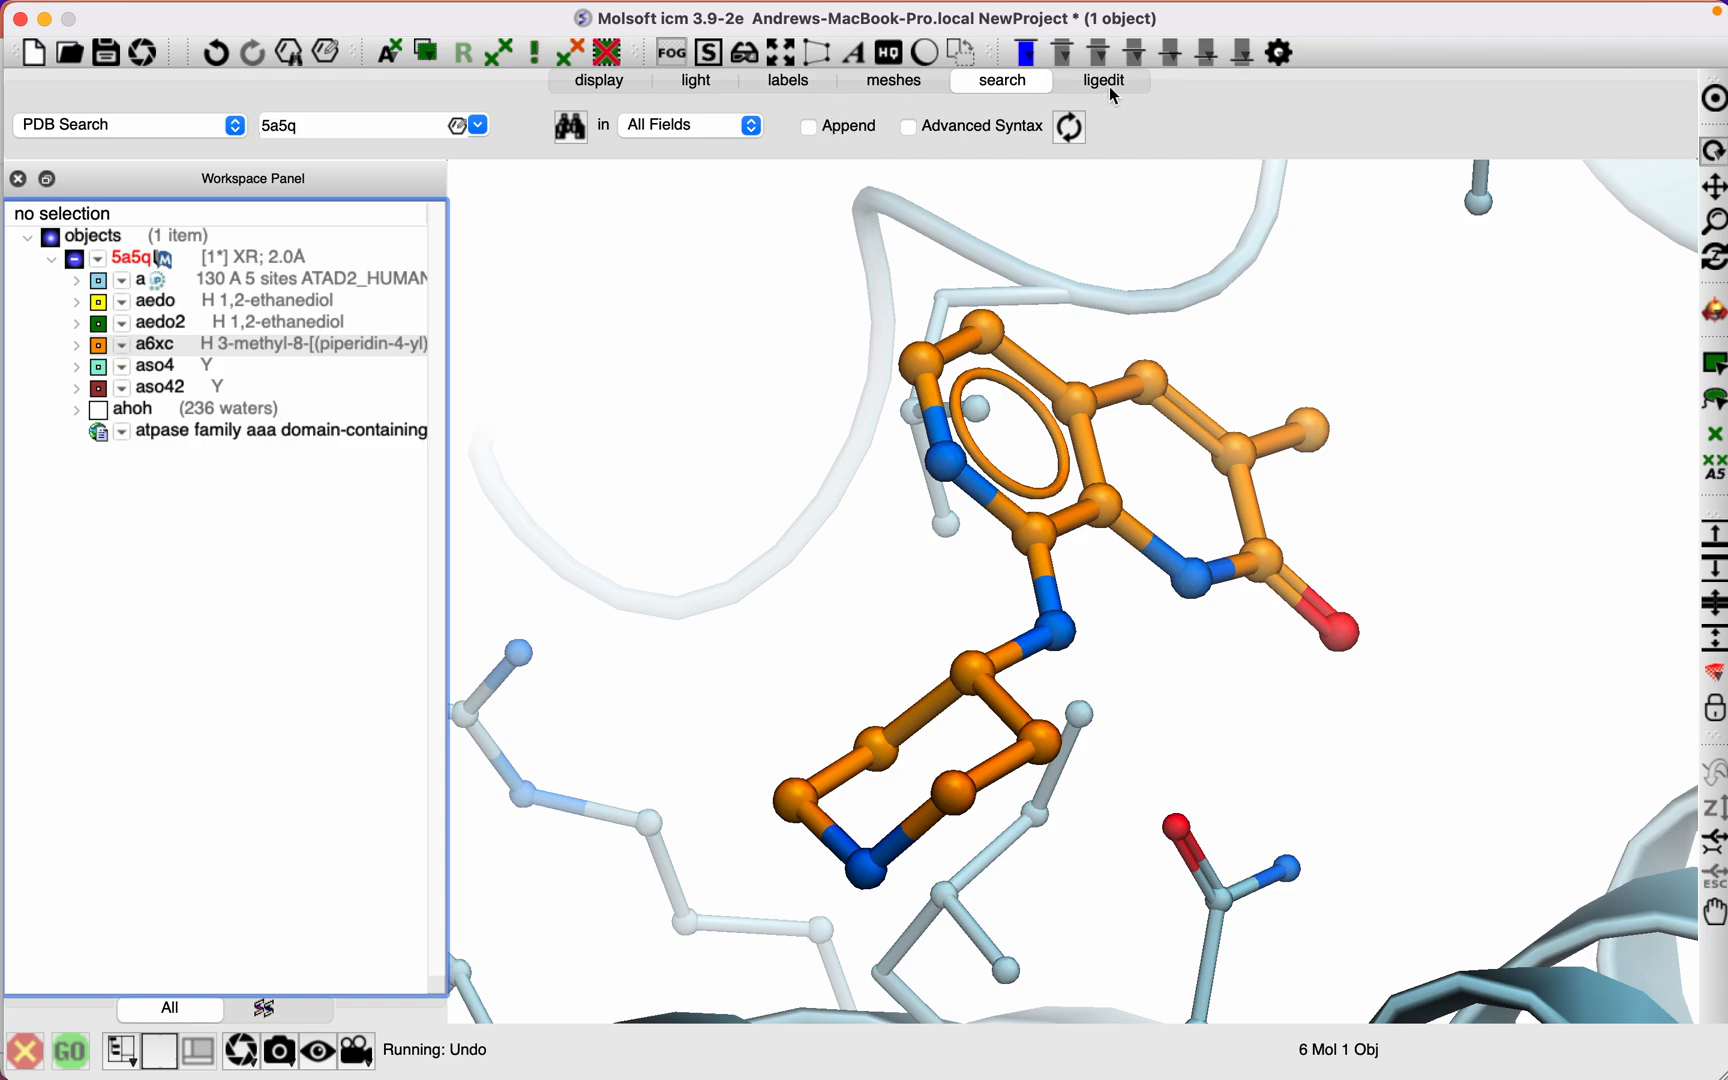
Step: Set up a_5a5q.a6xc as the editable ligand object 5a5q_lig via the ligedit tools
left_click(1100, 80)
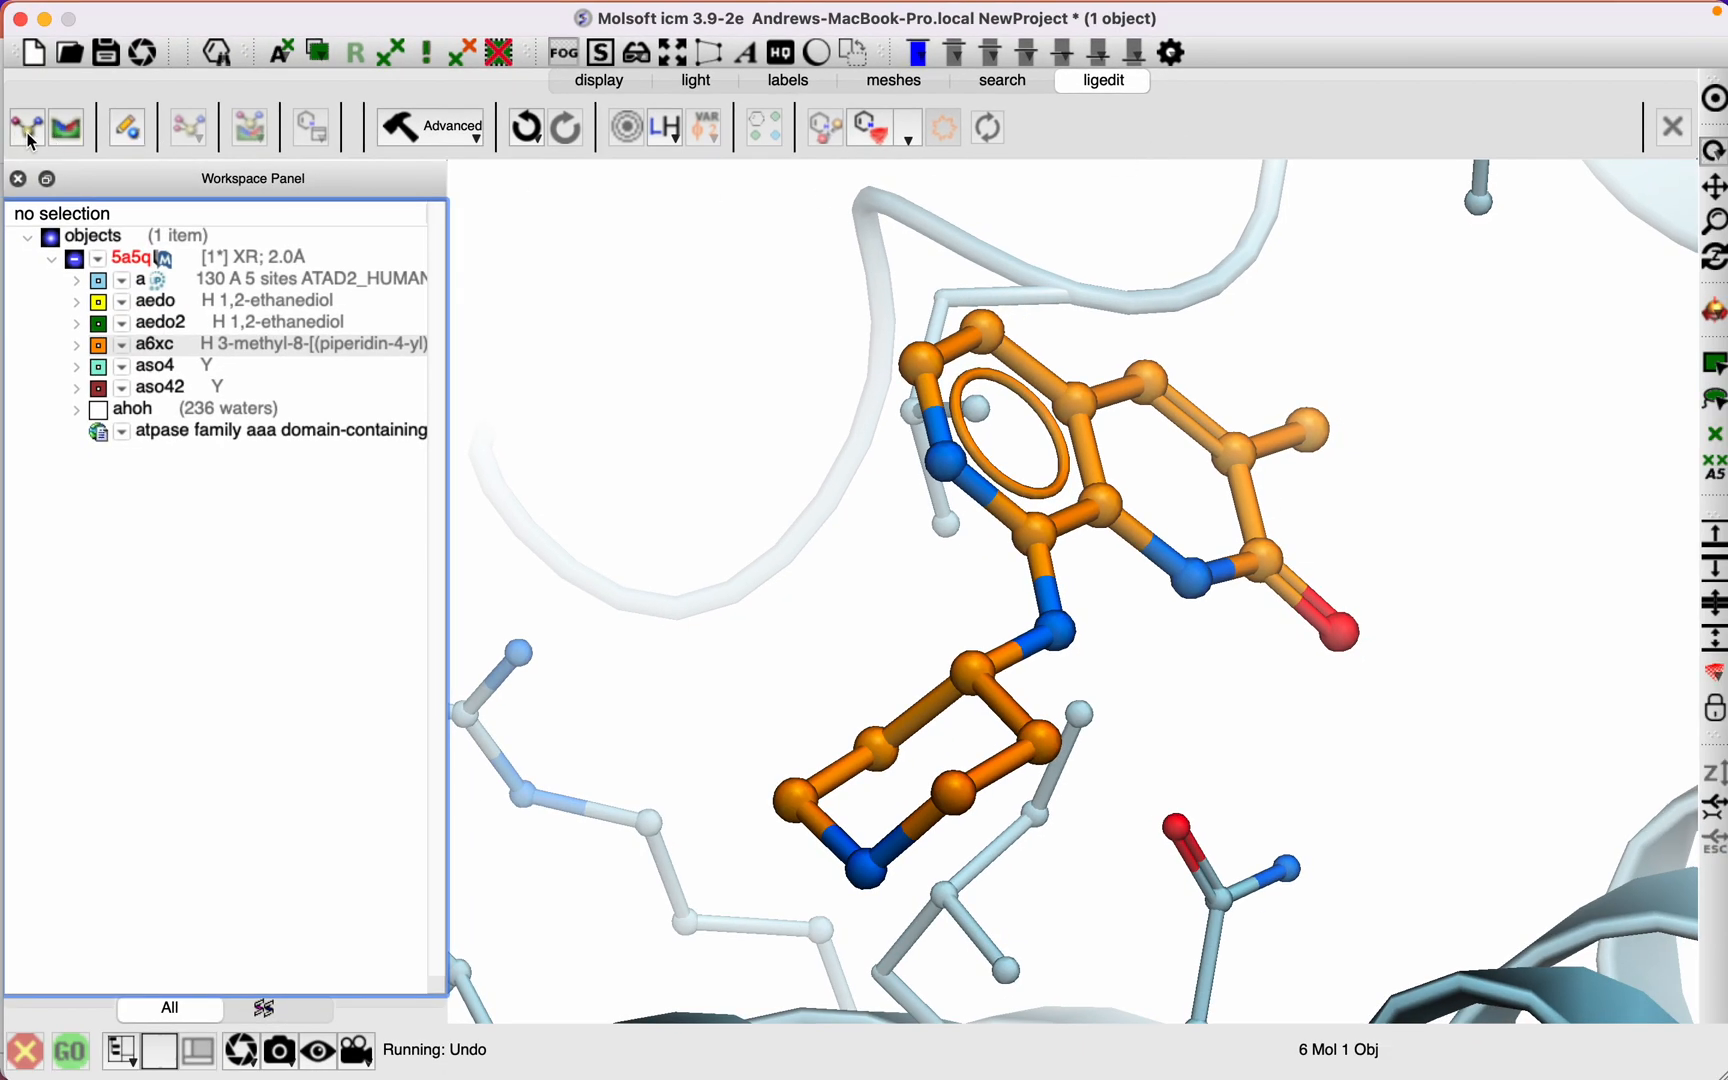
left_click(24, 126)
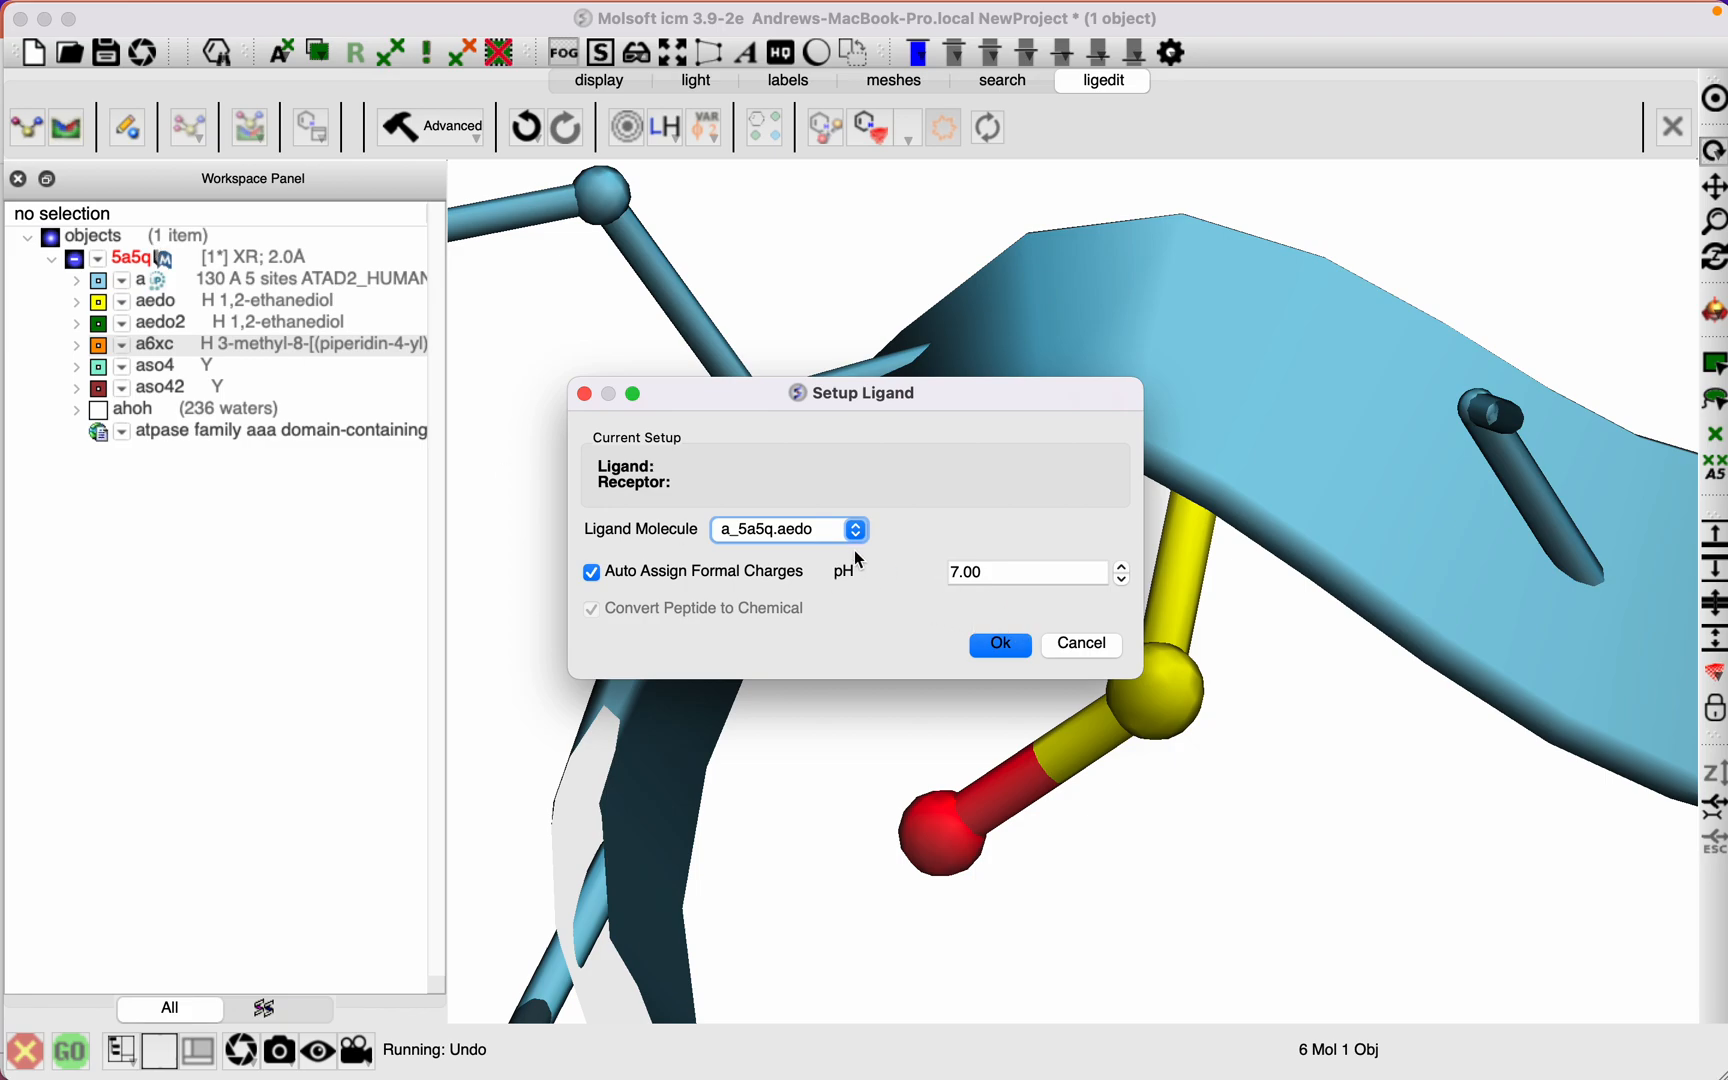
left_click(852, 528)
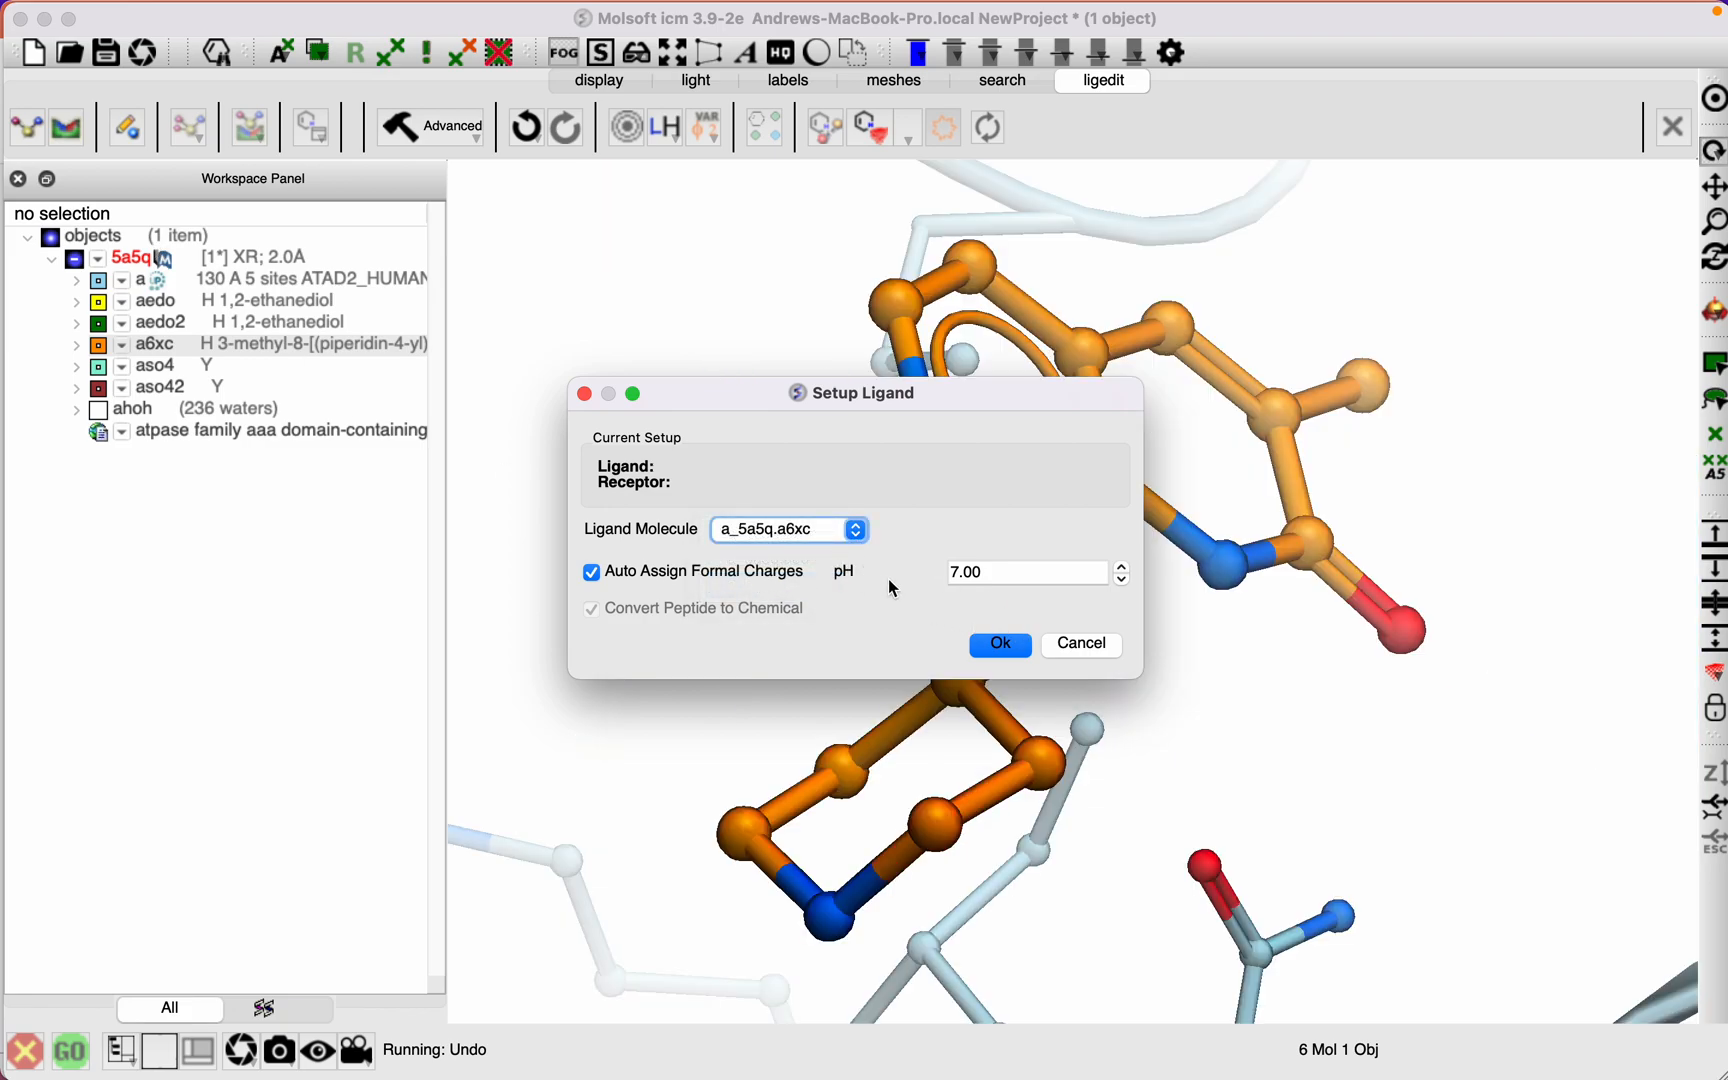
mouse_move(826, 548)
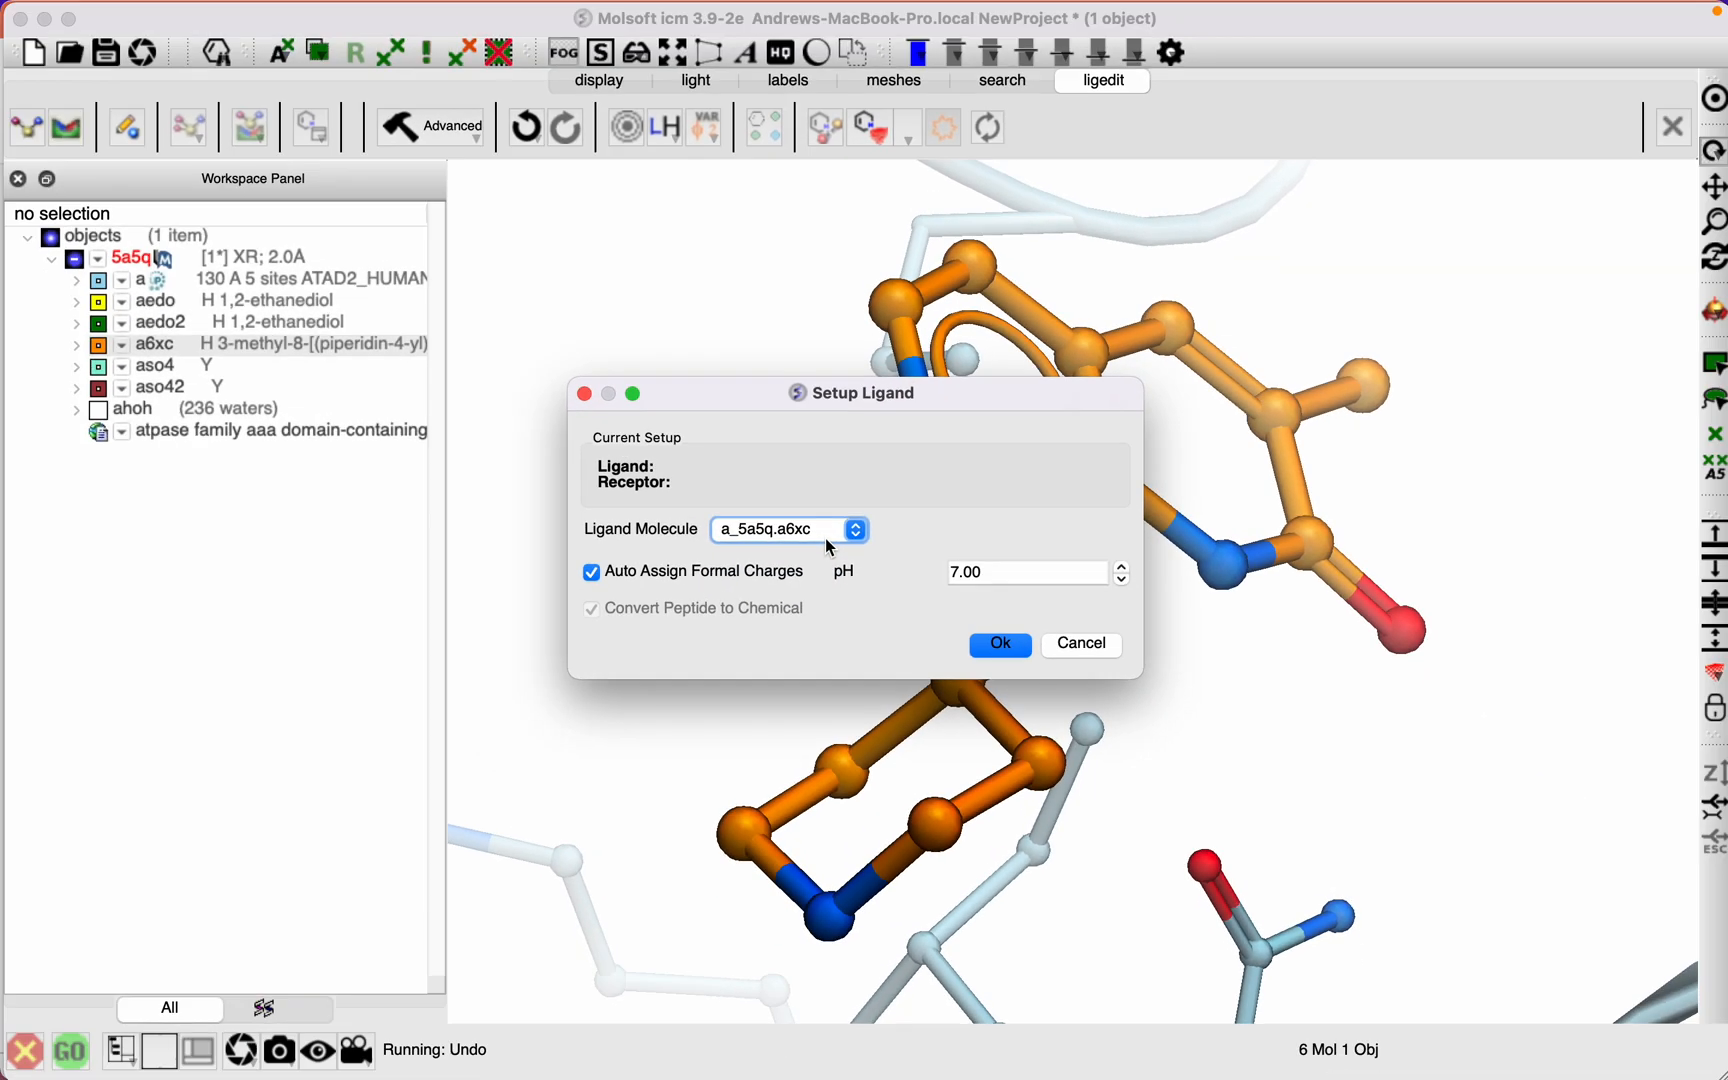
left_click(998, 644)
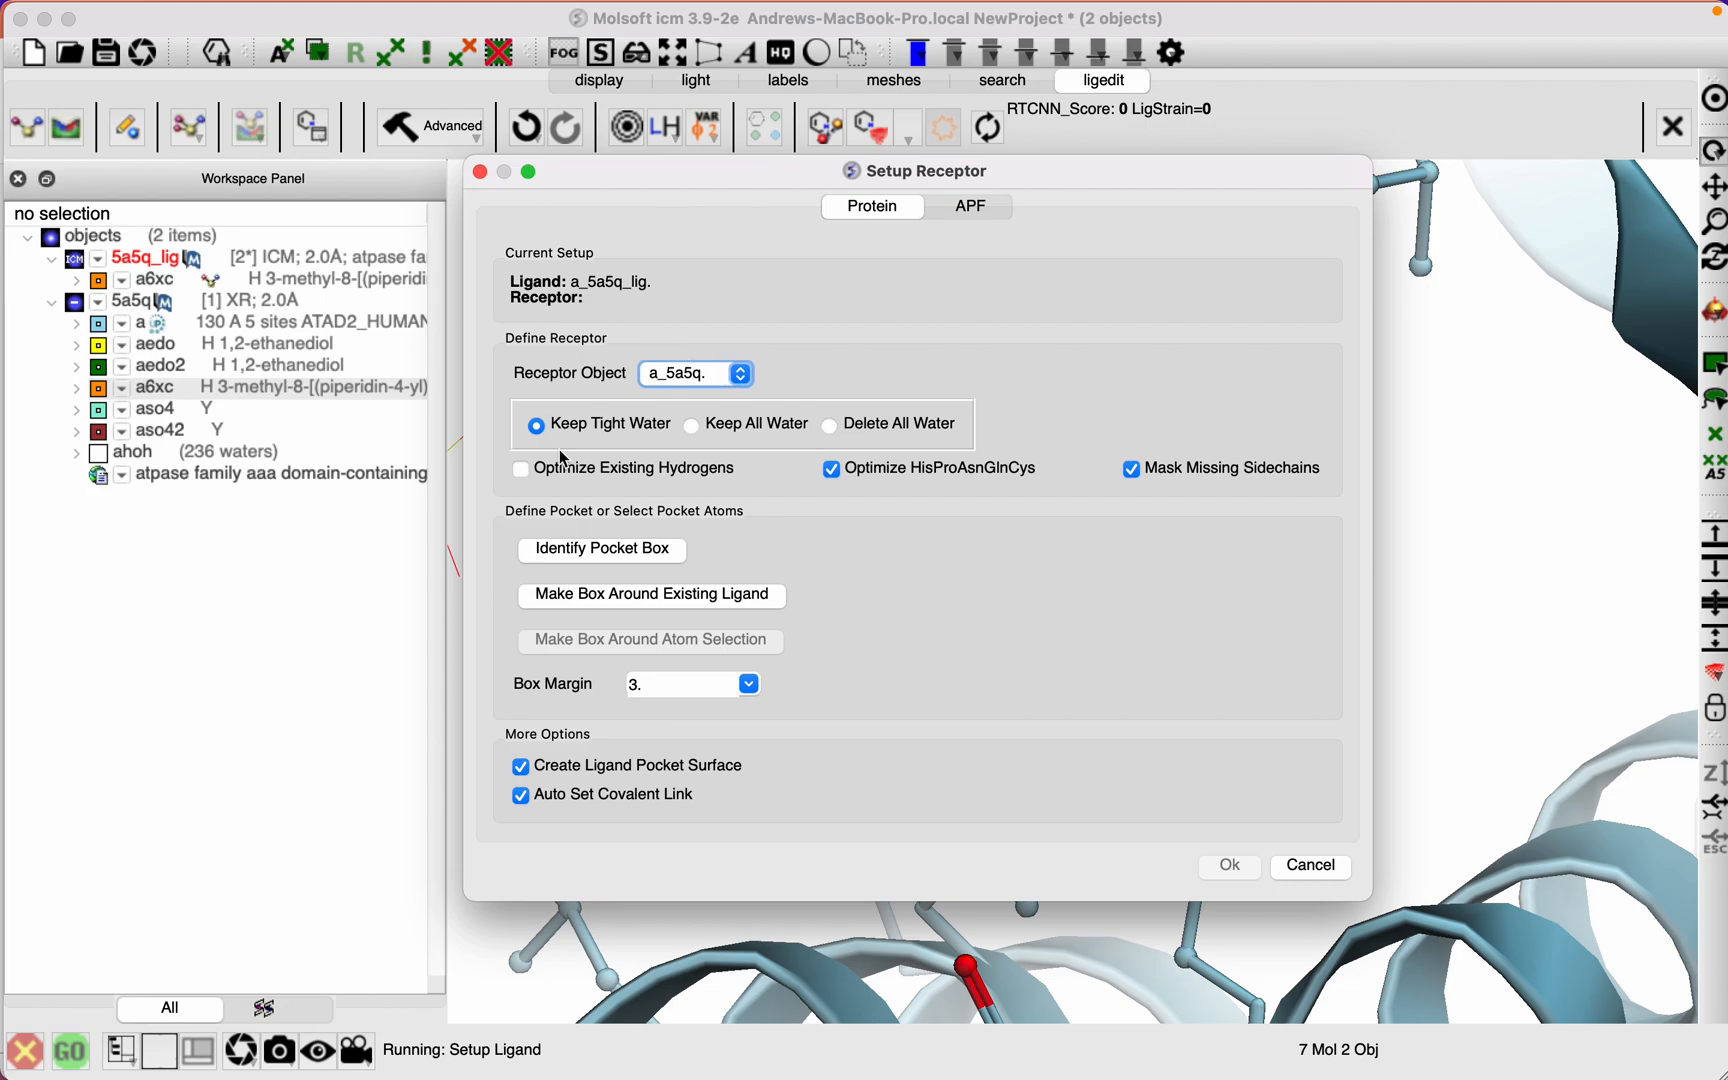
mouse_move(626, 610)
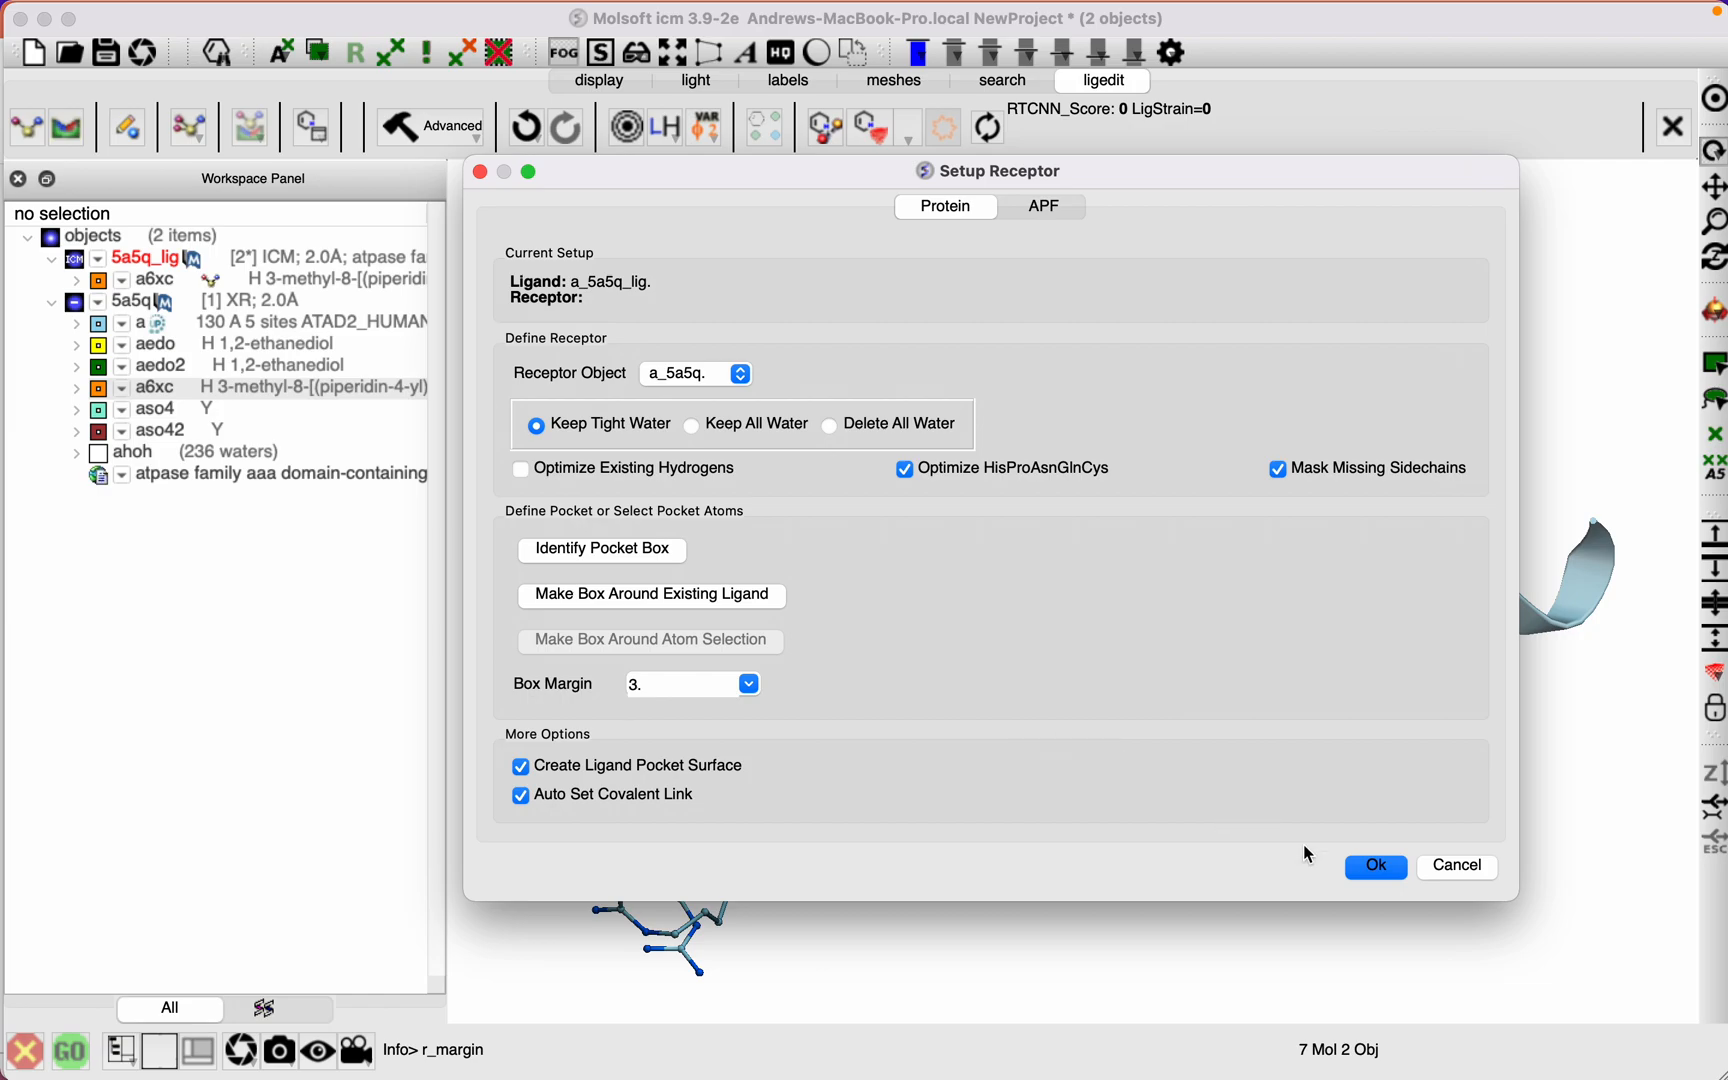
Step: Confirm receptor setup, creating 5a5q_rec1 with pocket surface and seven grid maps
left_click(1374, 866)
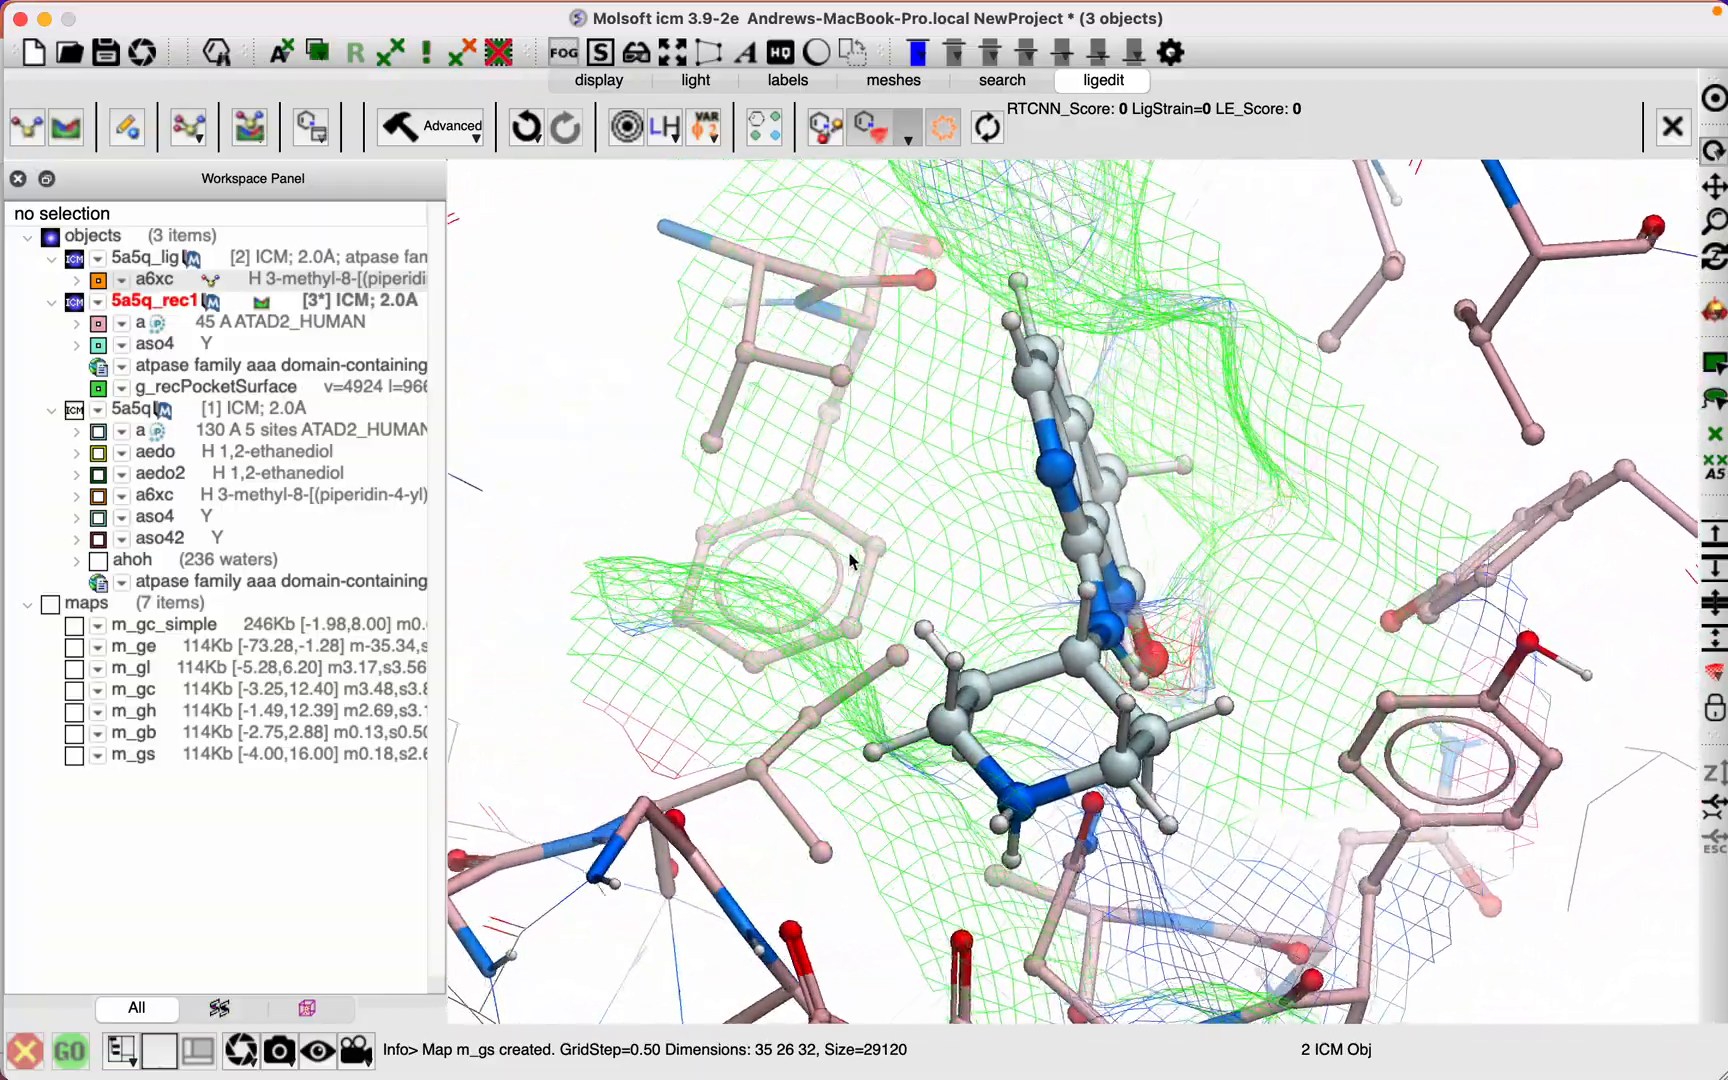
left_click(876, 126)
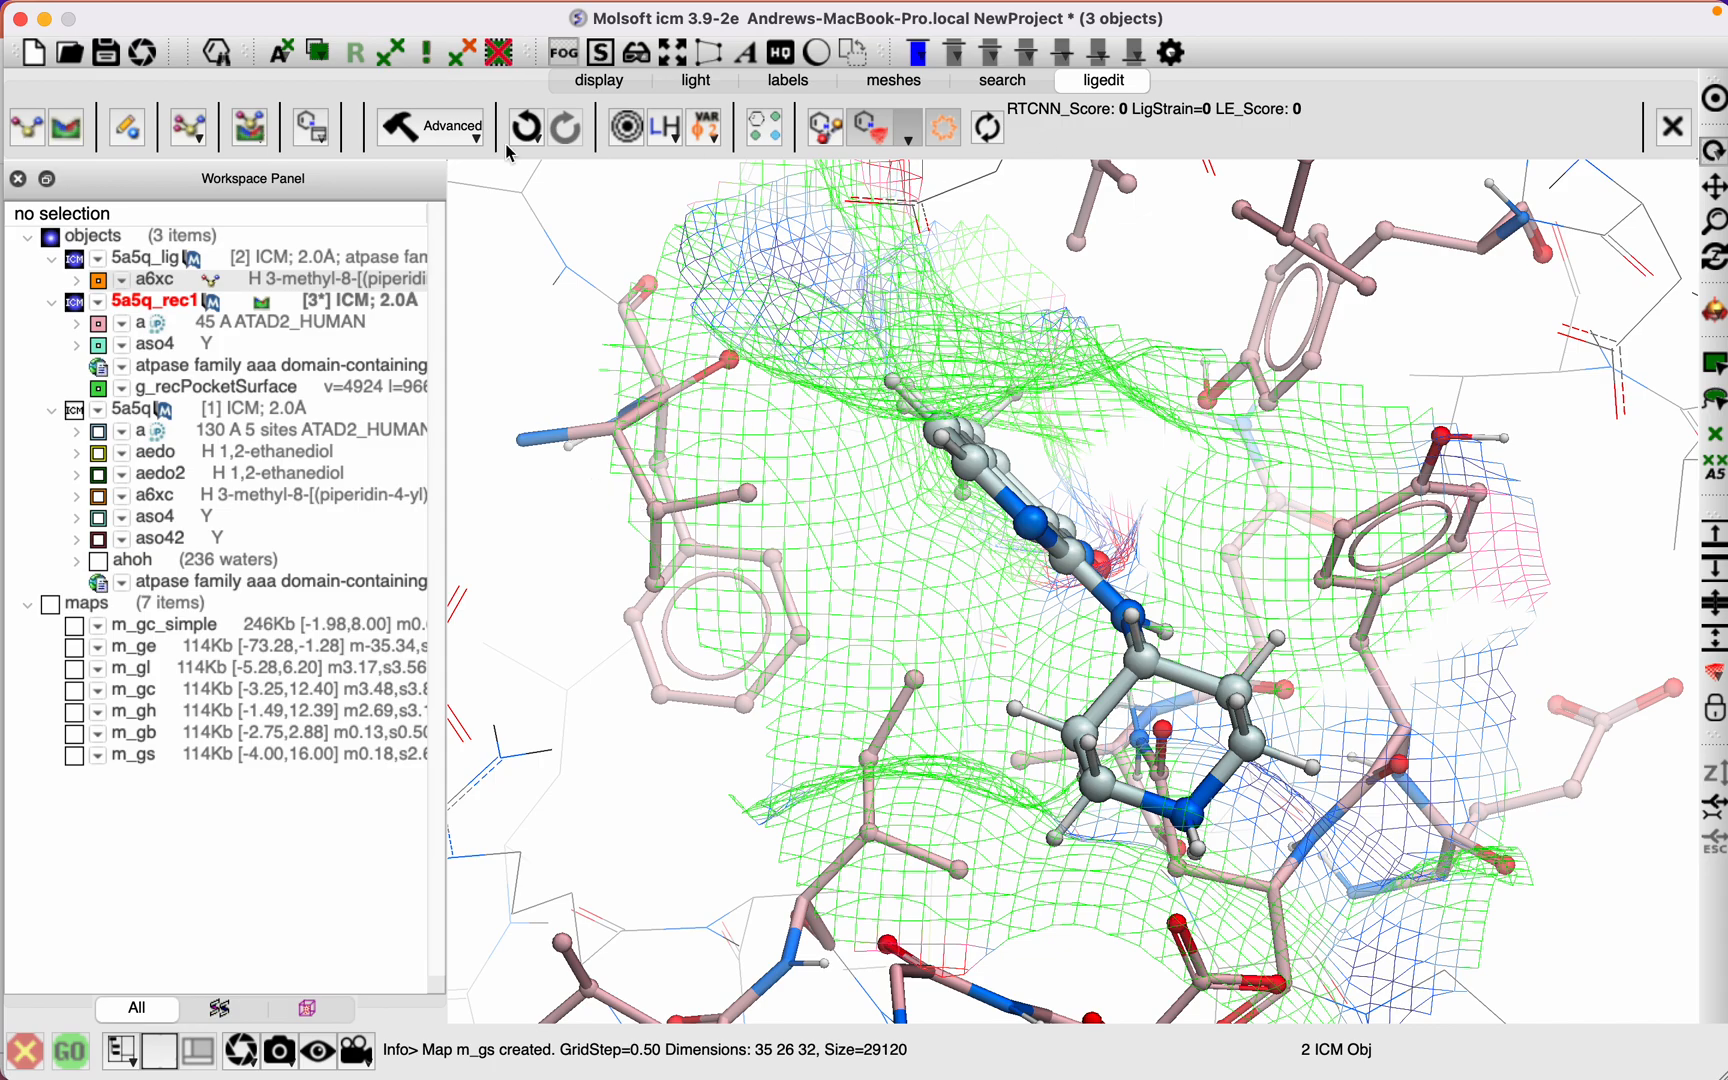
mouse_move(132, 156)
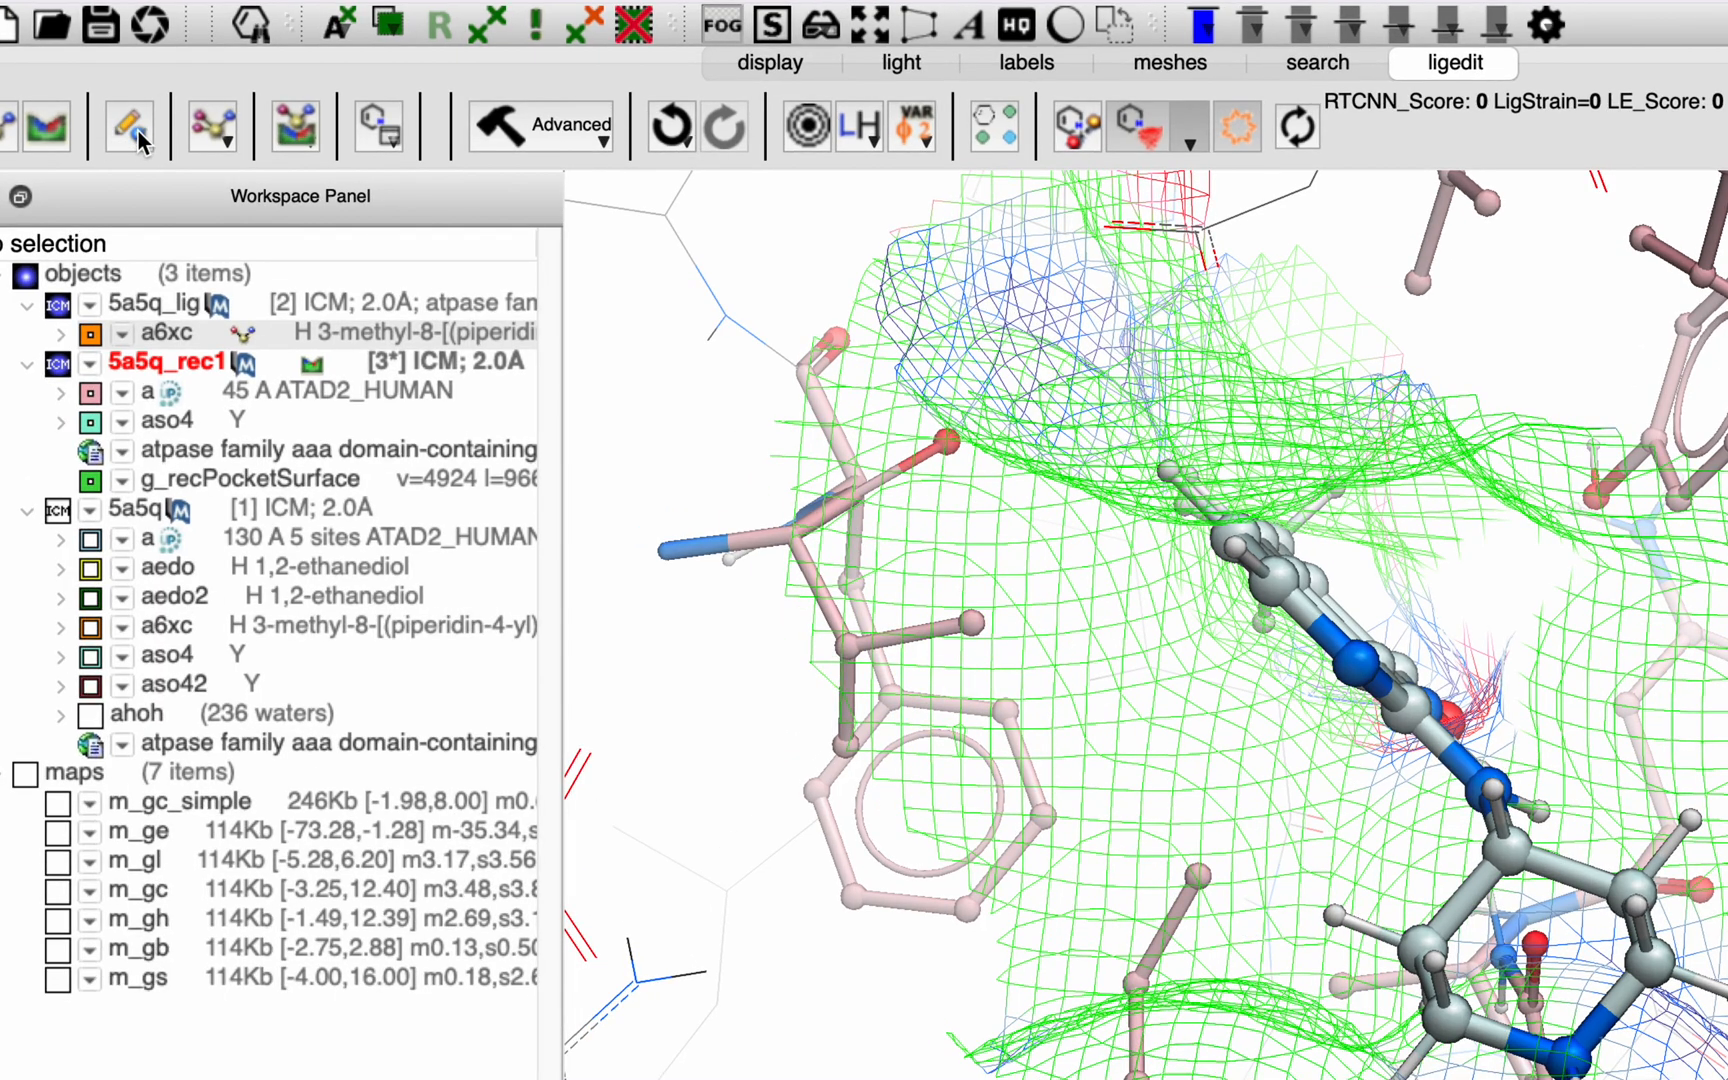
Step: Attach dimethyl amide, acetamide and sulfonamide R-groups from the fragment library, scoring five variants
left_click(128, 126)
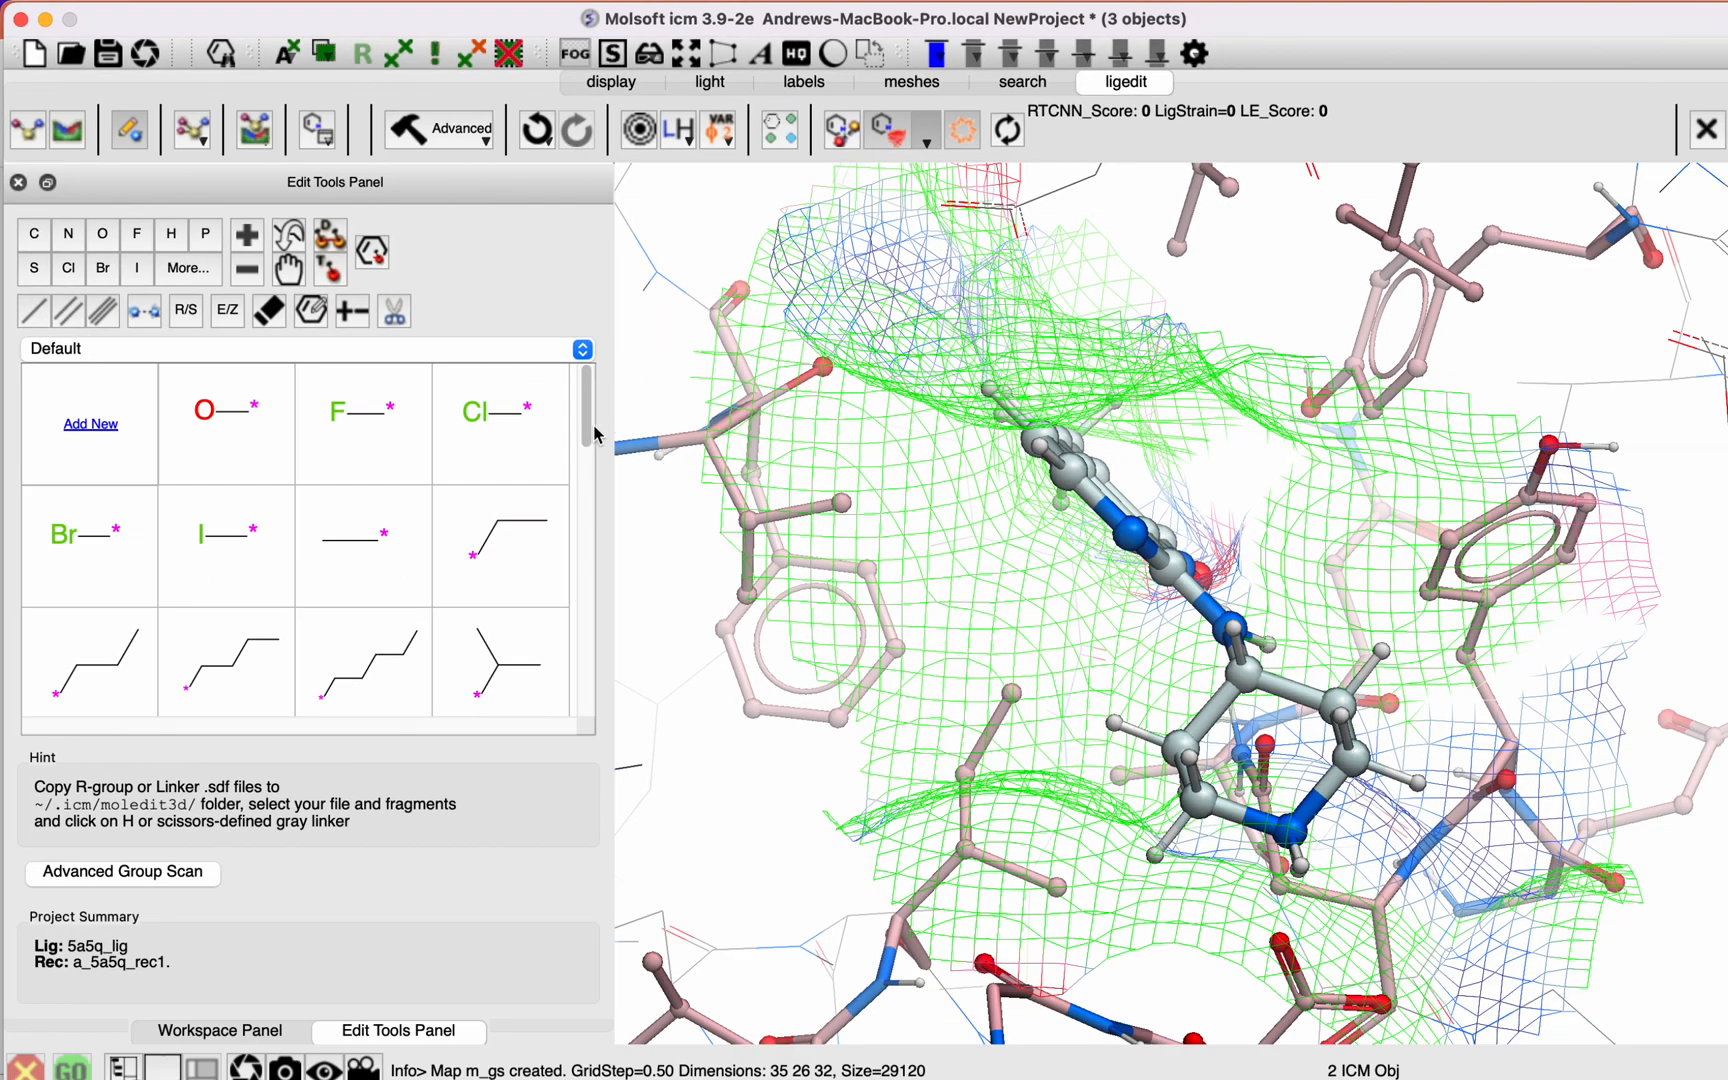
scroll("down", 3)
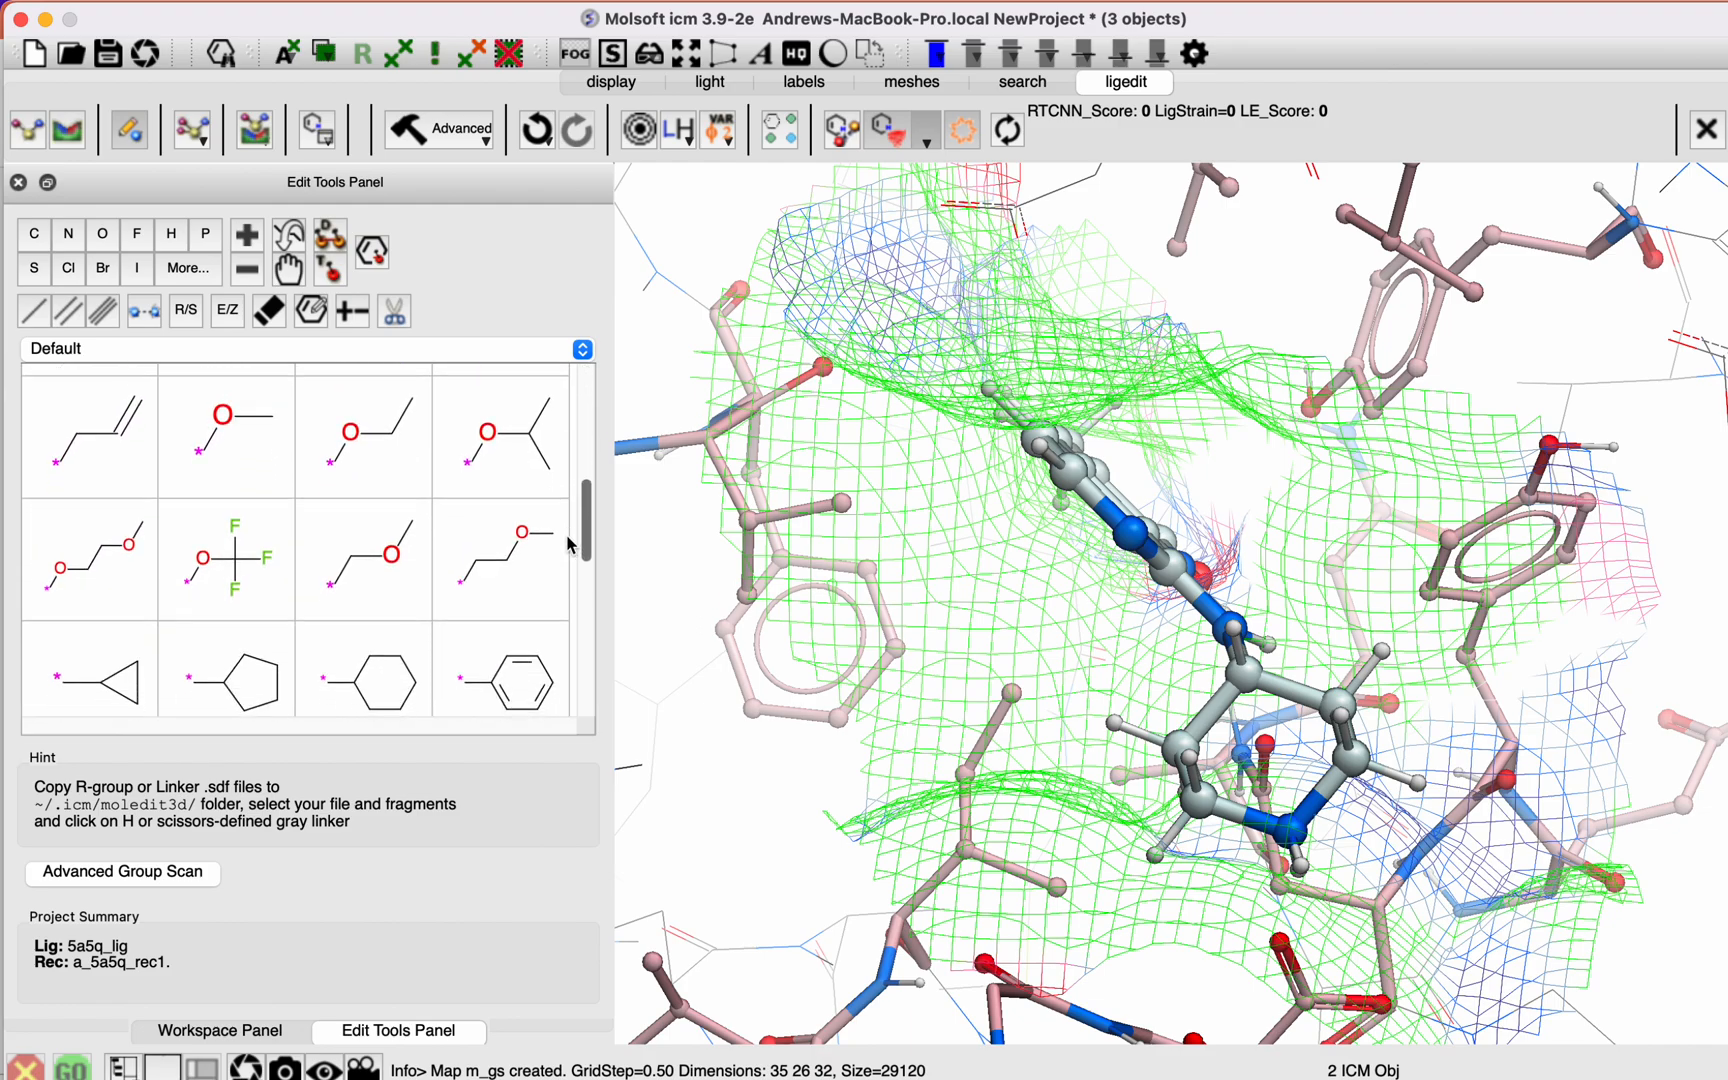
scroll("down", 3)
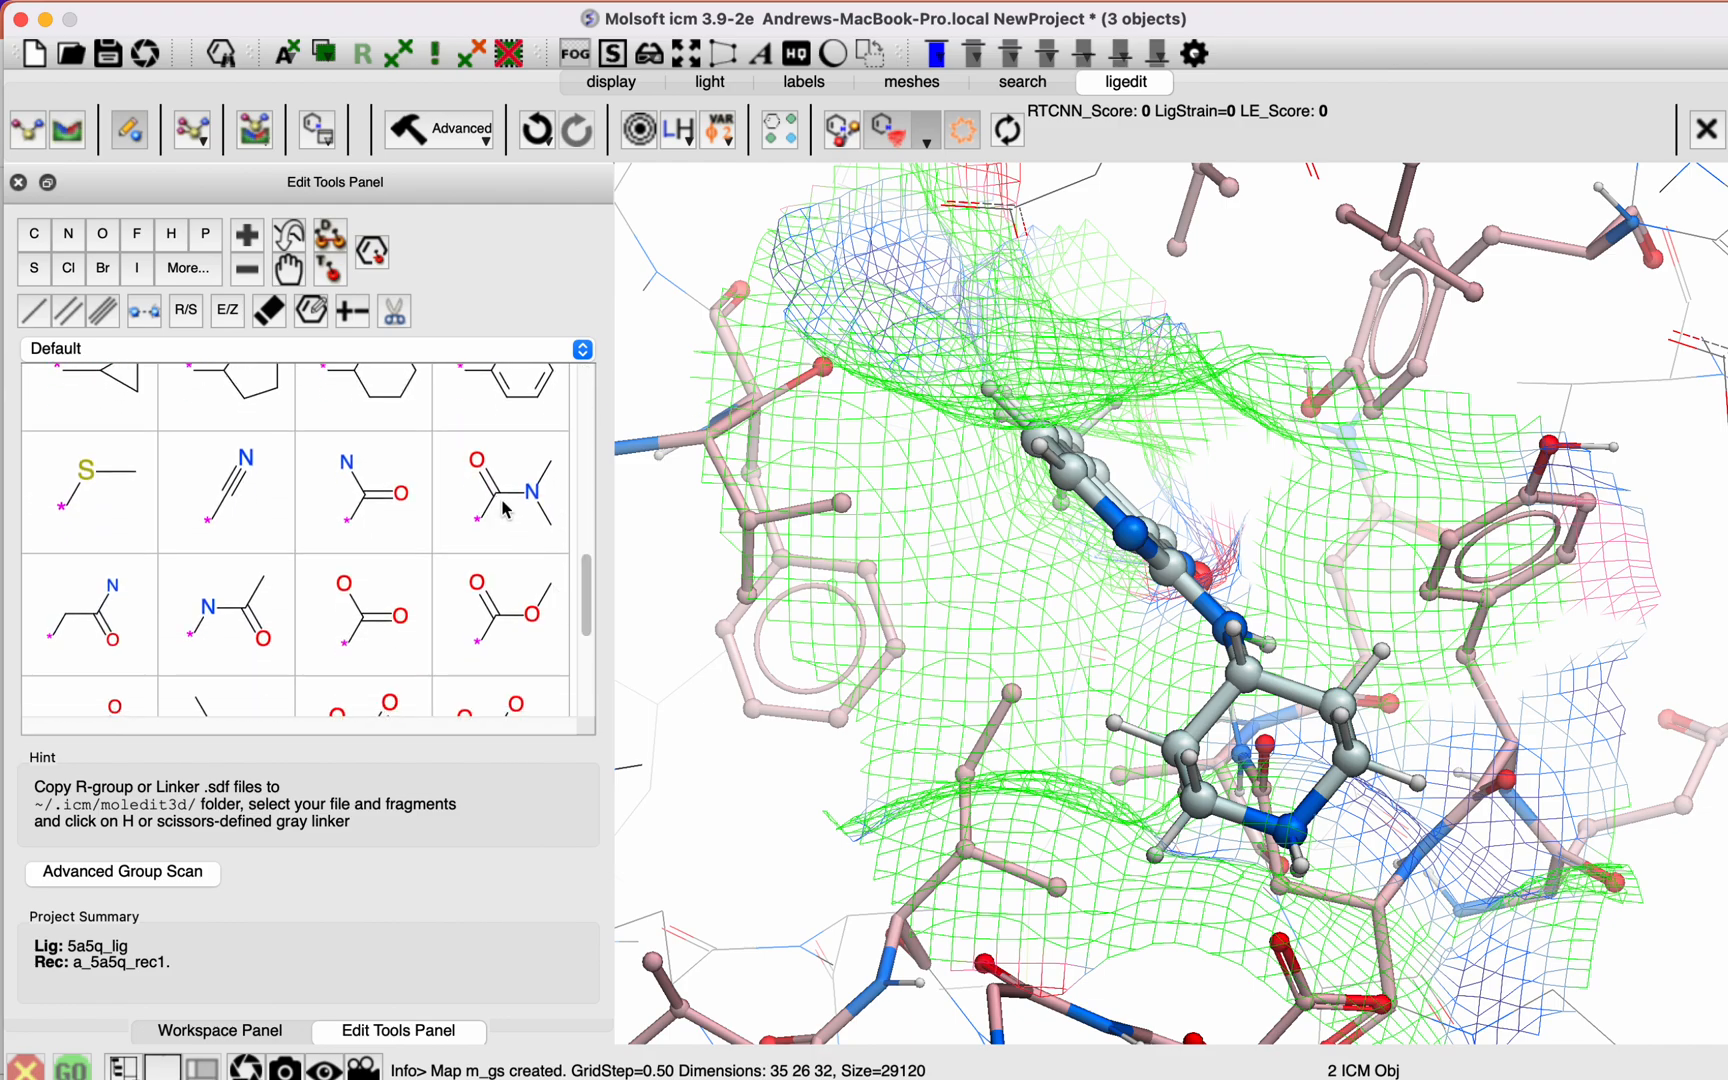
left_click(362, 490)
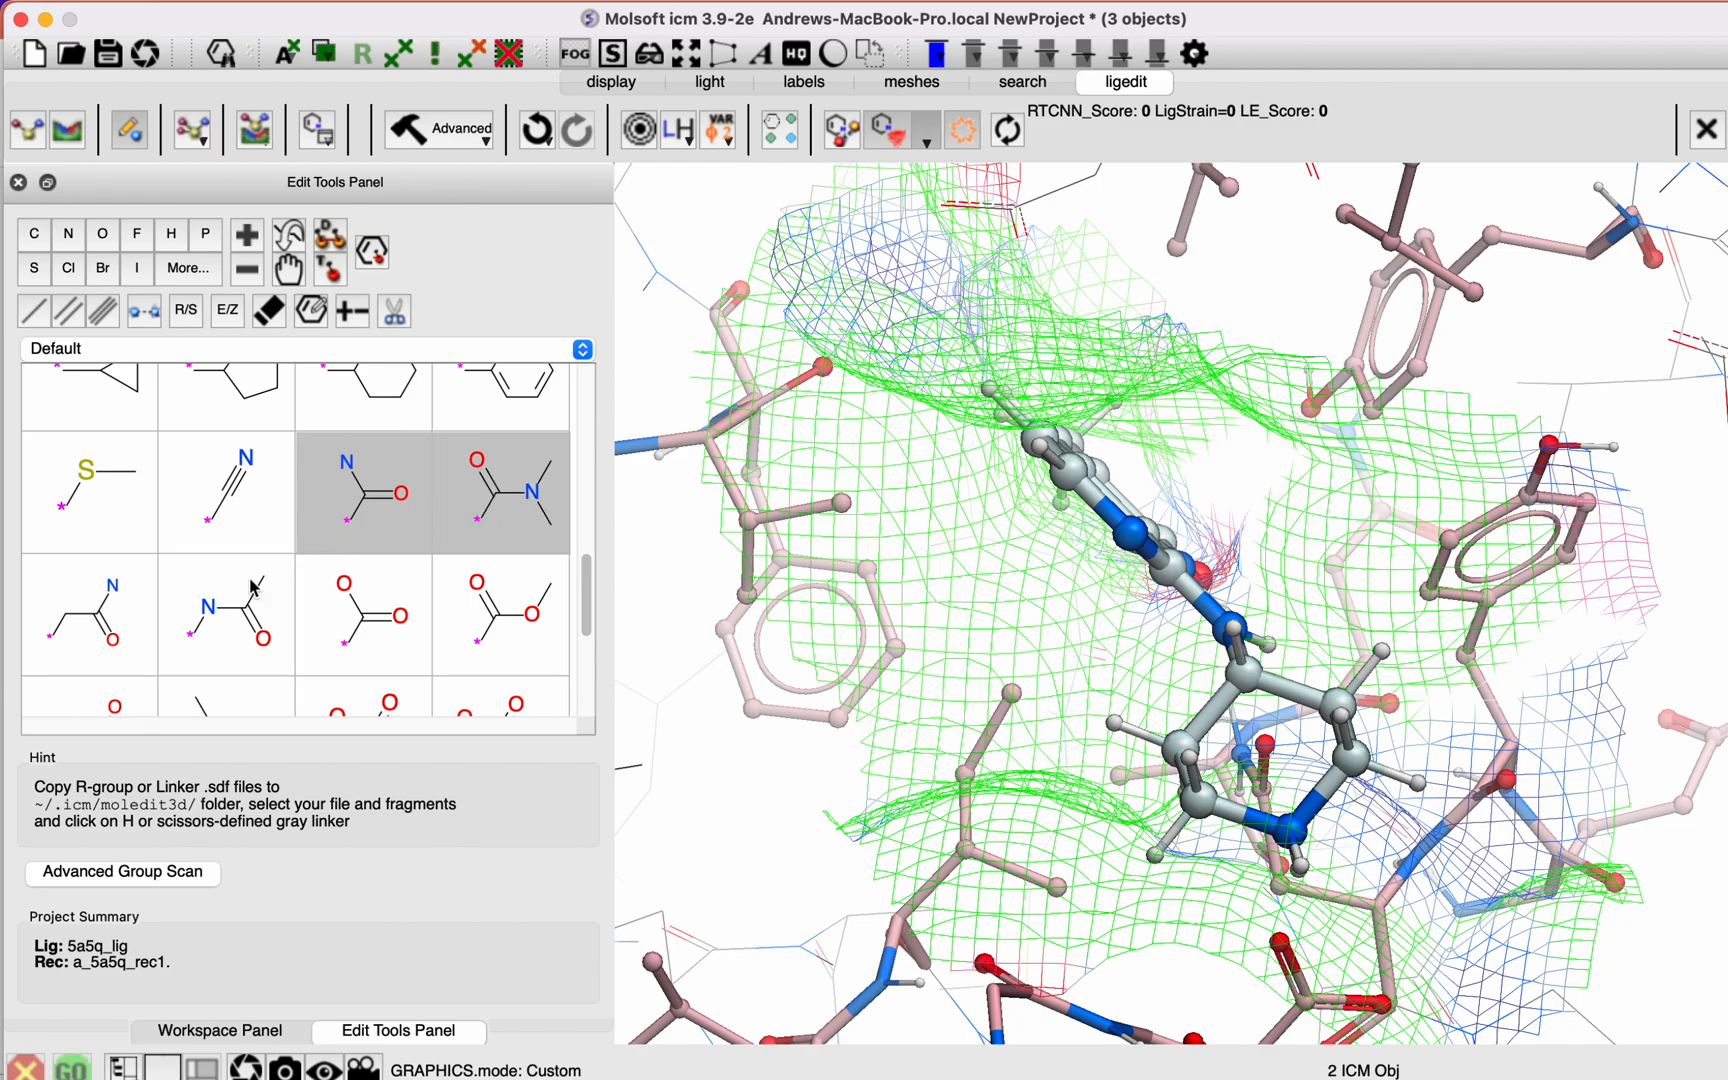
left_click(226, 614)
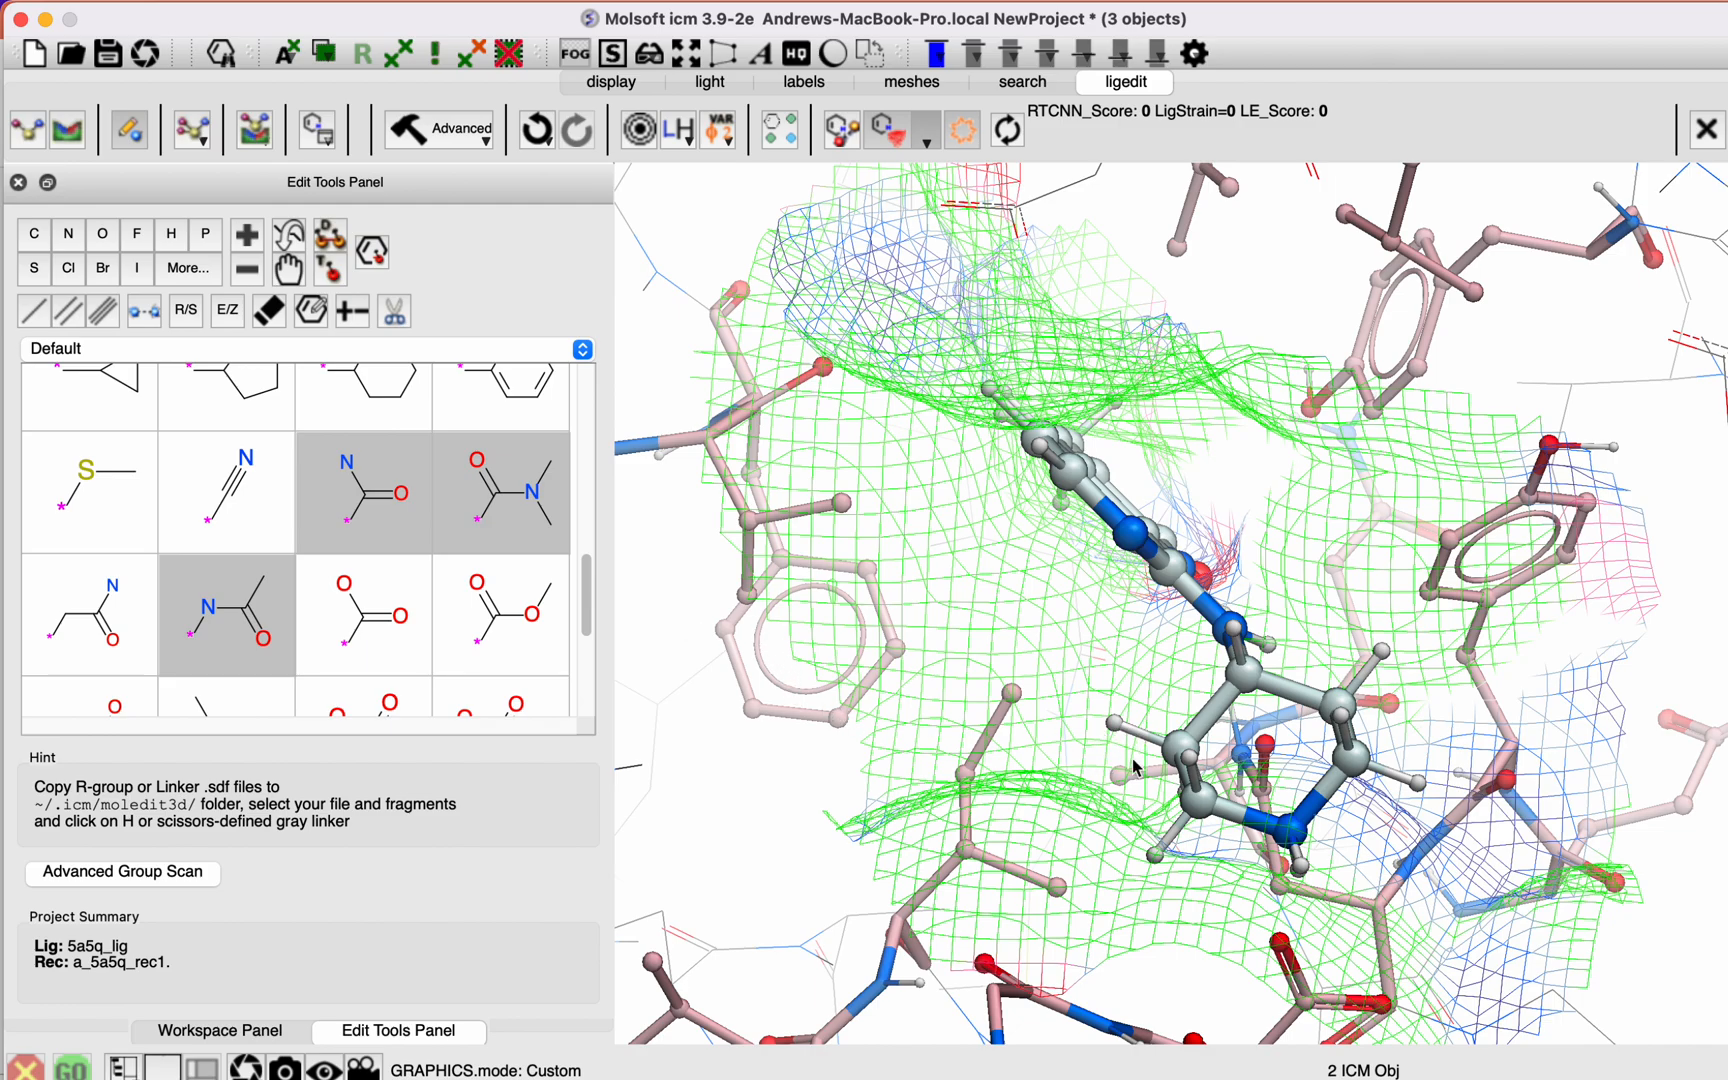
mouse_move(344, 514)
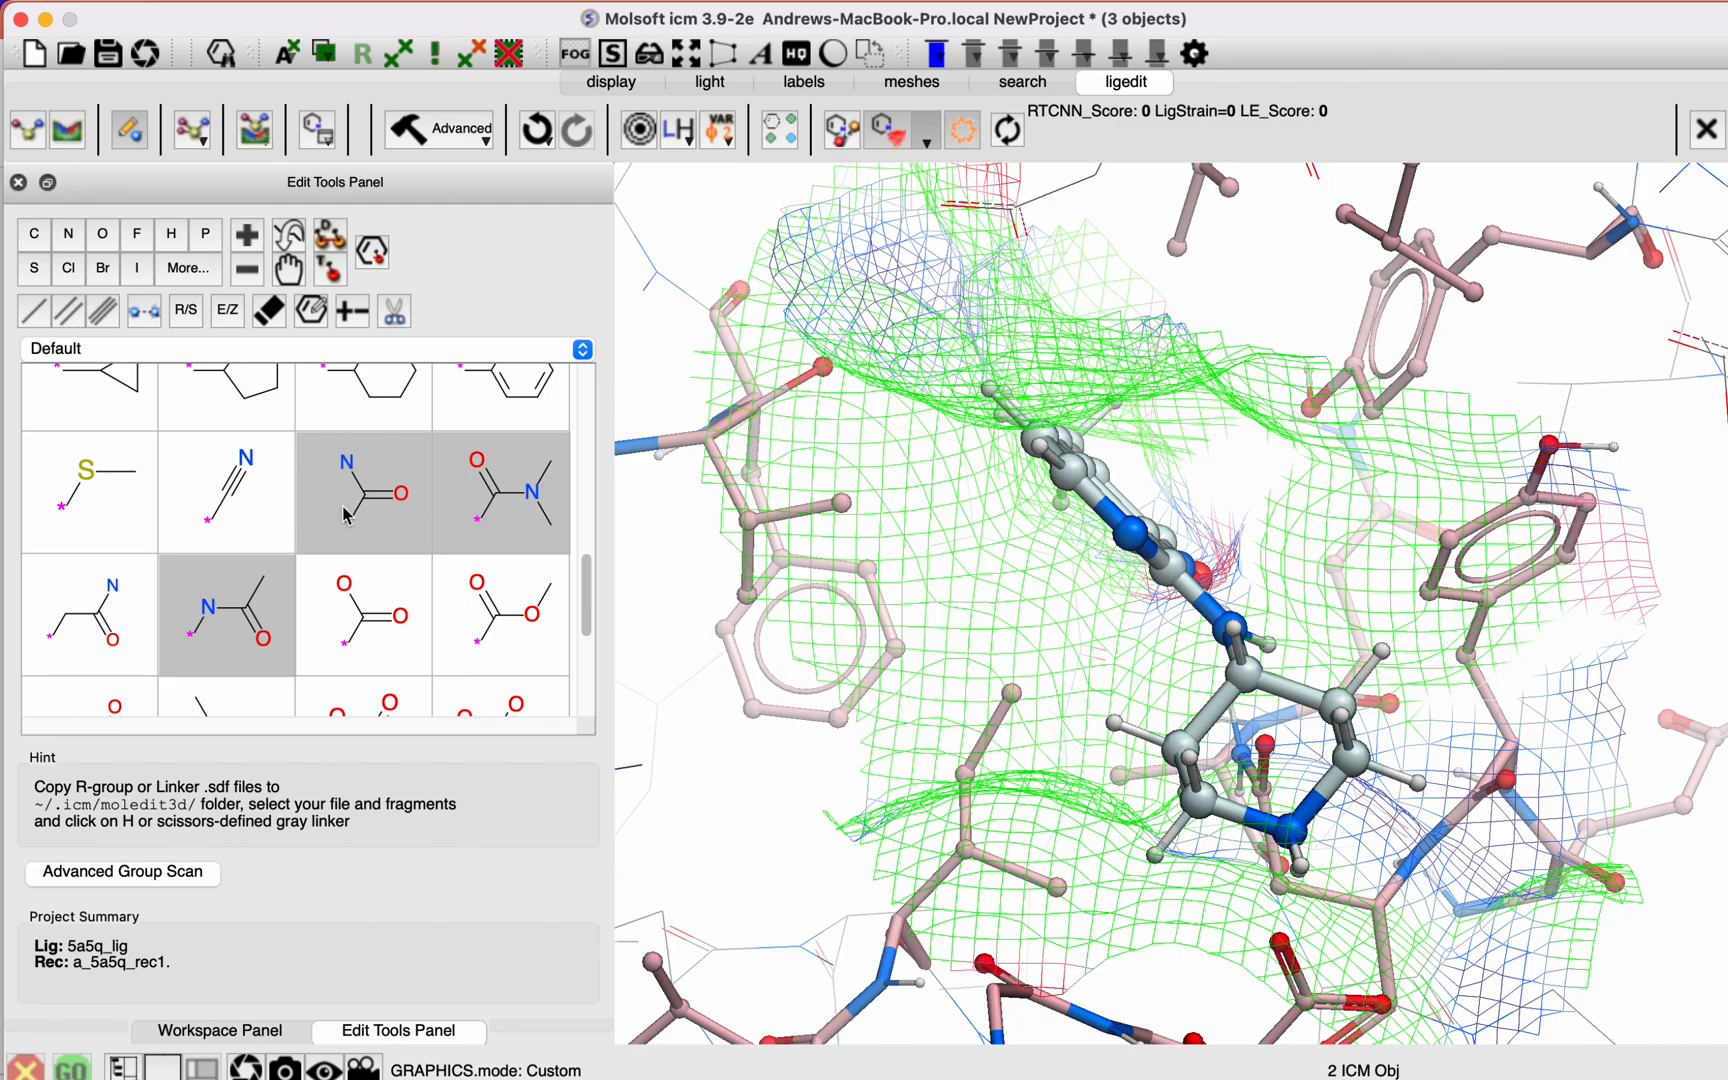
scroll("down", 3)
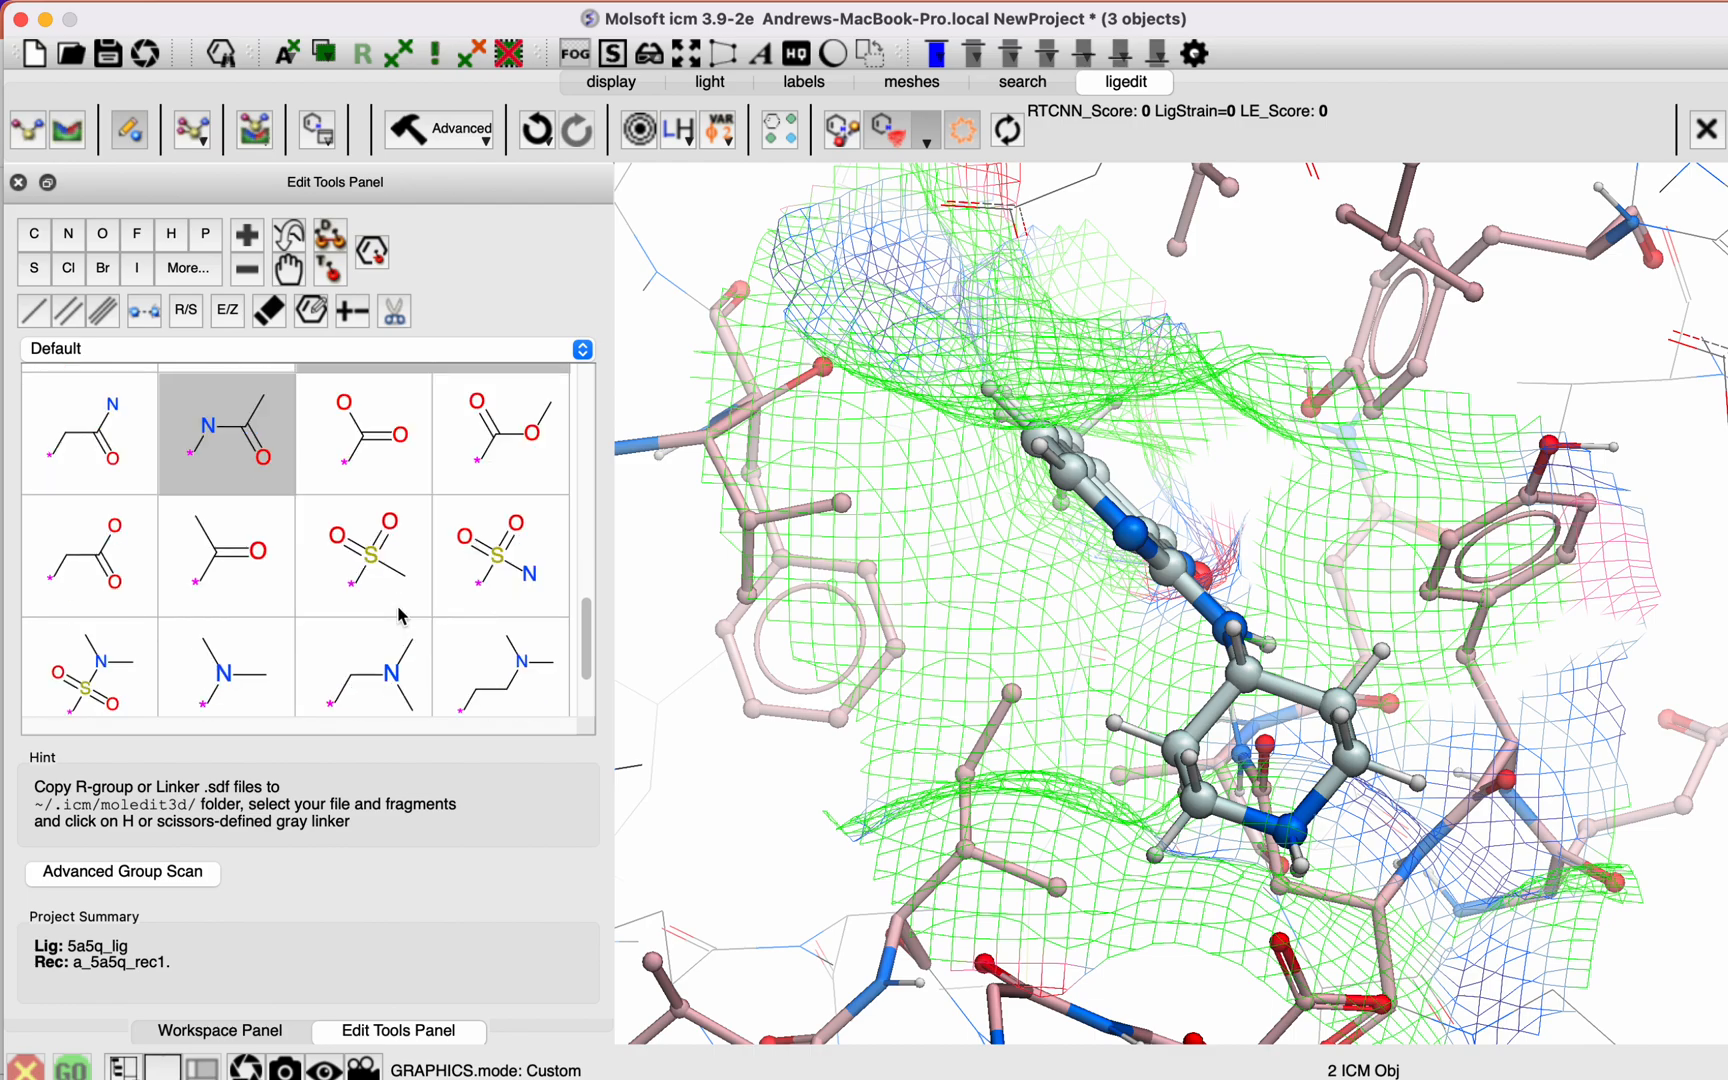
left_click(500, 554)
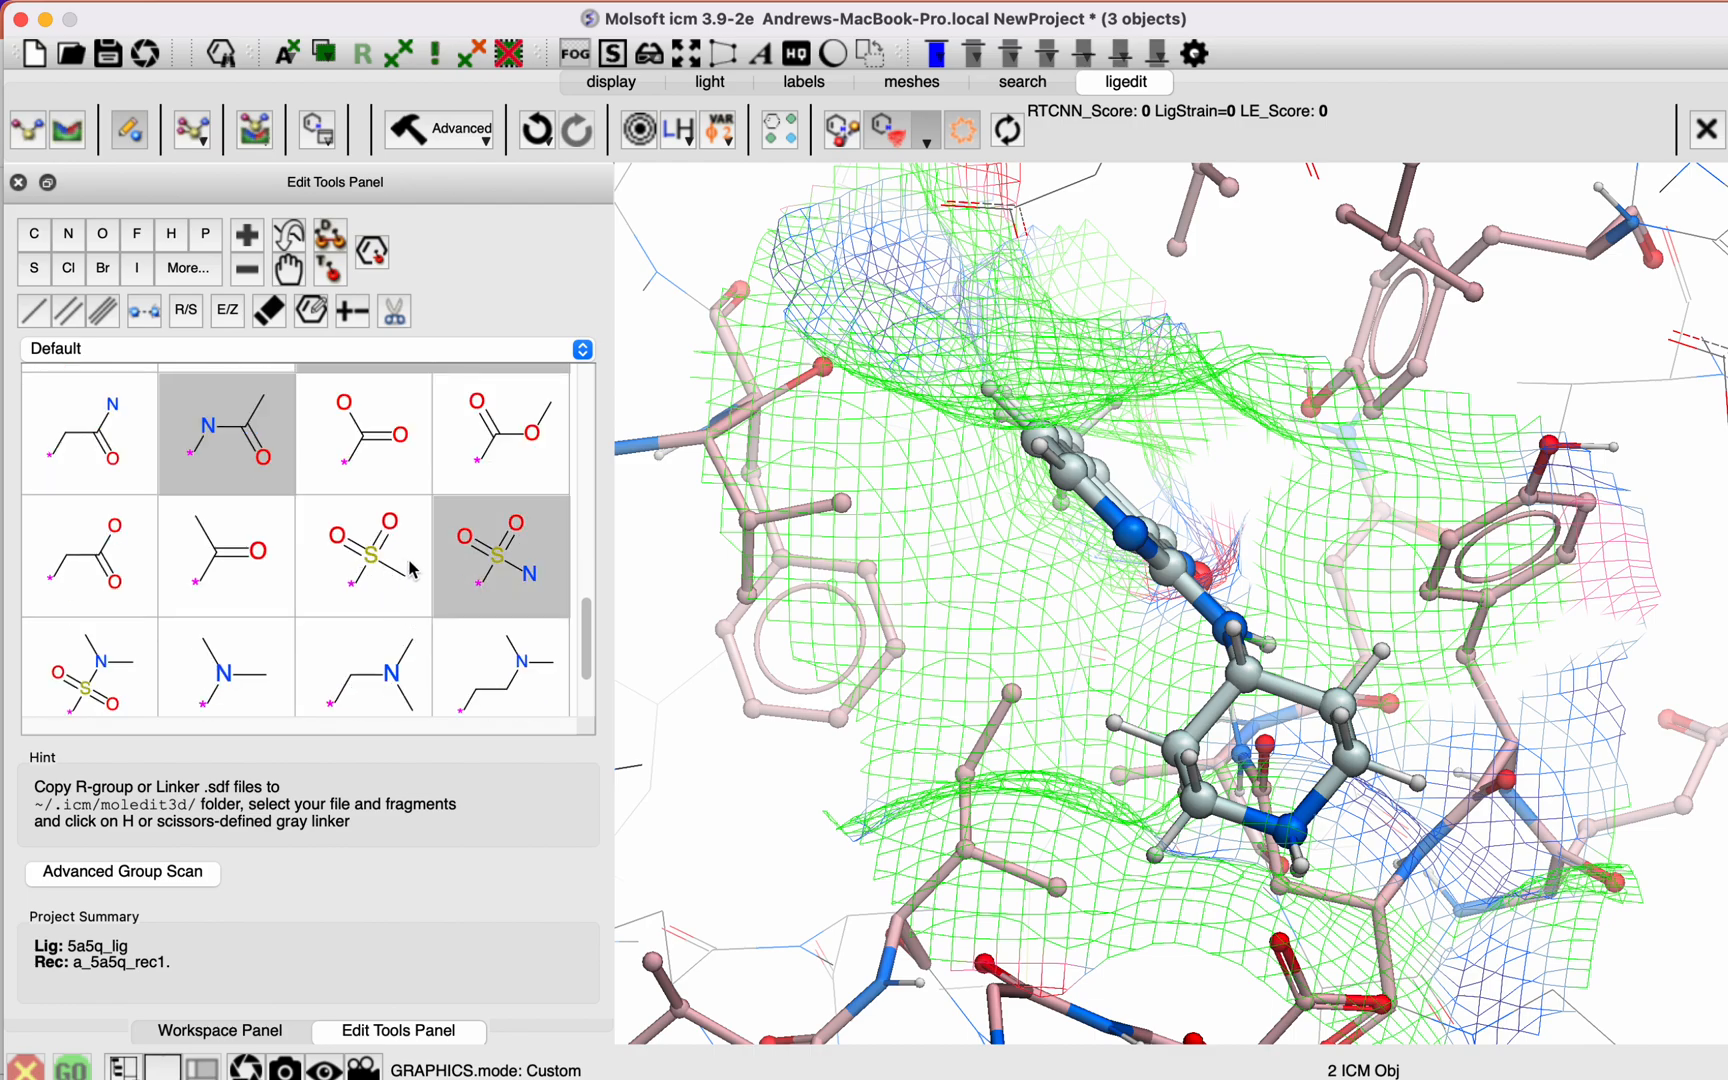
scroll("down", 3)
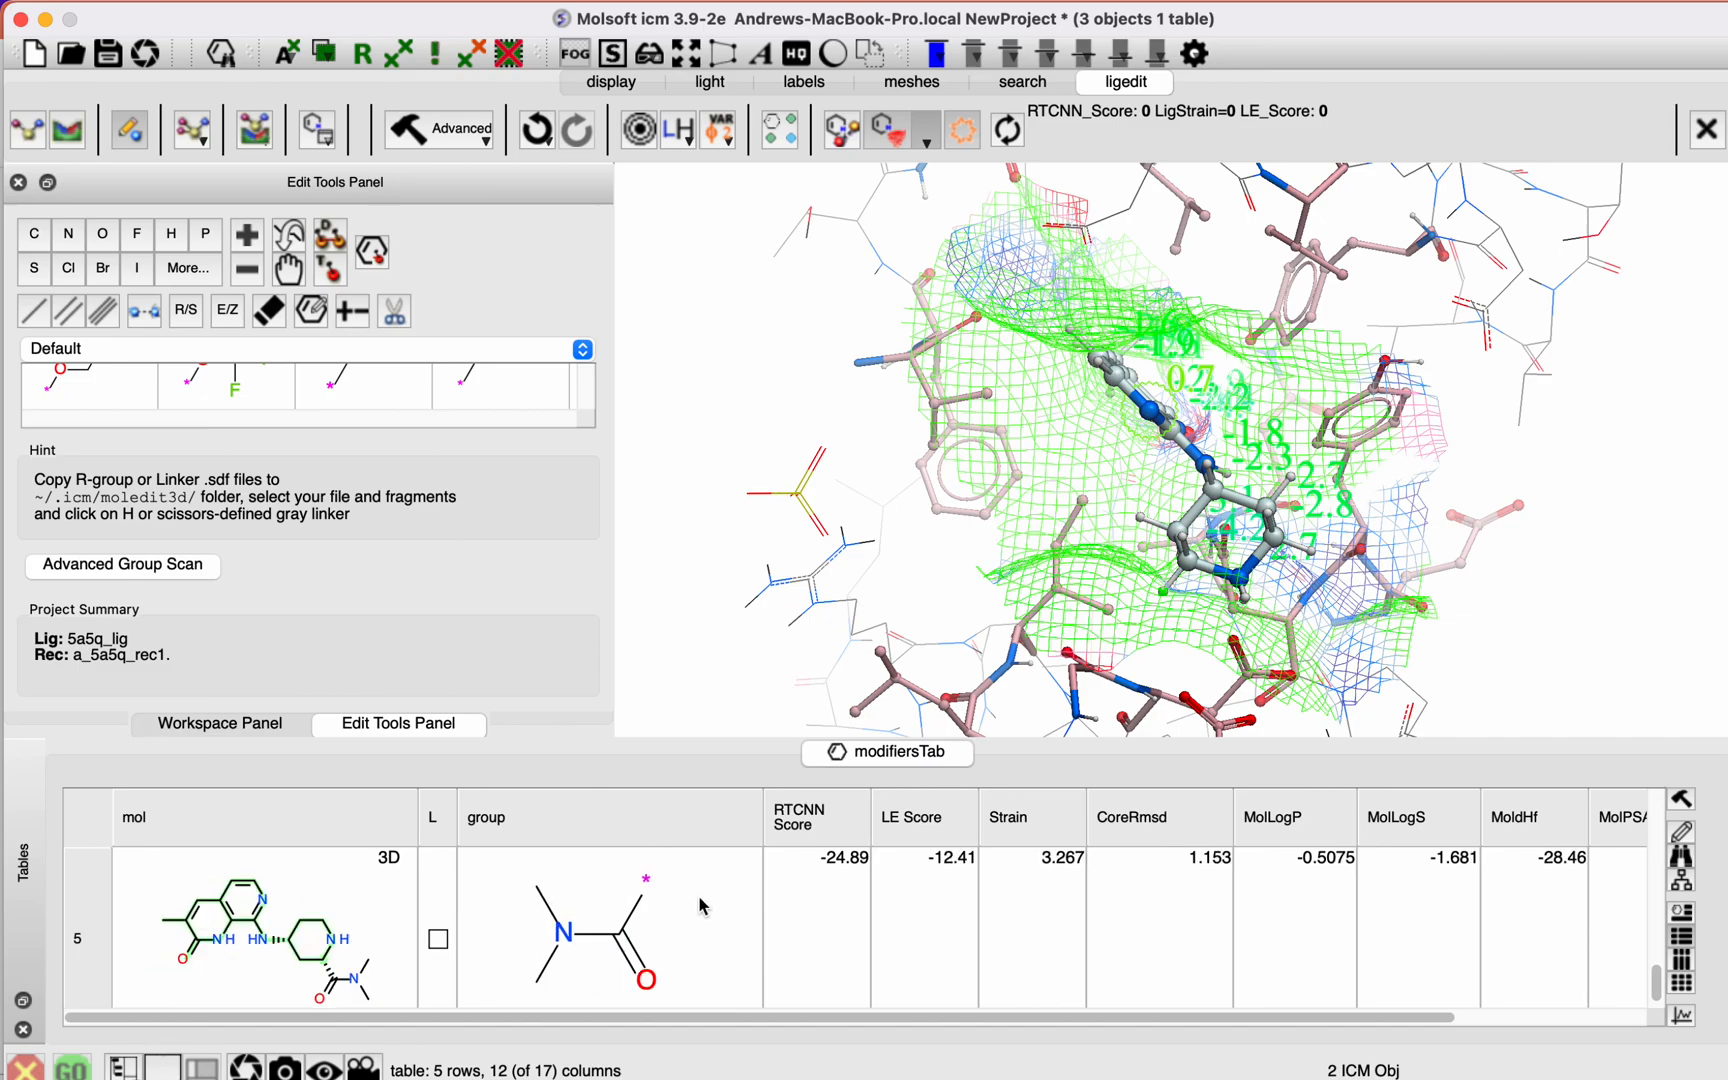
Step: Sort the modifiers table by RTCNN Score, ranking the sulfonamide variant (-25.24) first
left_click(816, 816)
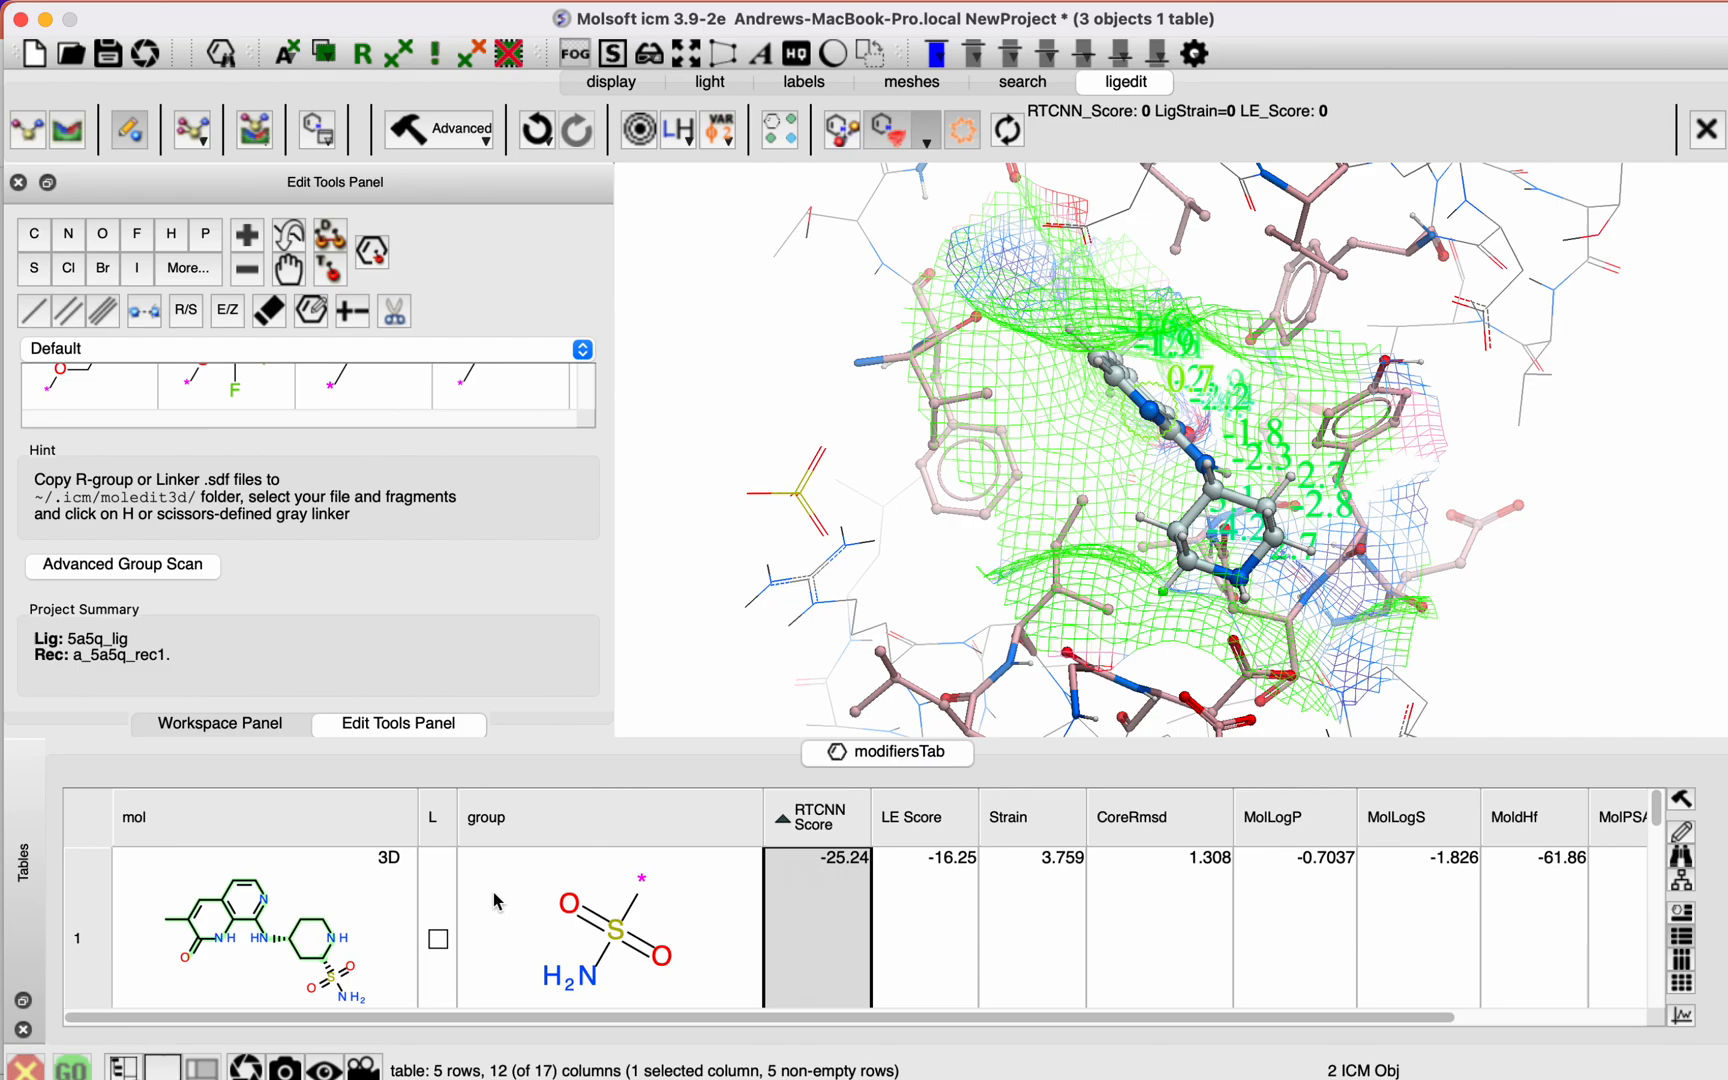
mouse_move(592, 936)
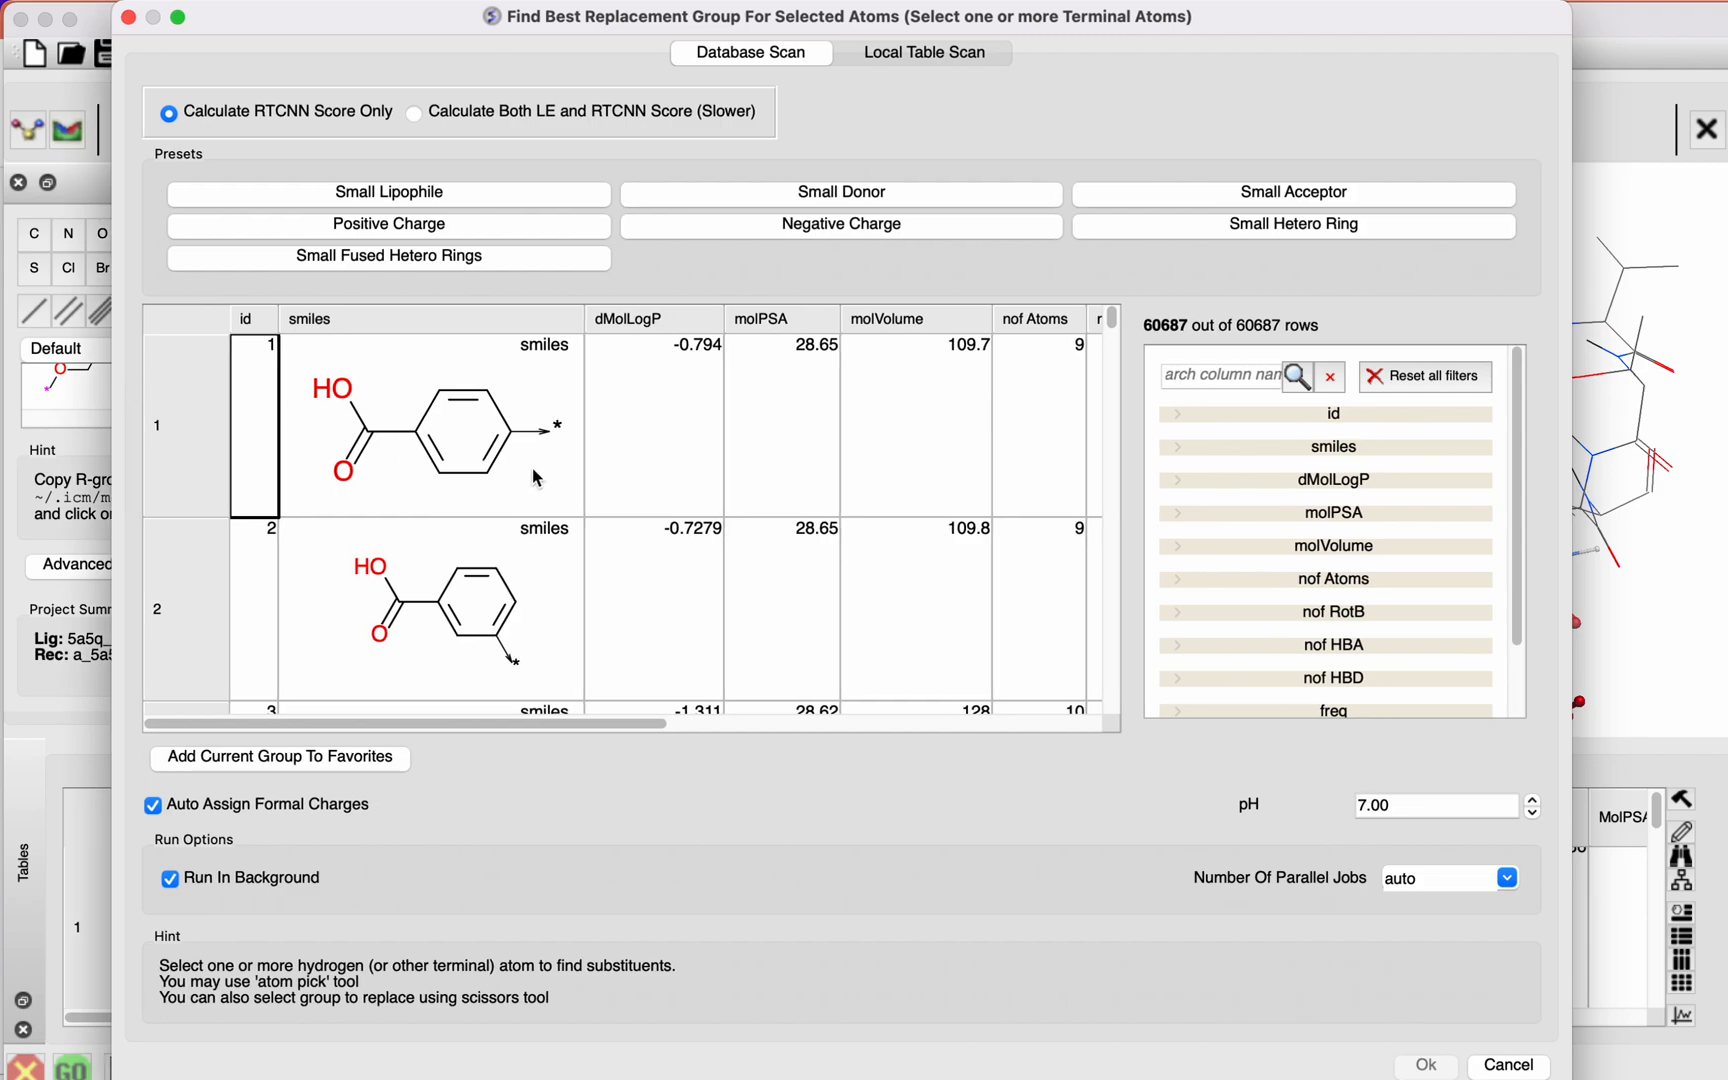
mouse_move(1192, 344)
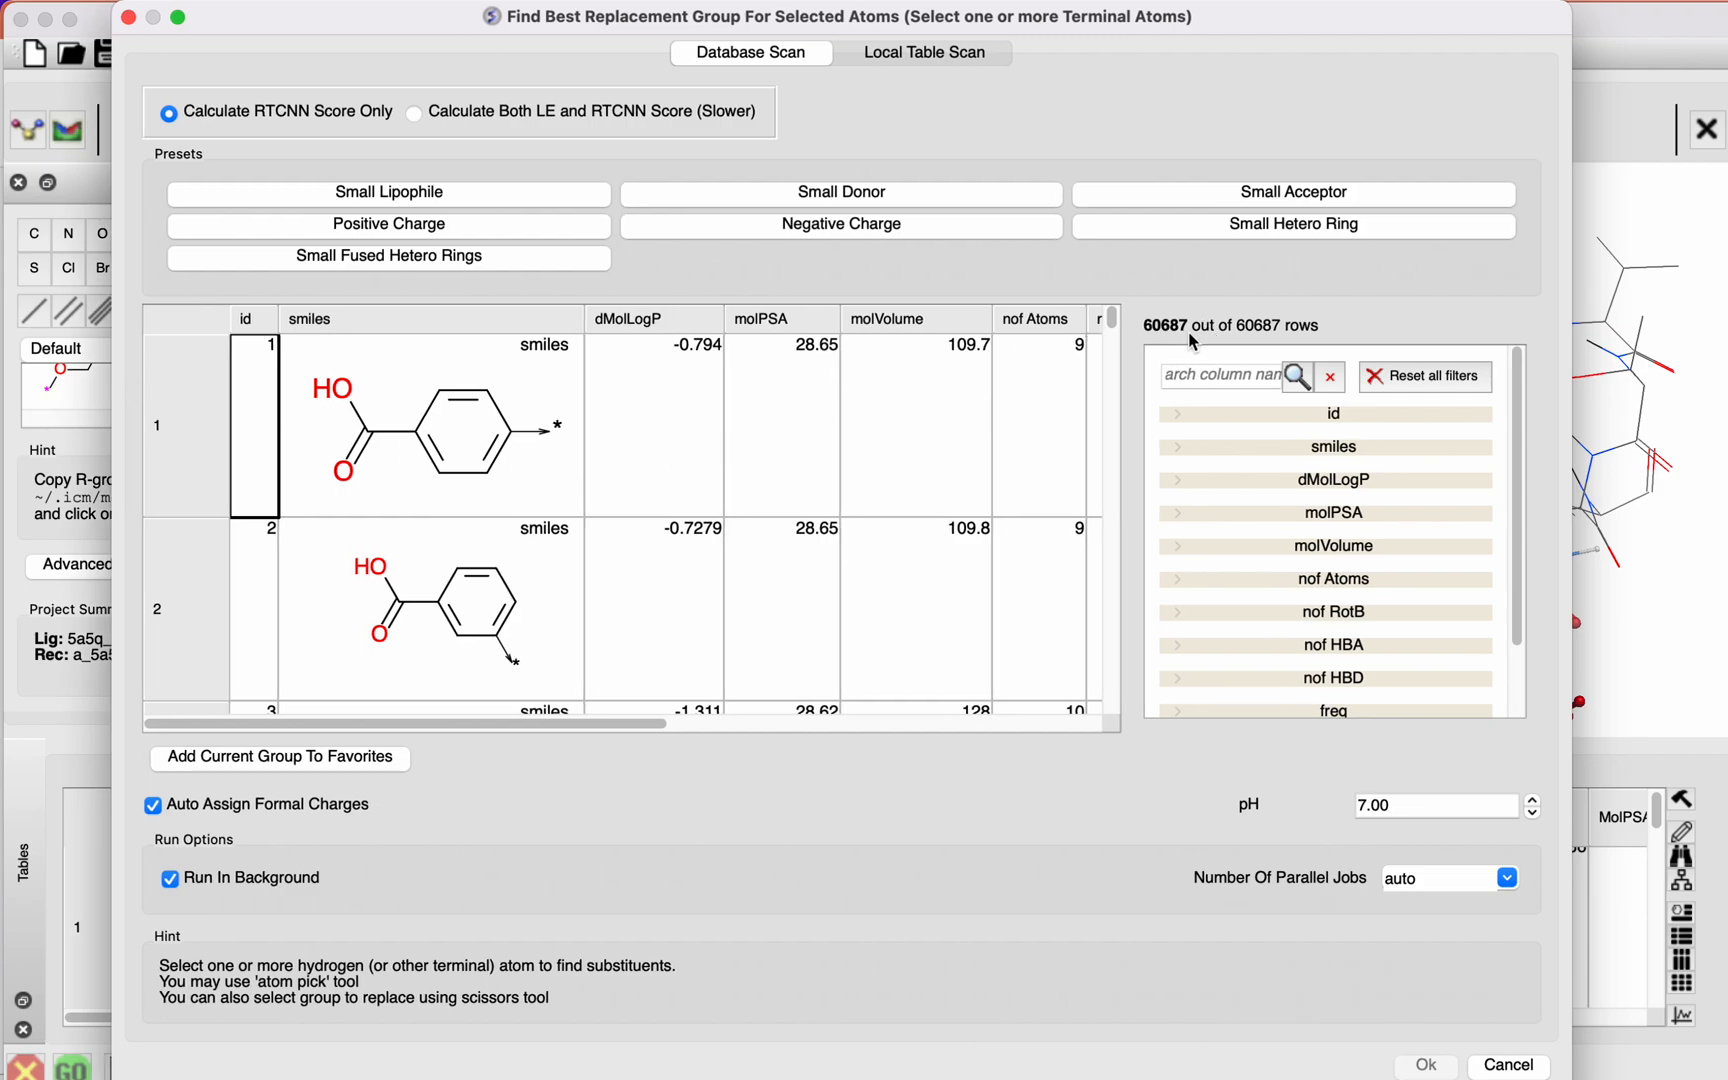
mouse_move(1284, 330)
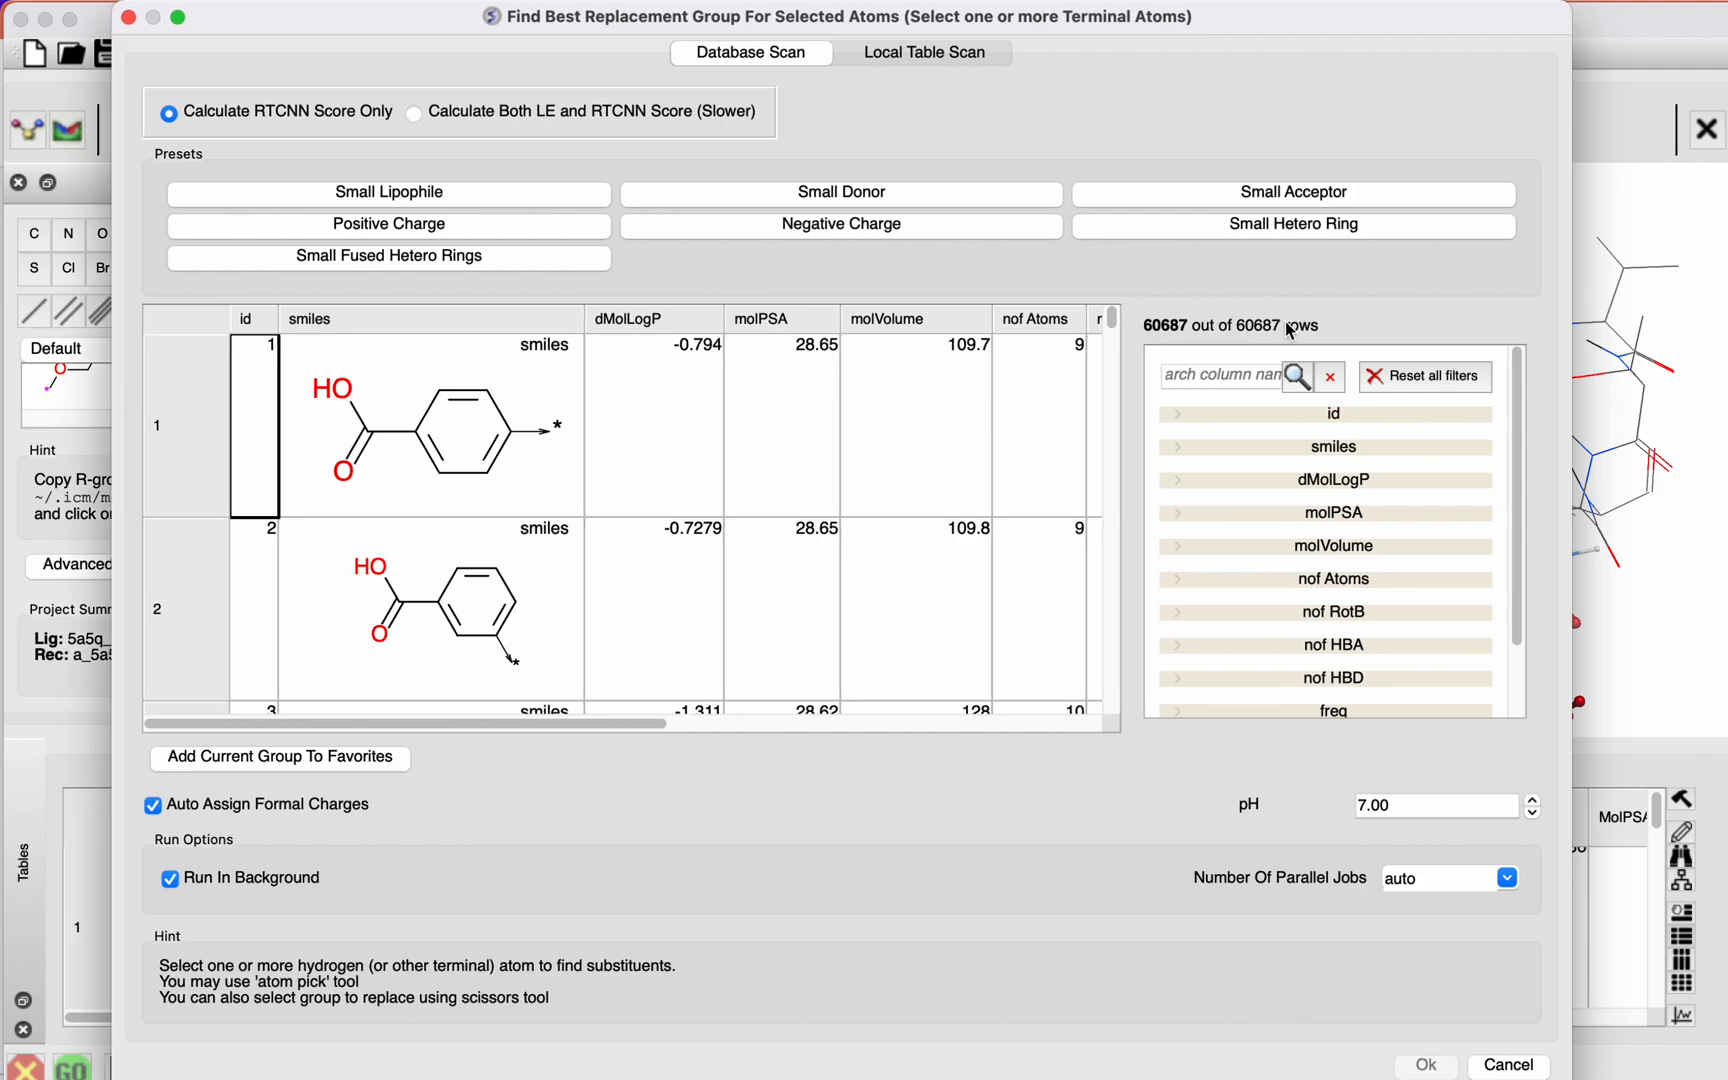
mouse_move(1066, 430)
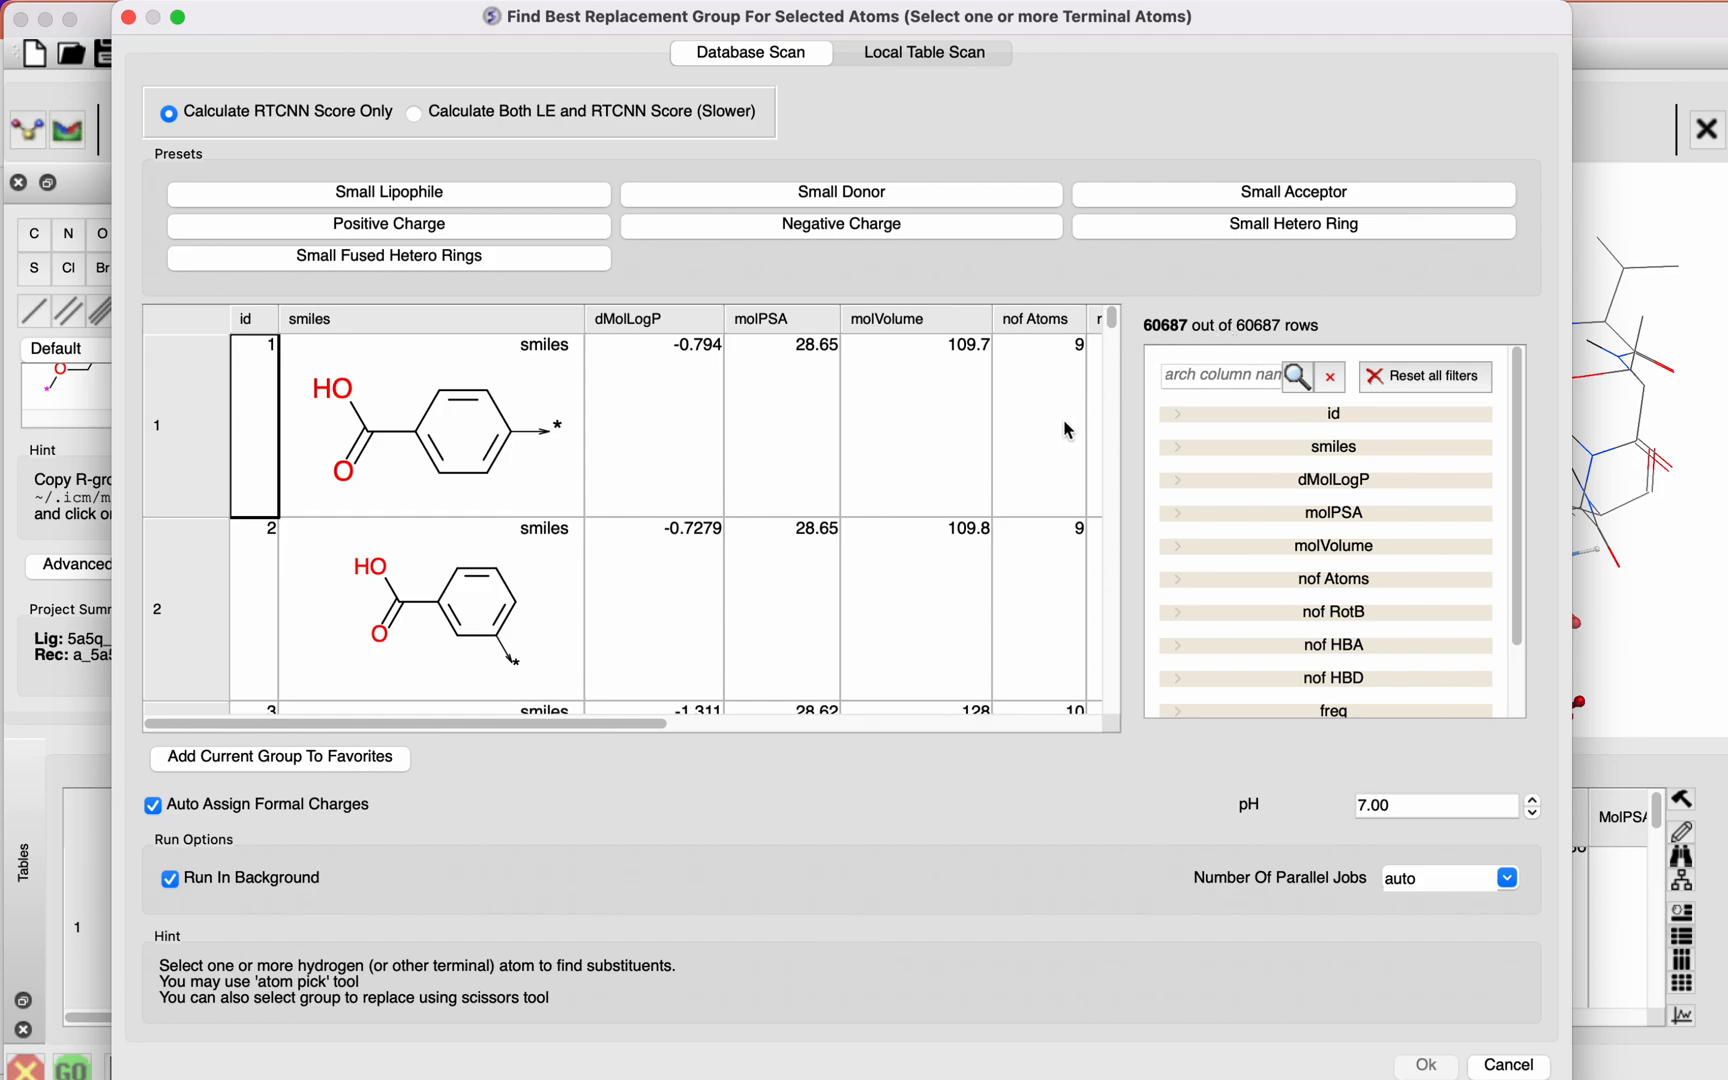
mouse_move(478, 214)
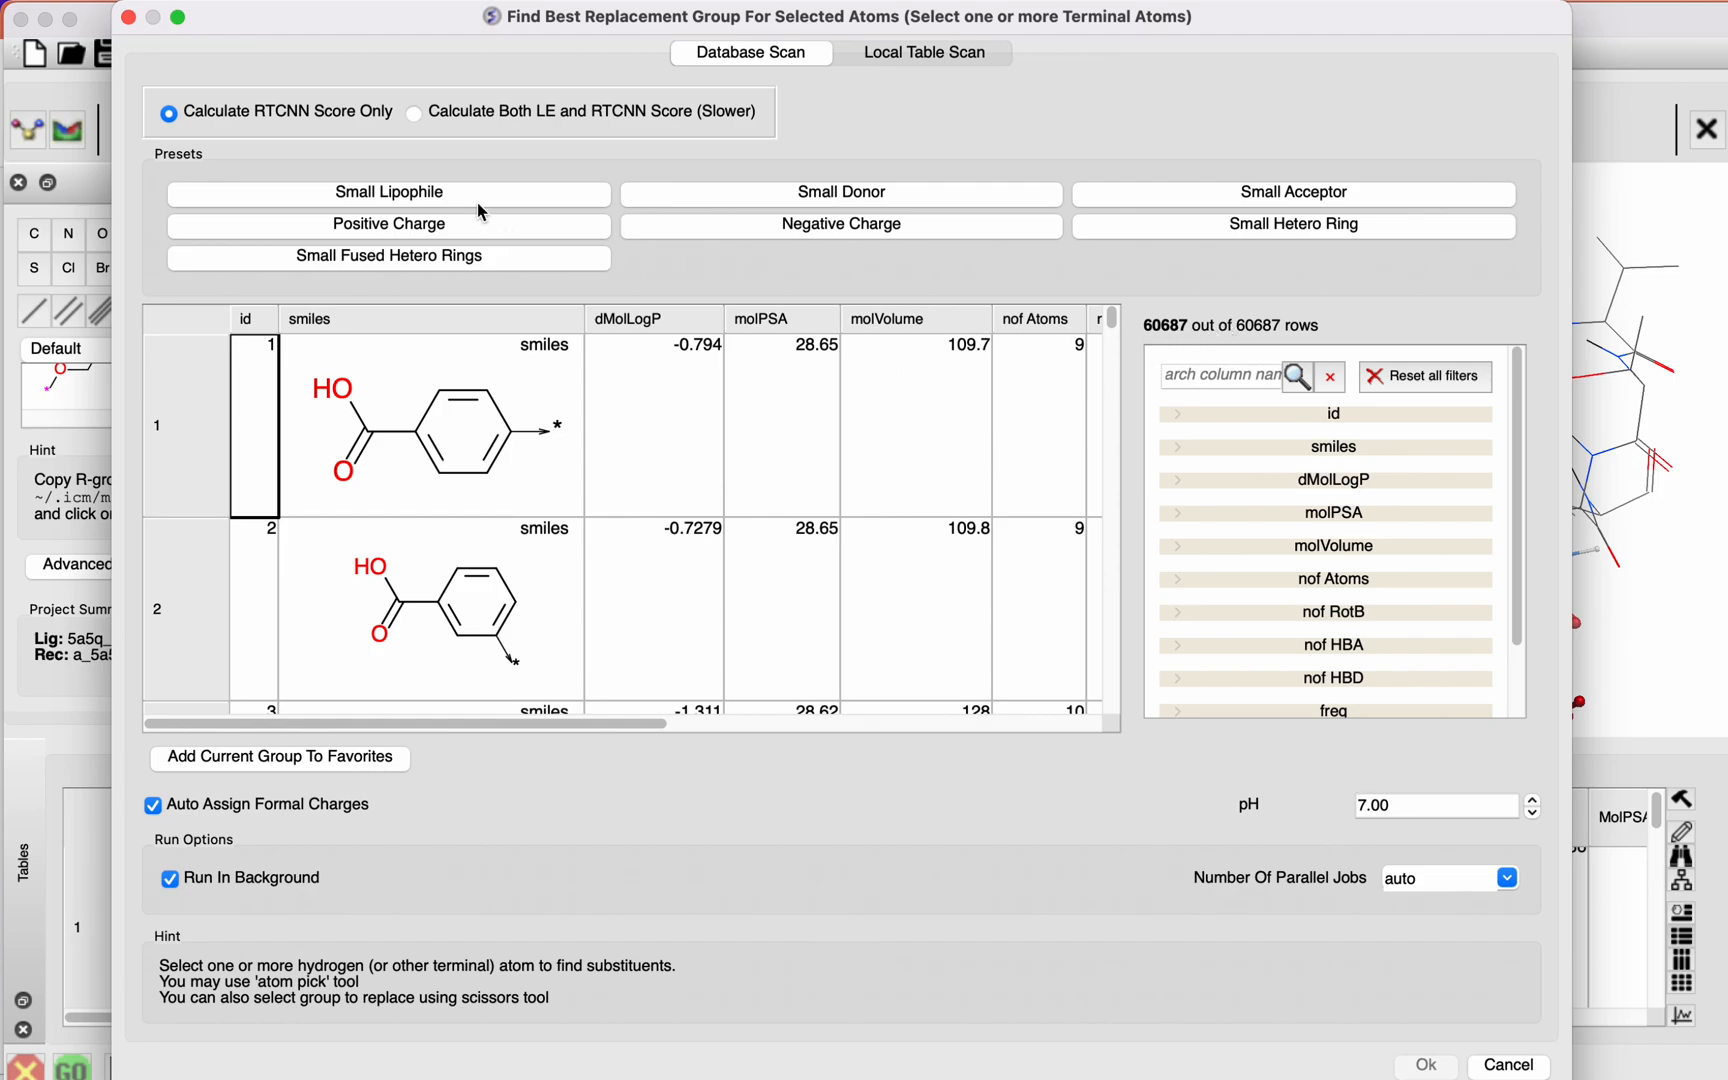
mouse_move(1200, 208)
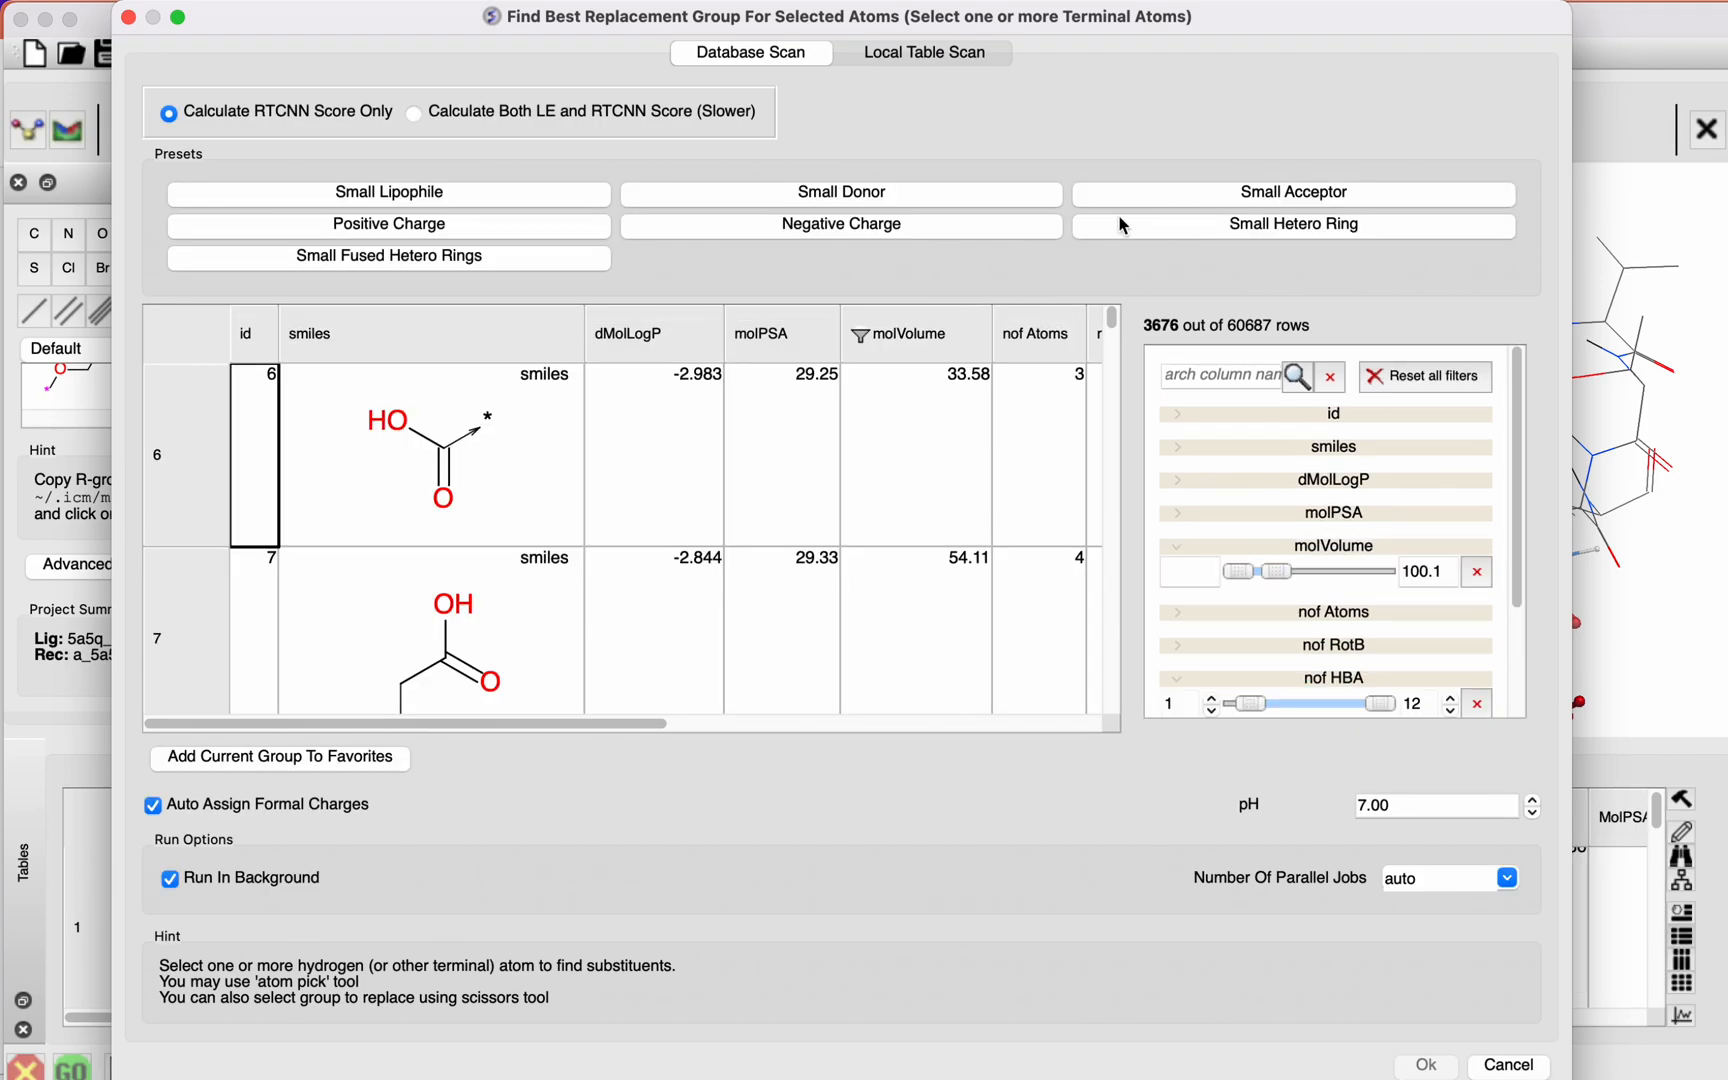
mouse_move(1154, 290)
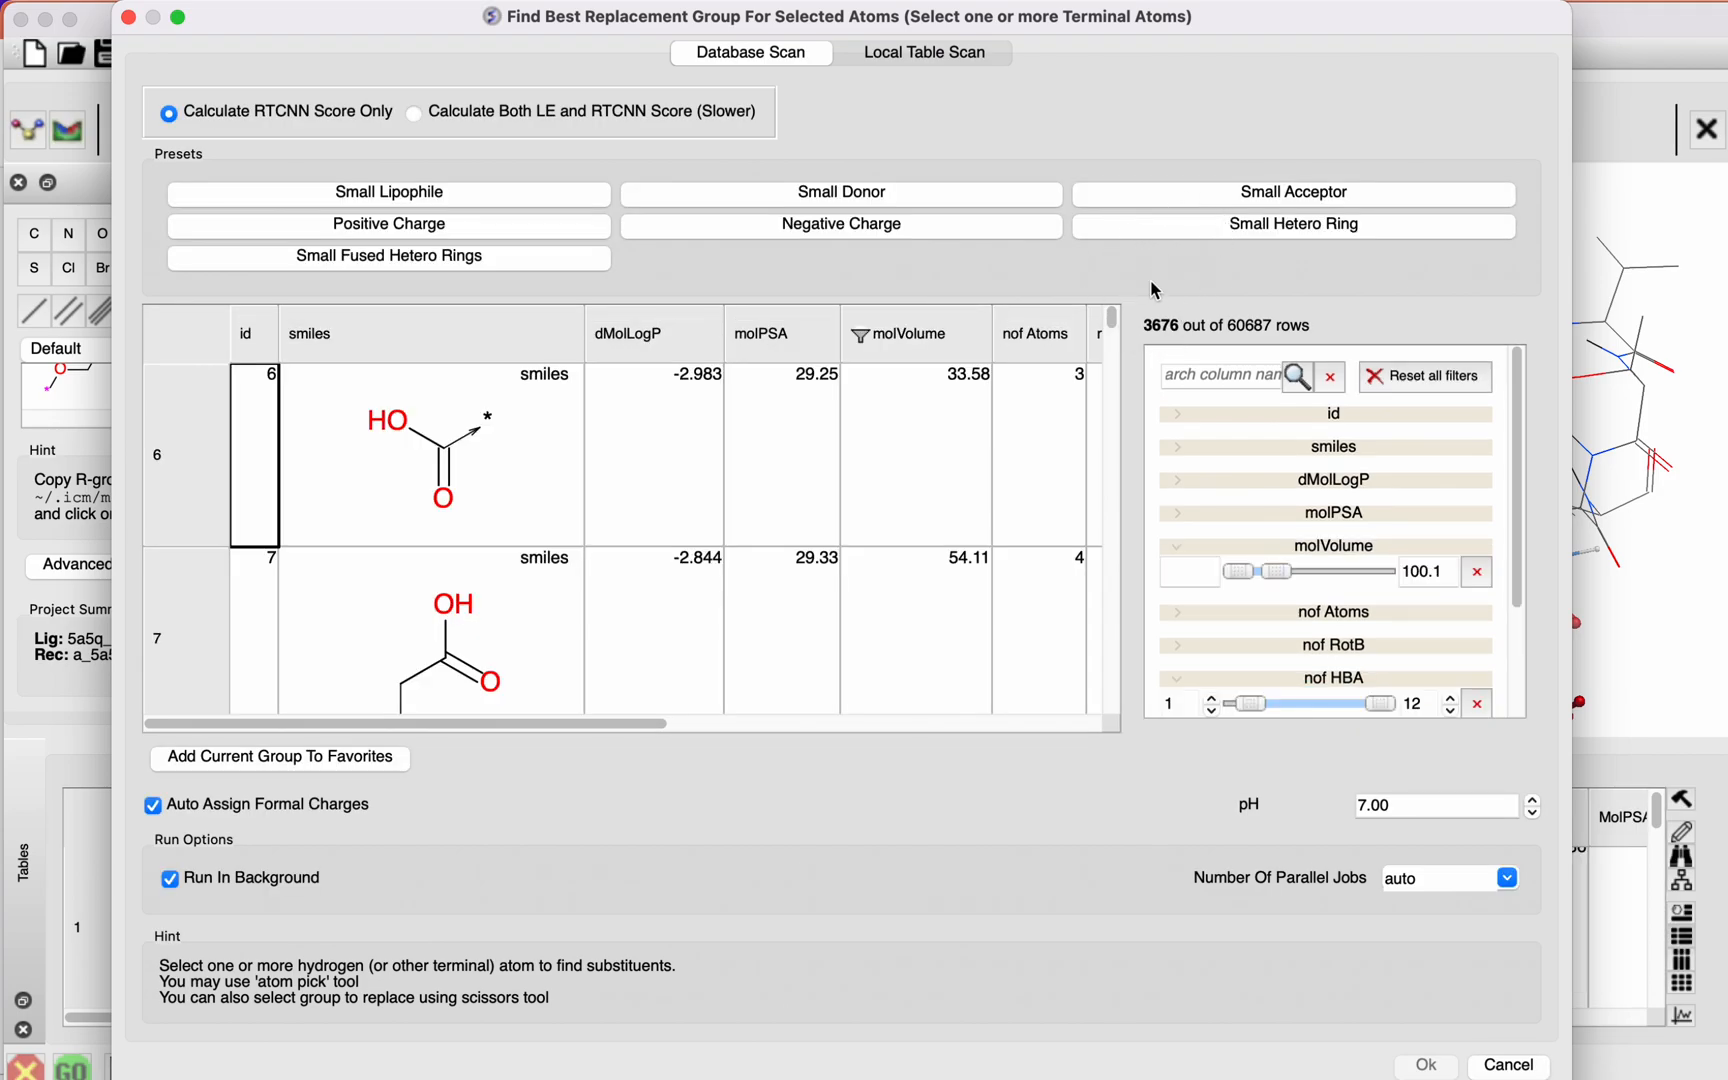
mouse_move(1168, 214)
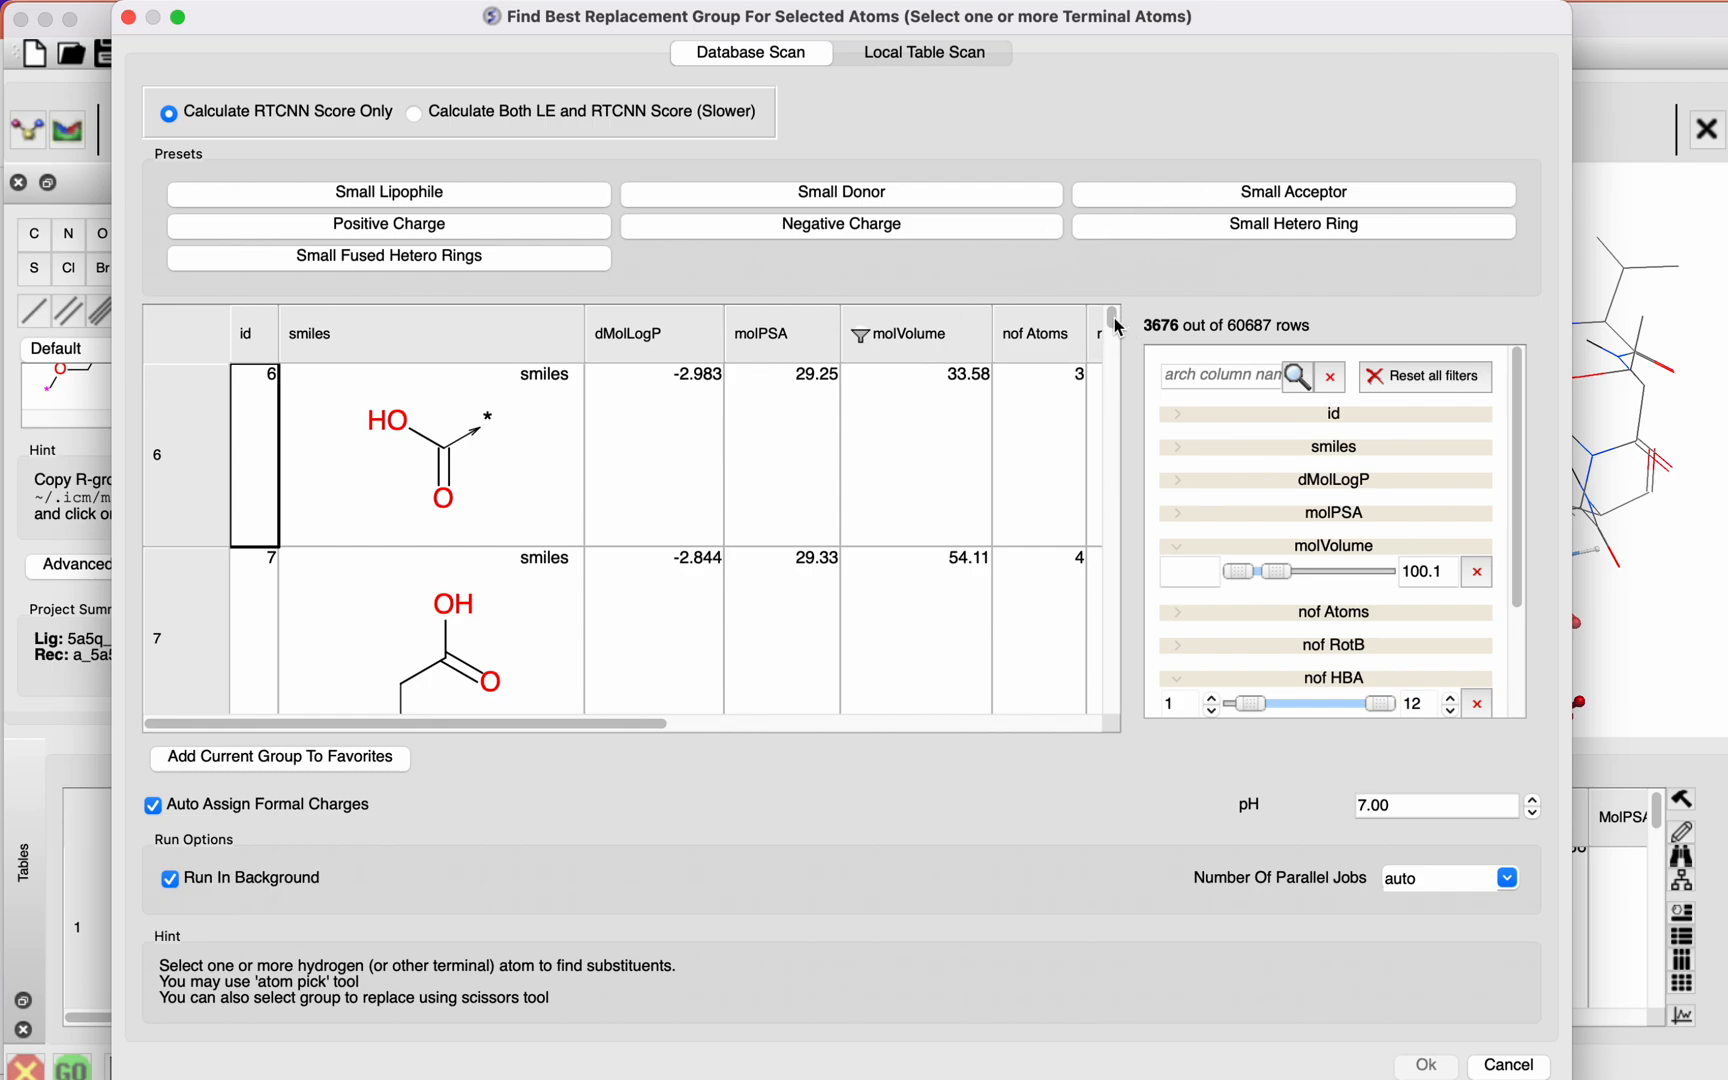
Step: Apply the Positive Charge preset, keeping 18499 of 60687 replacement groups
scroll("down", 3)
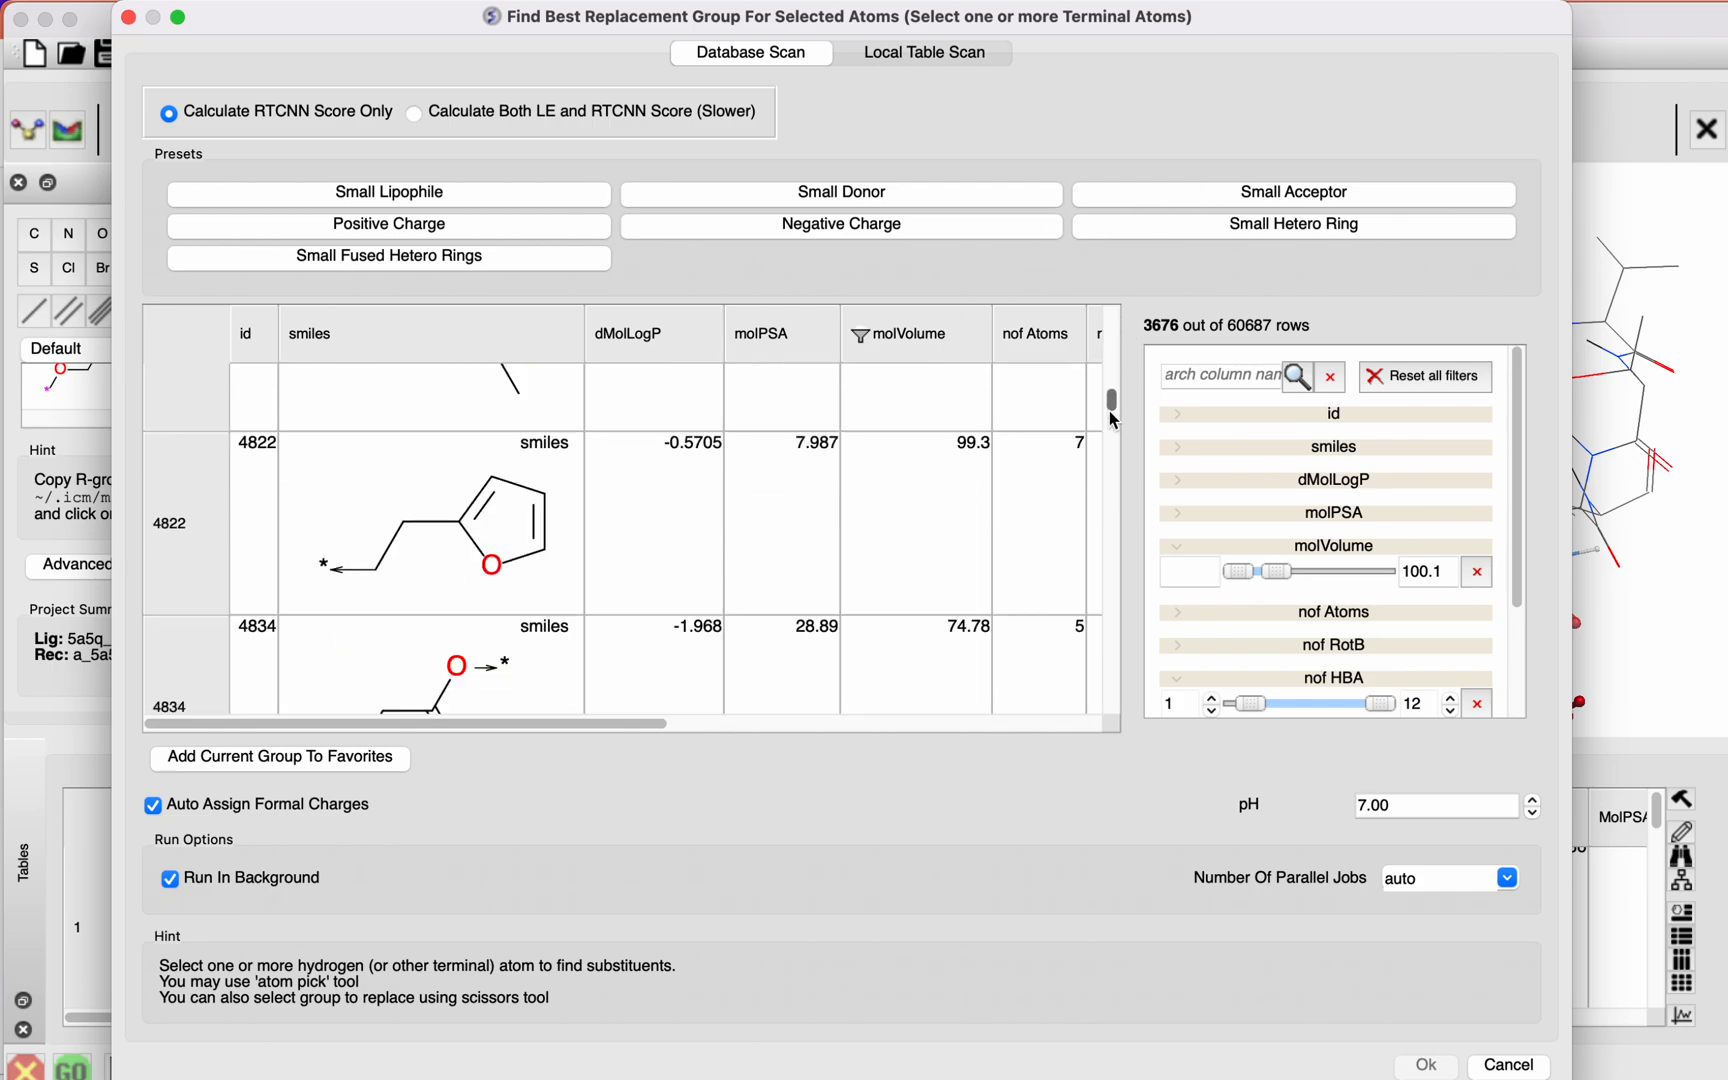
scroll("down", 3)
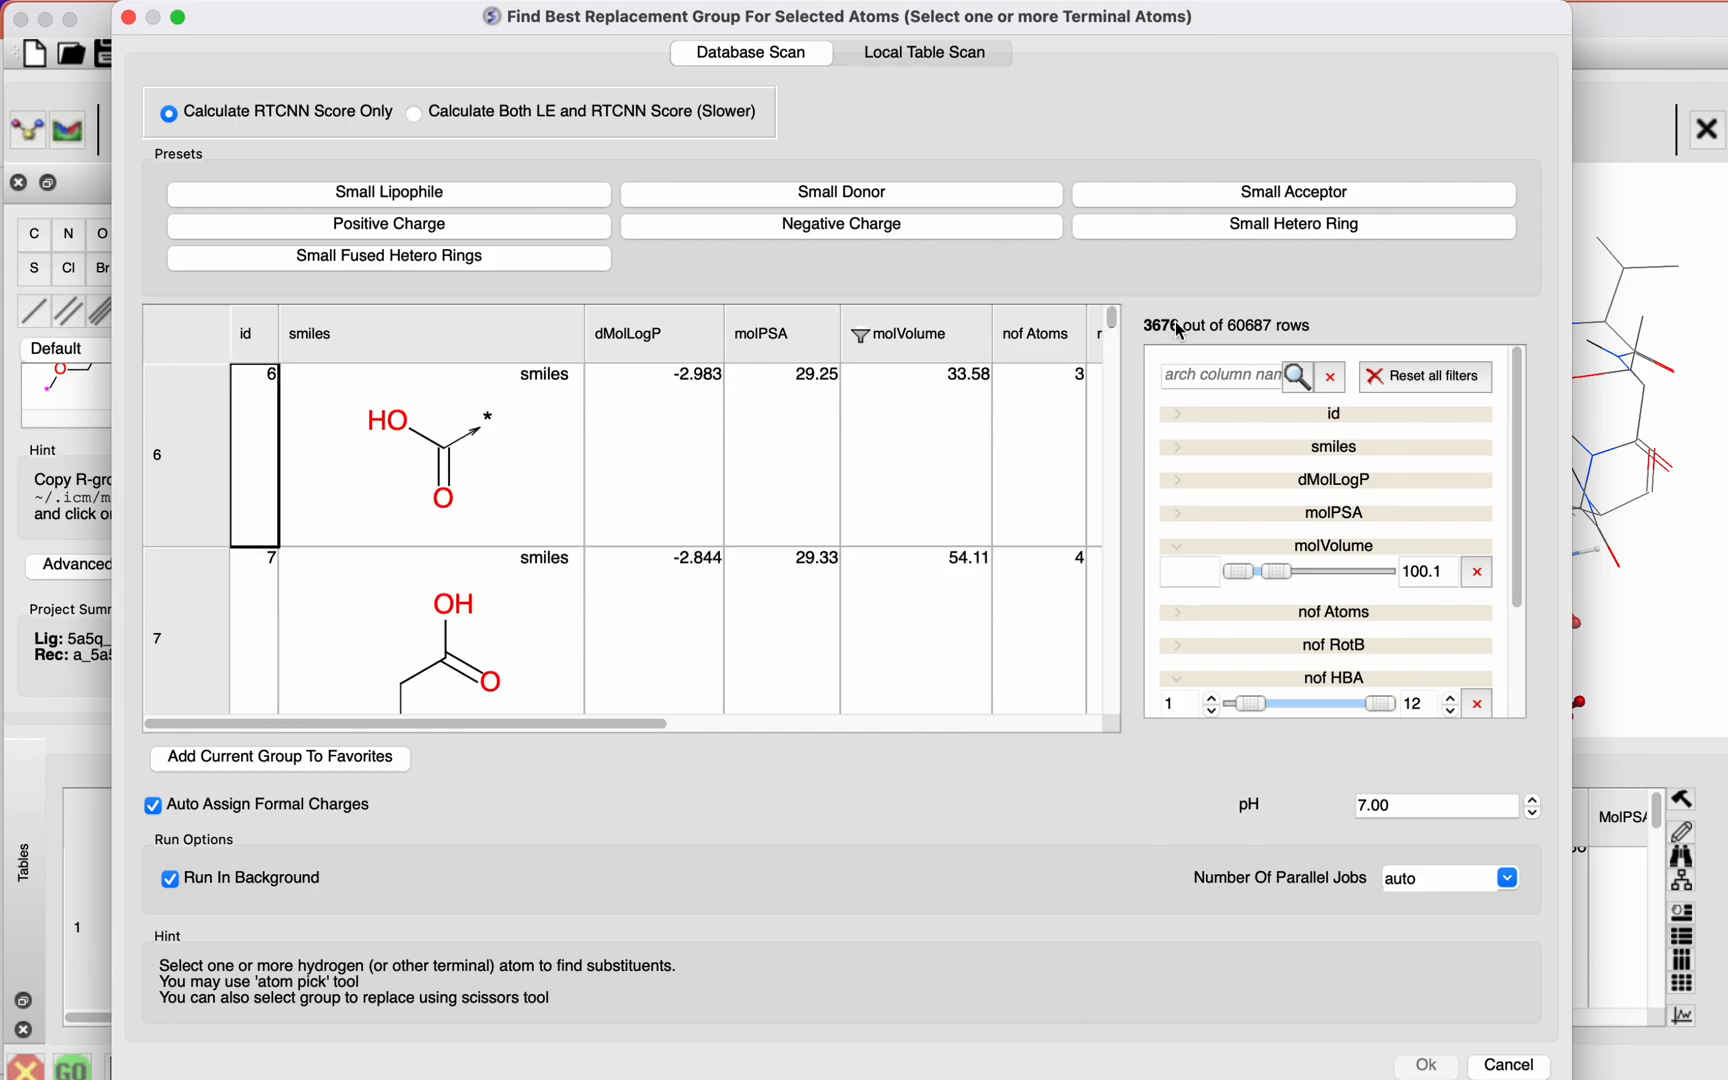
mouse_move(1322, 542)
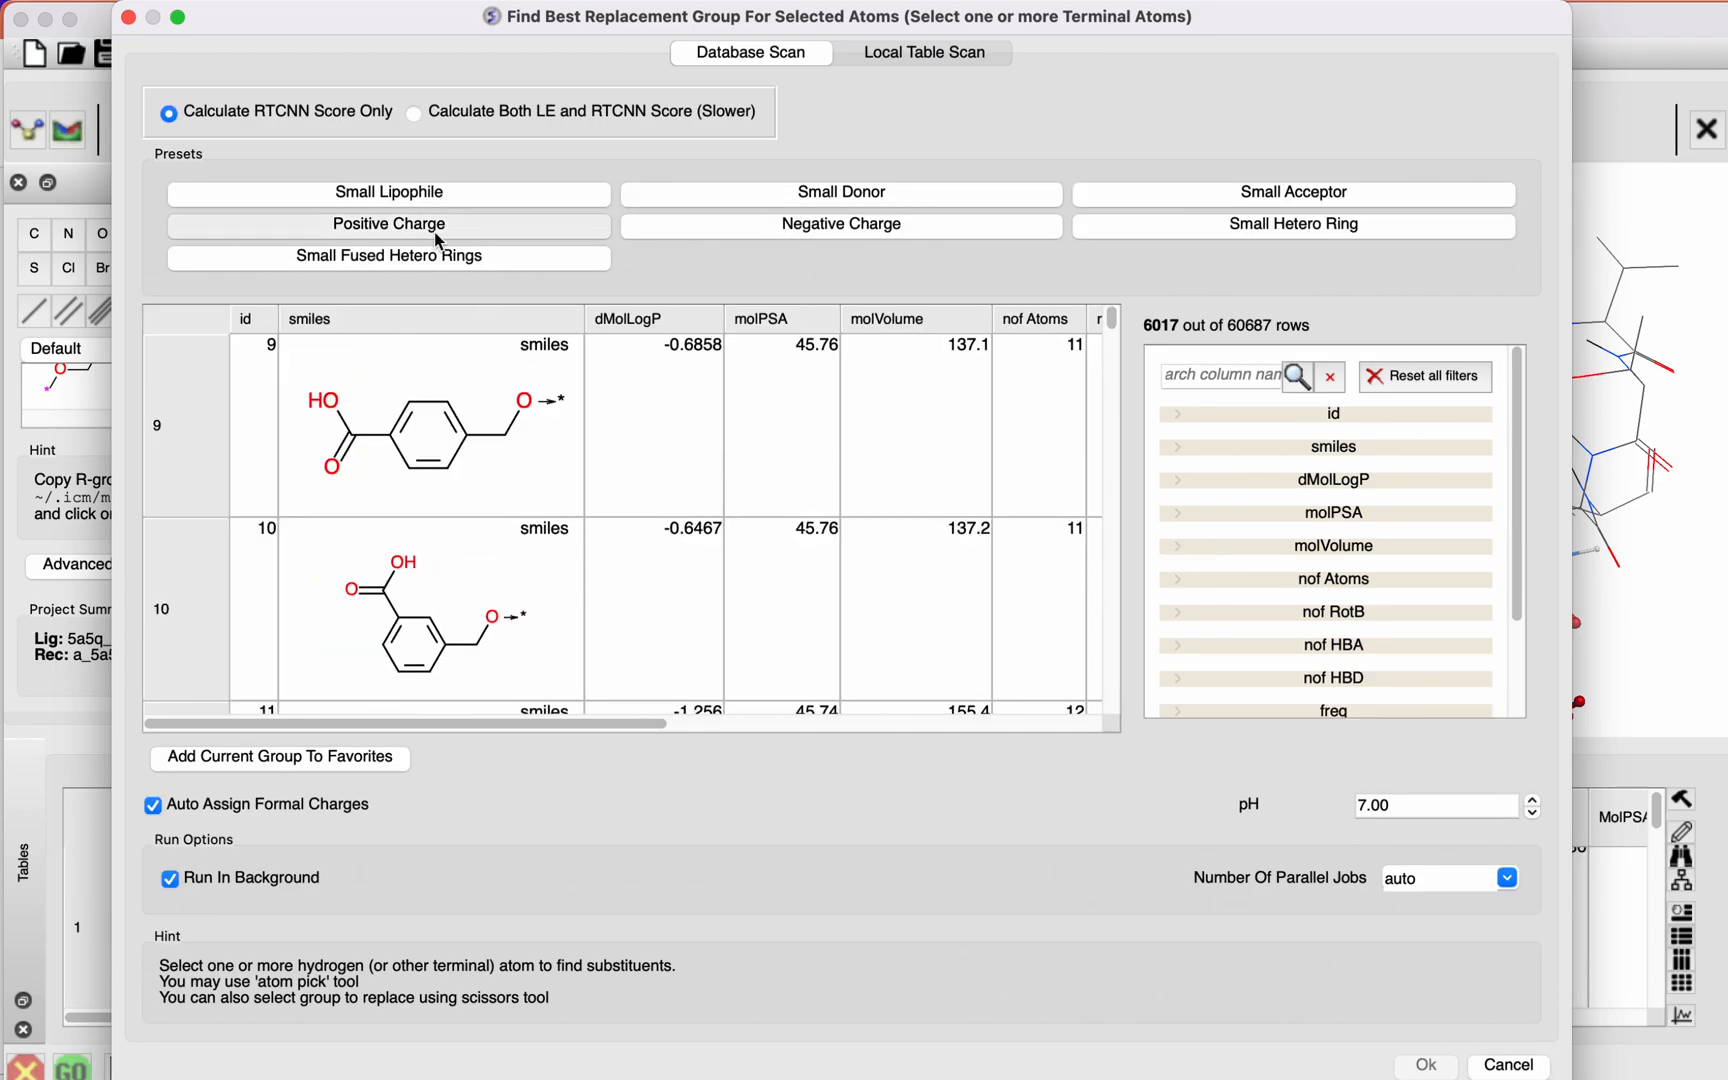
left_click(388, 224)
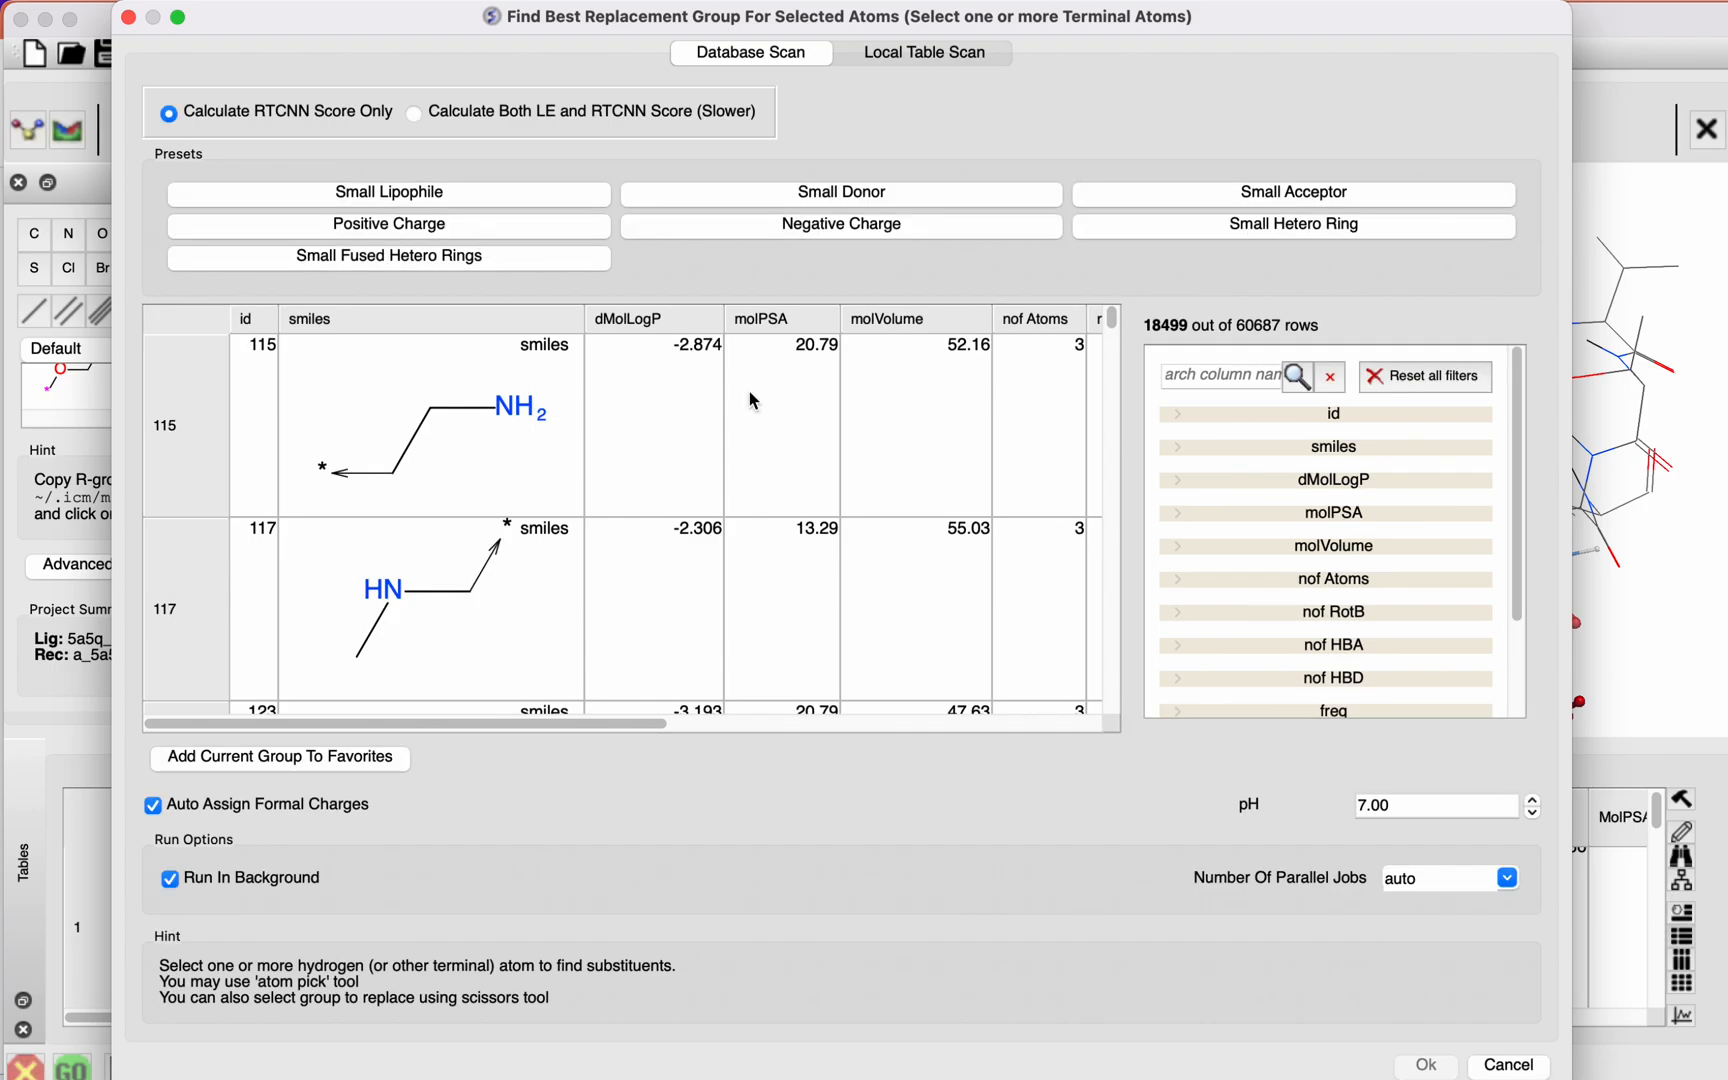
mouse_move(1292, 46)
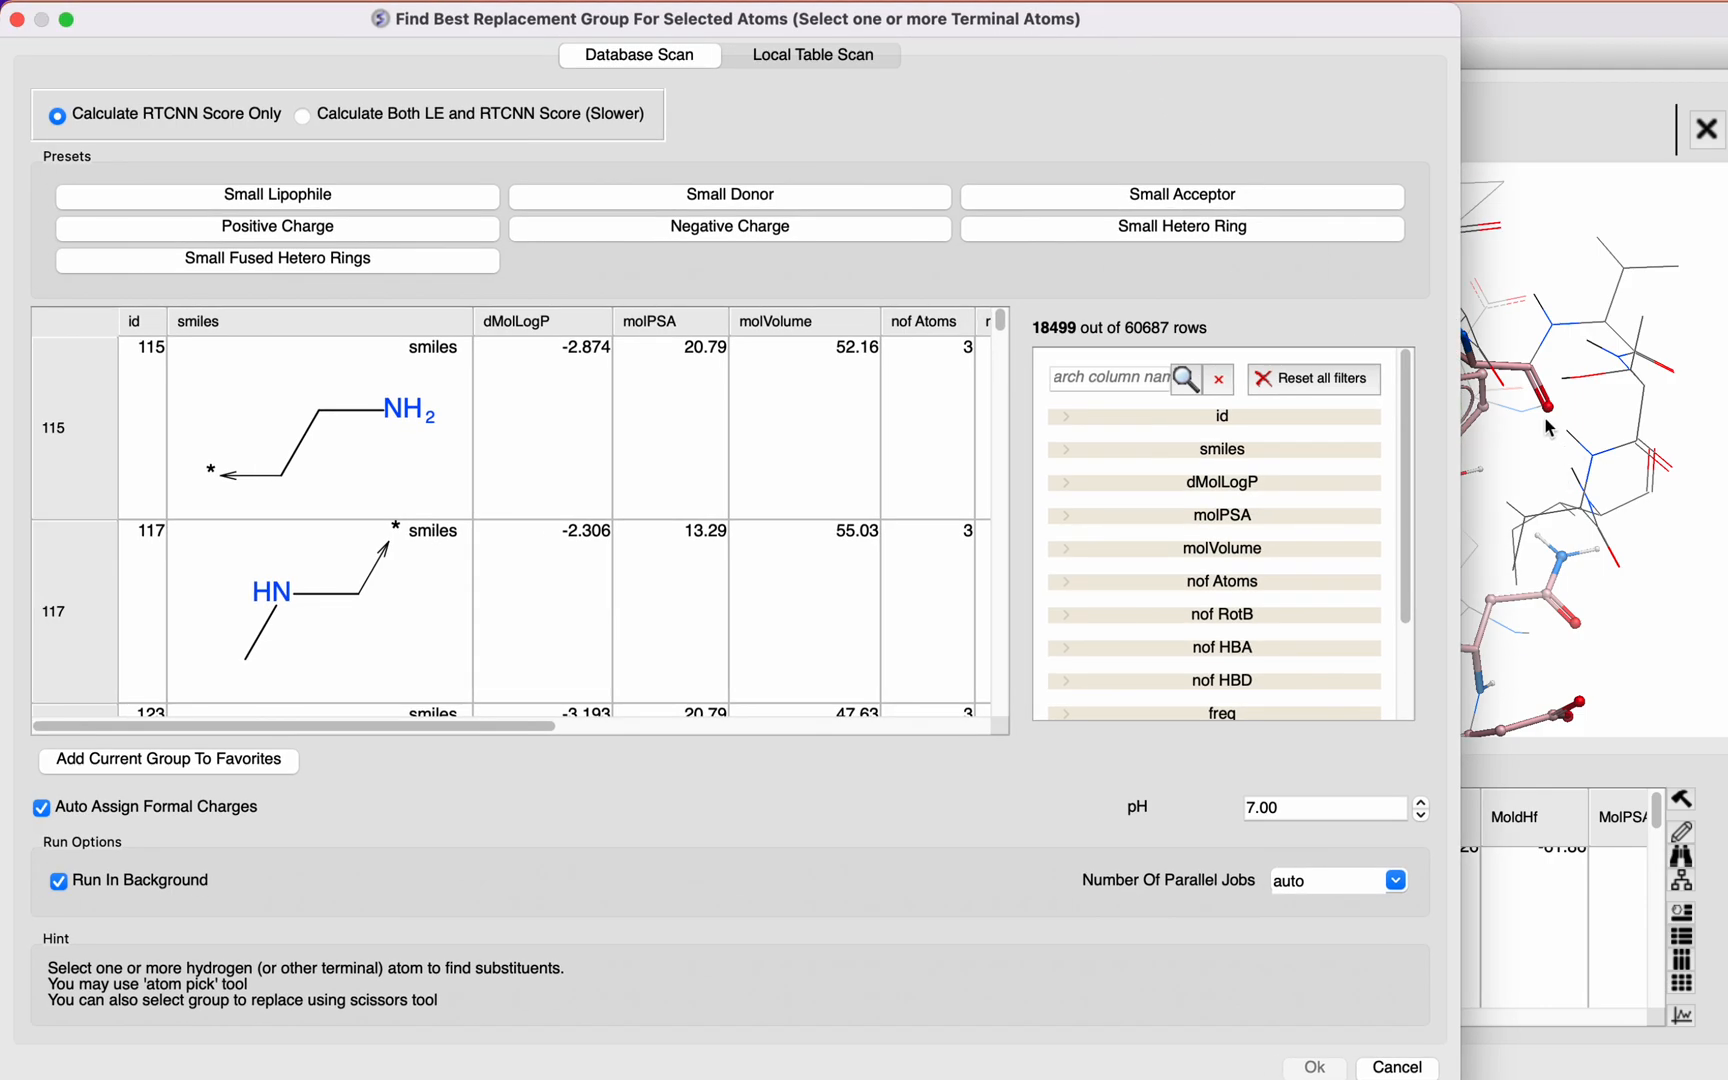
mouse_move(628, 628)
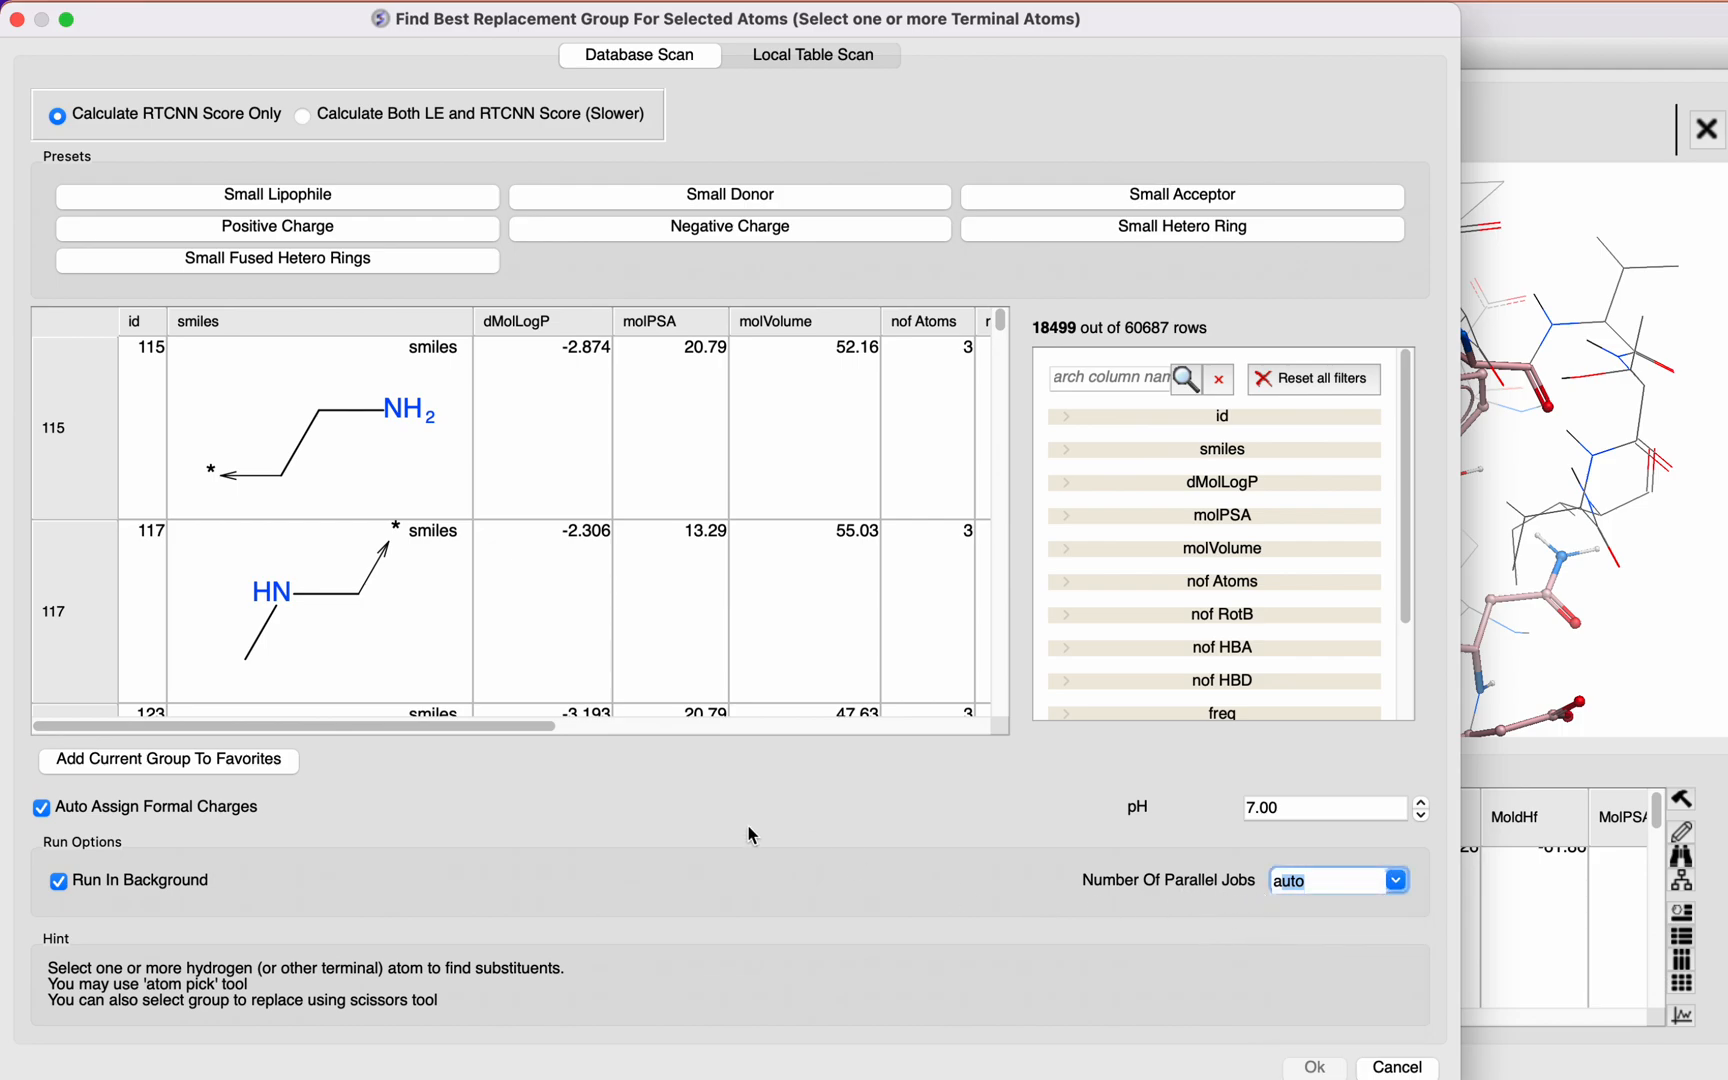
mouse_move(150, 828)
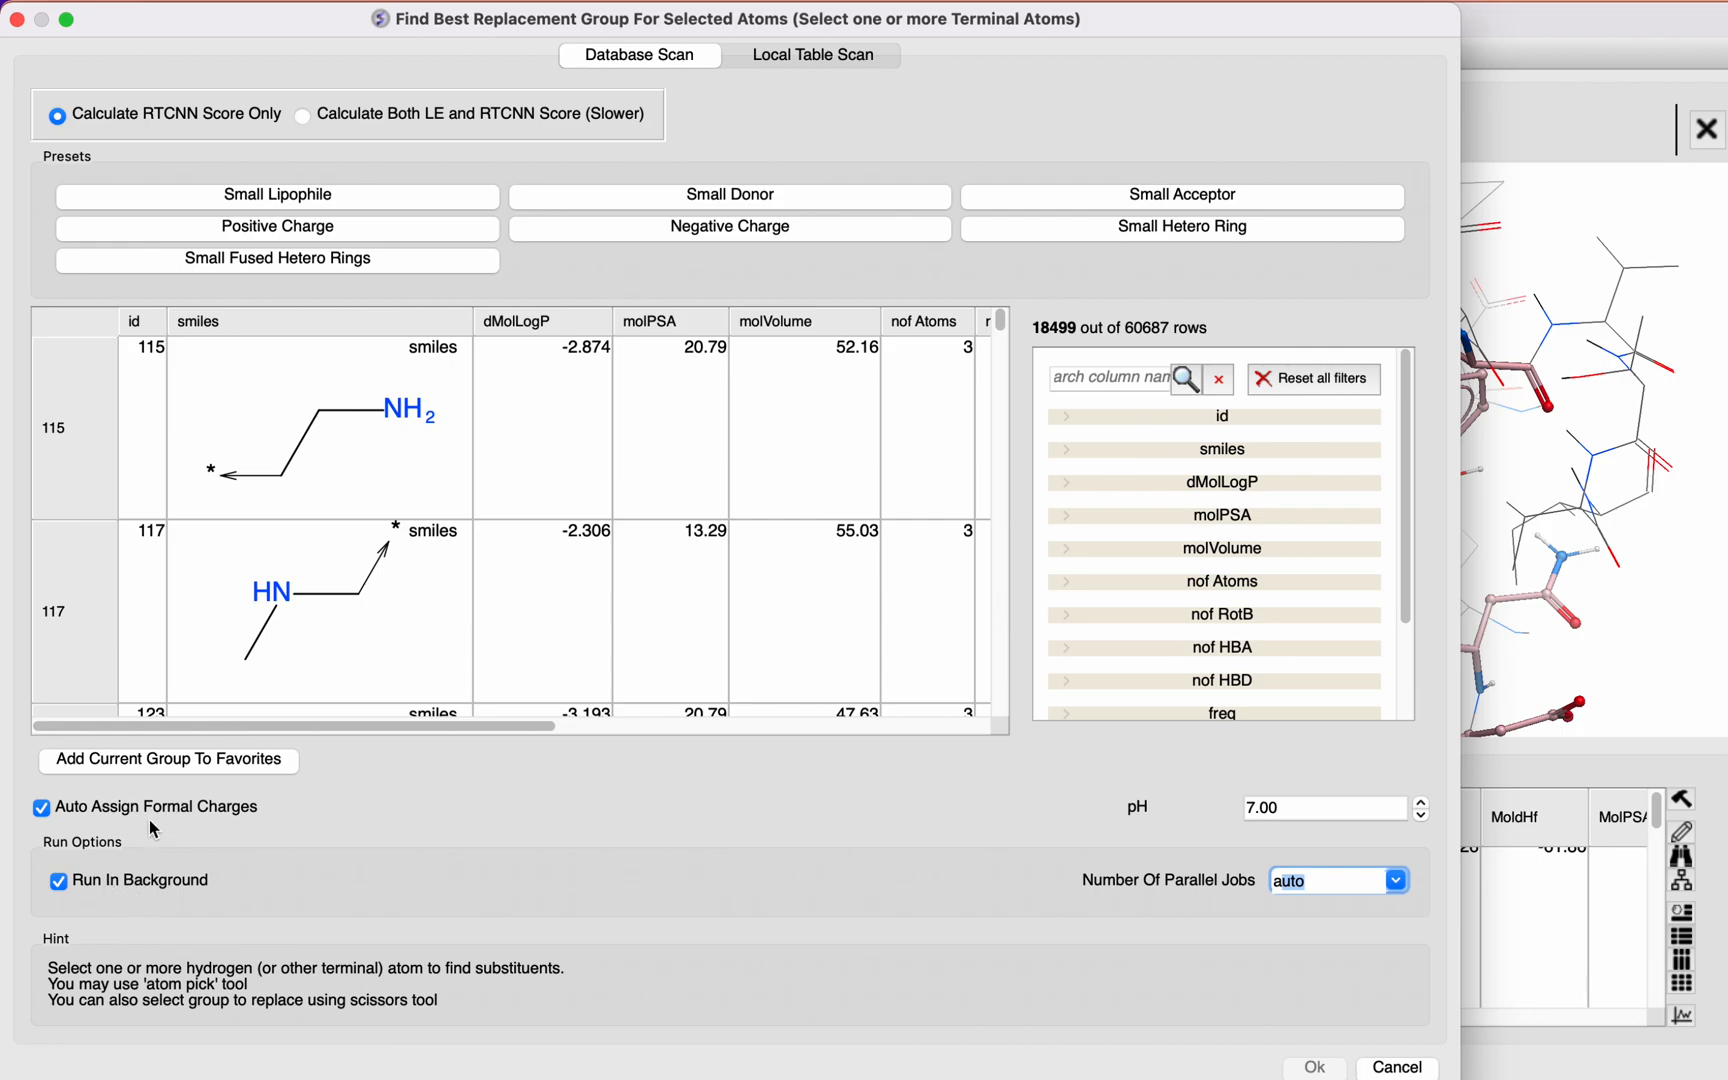
mouse_move(58, 822)
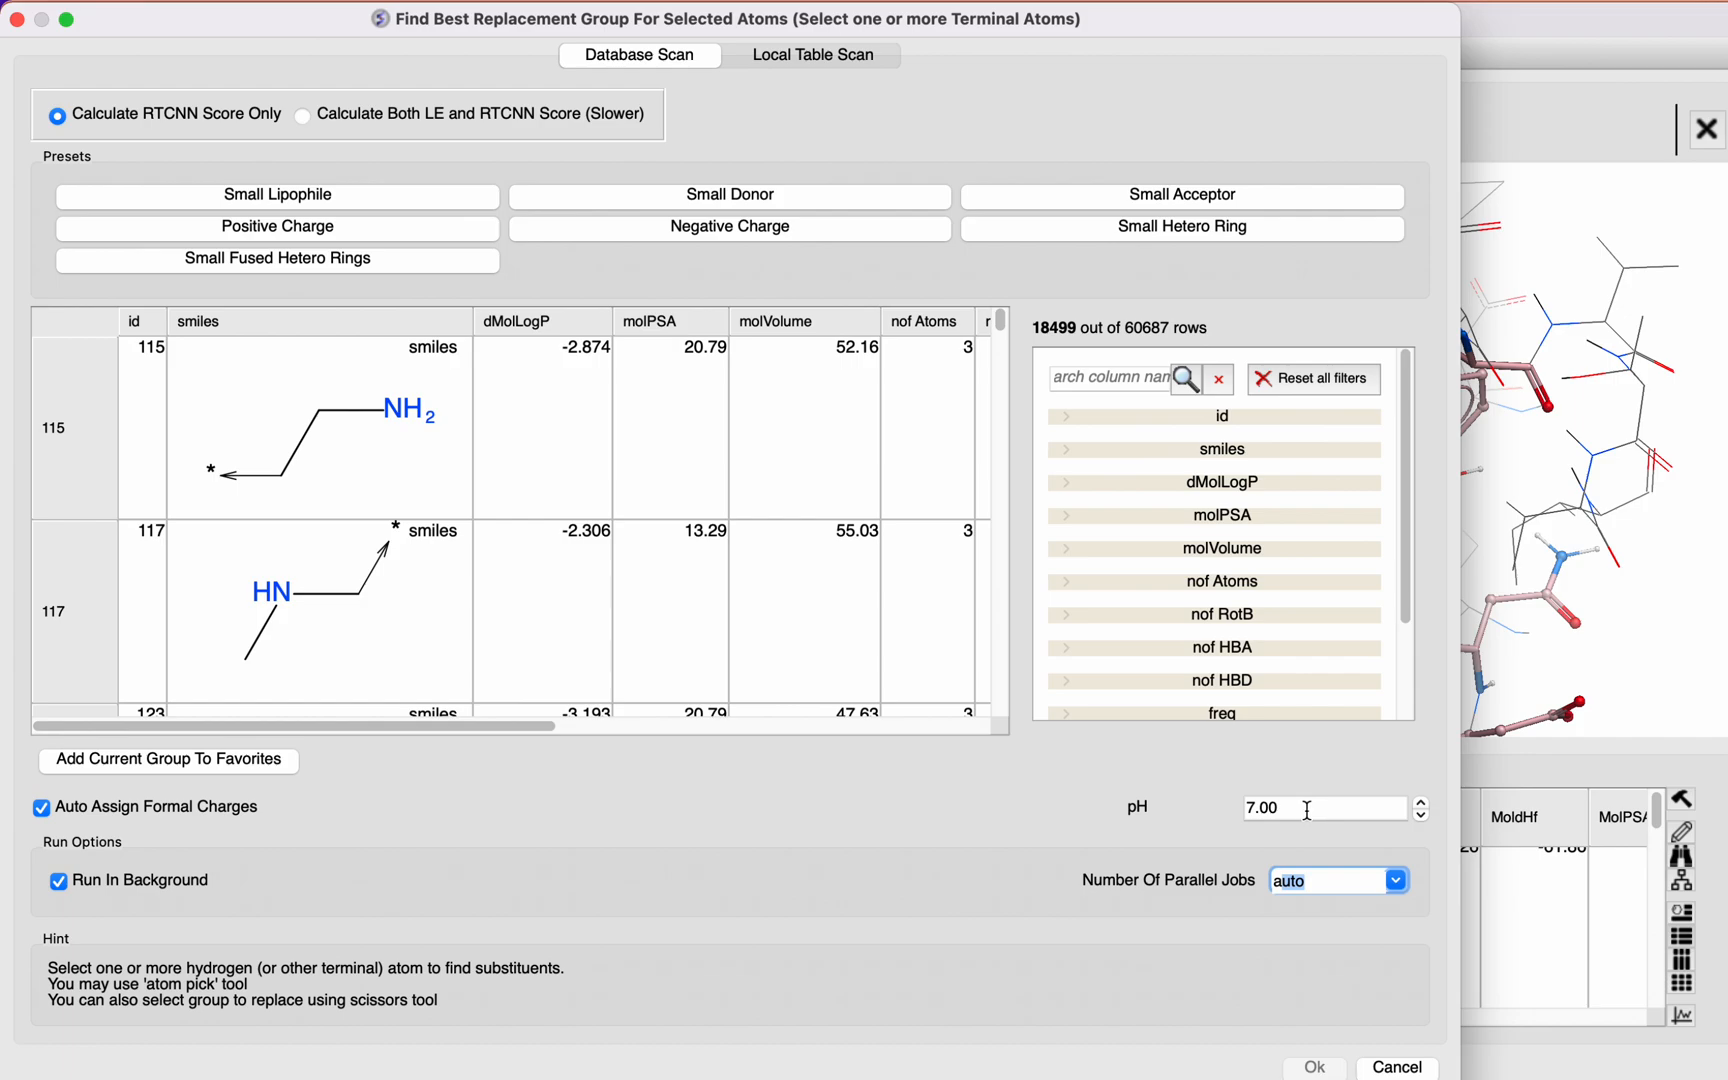
mouse_move(278, 850)
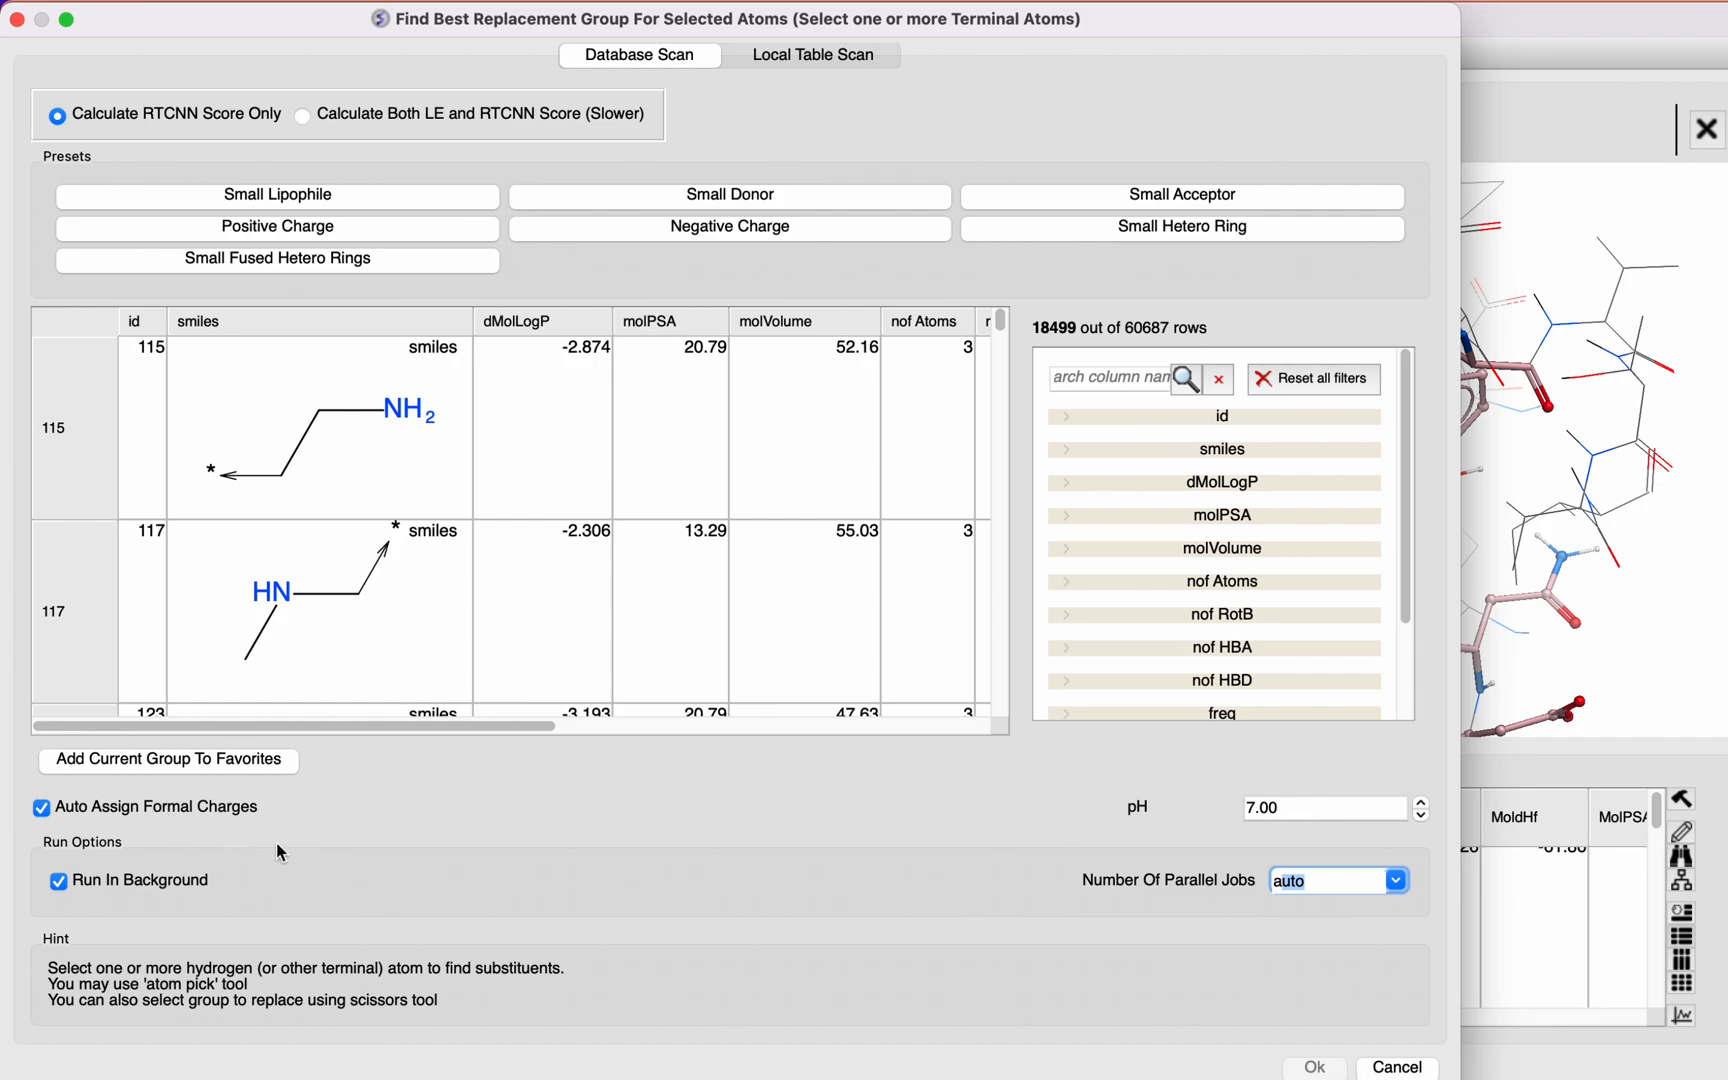
mouse_move(294, 828)
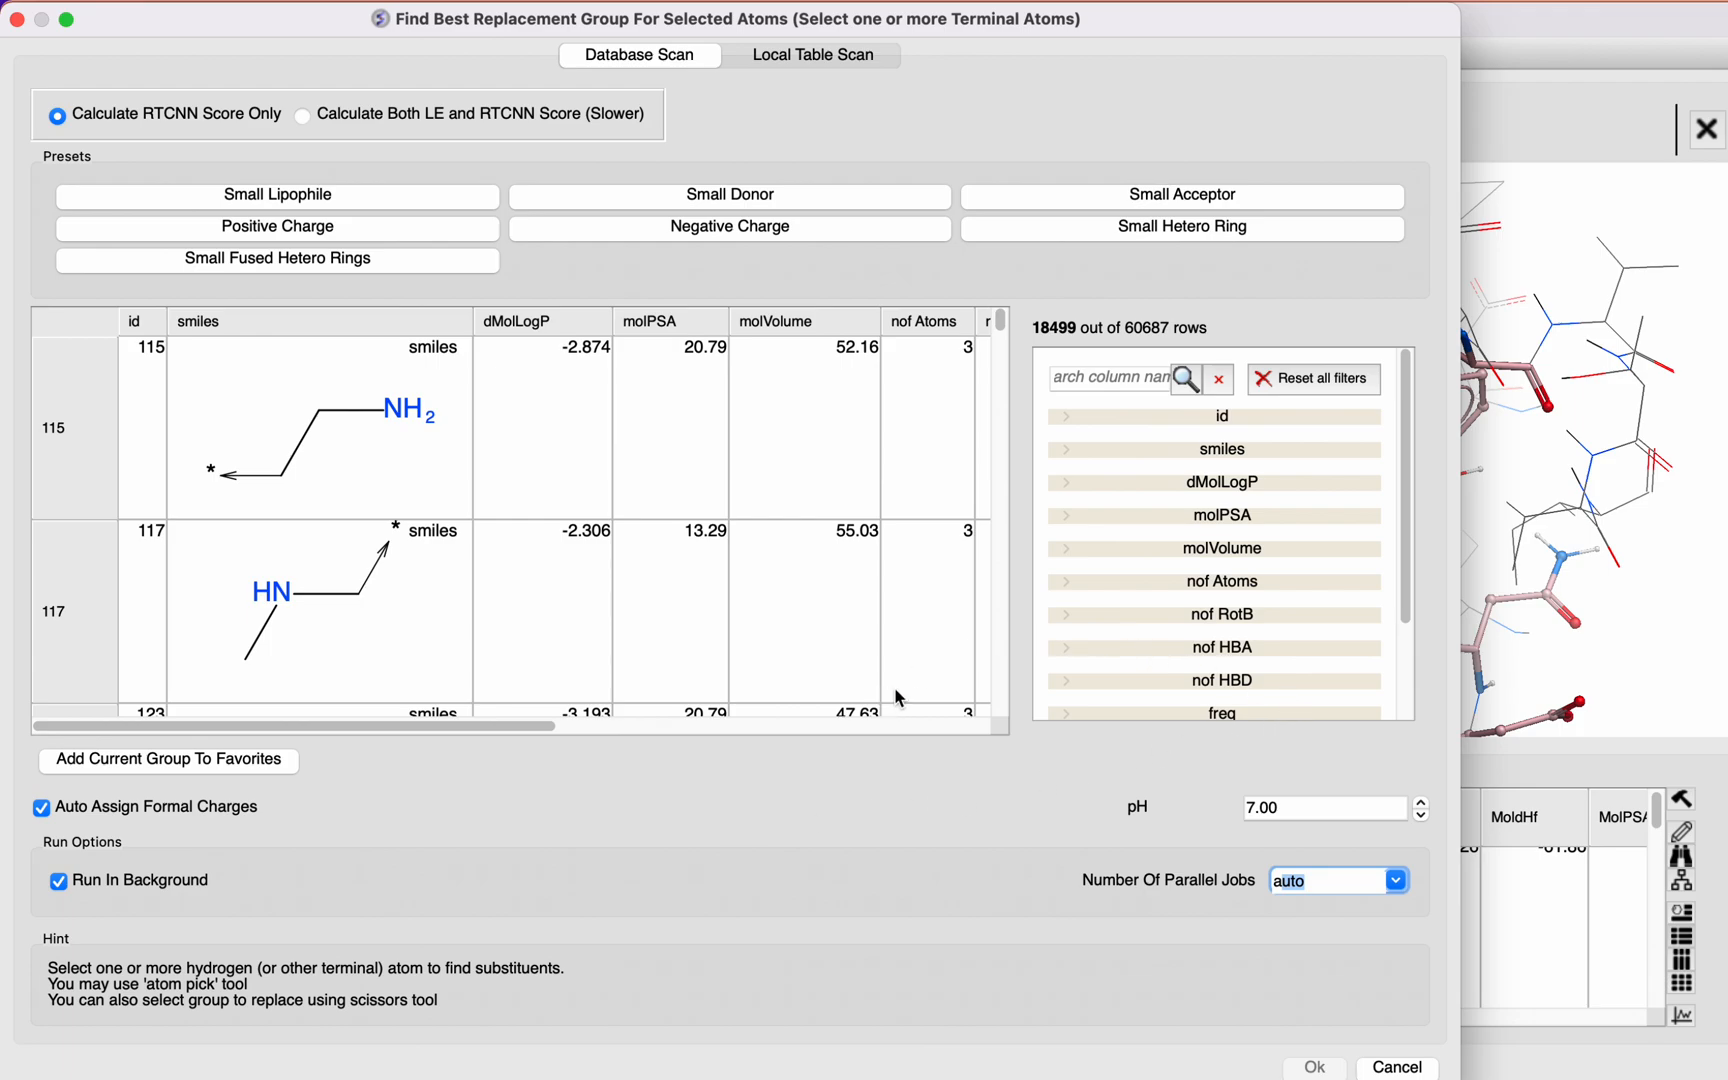
mouse_move(636, 762)
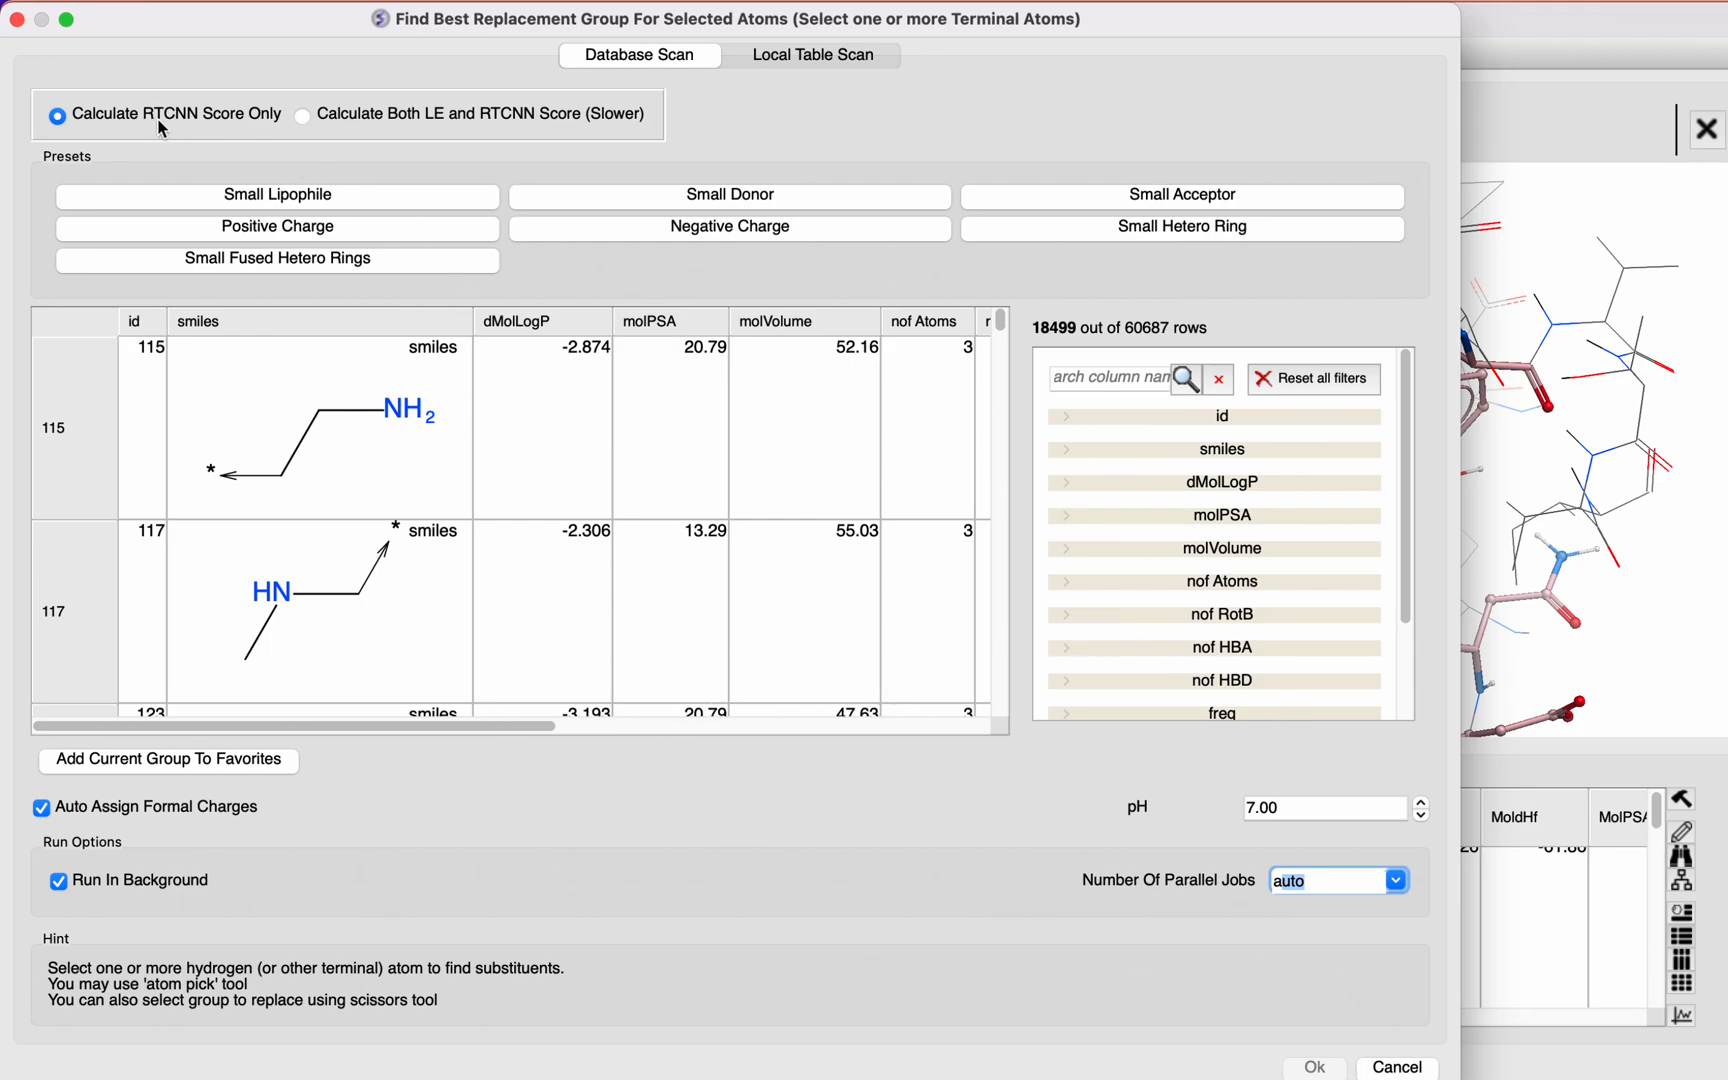
mouse_move(198, 126)
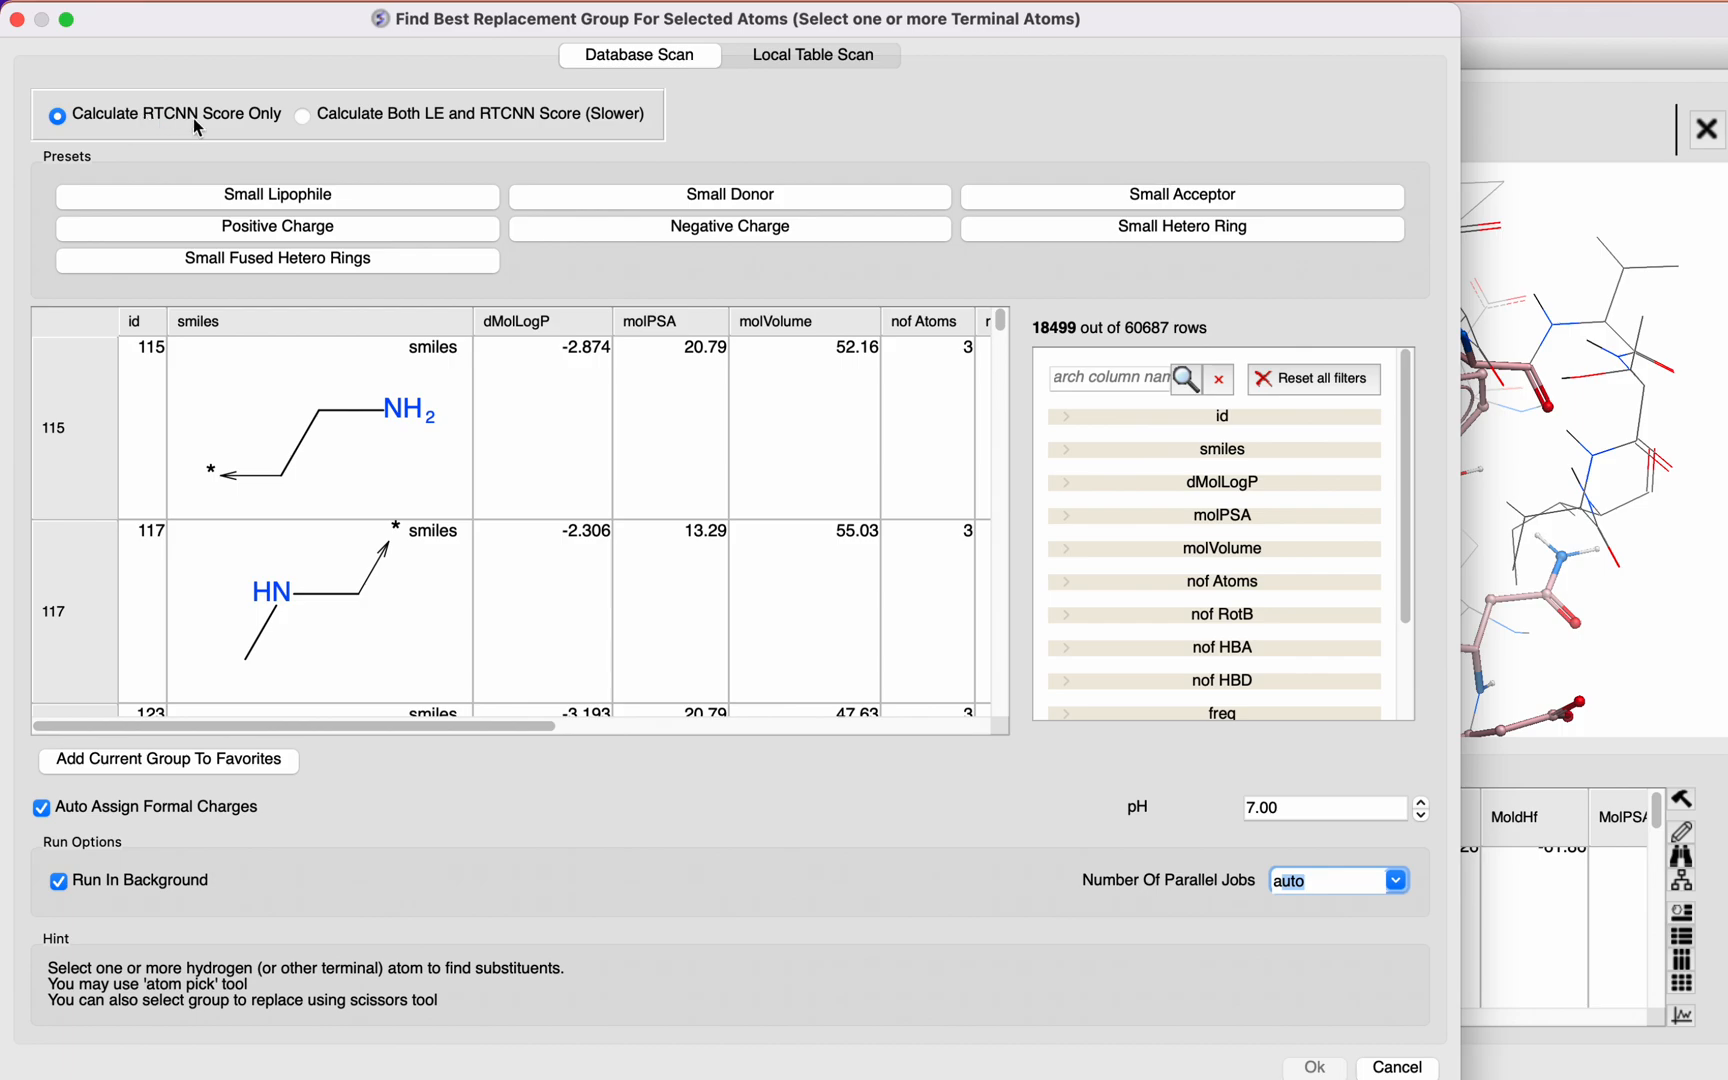
mouse_move(230, 126)
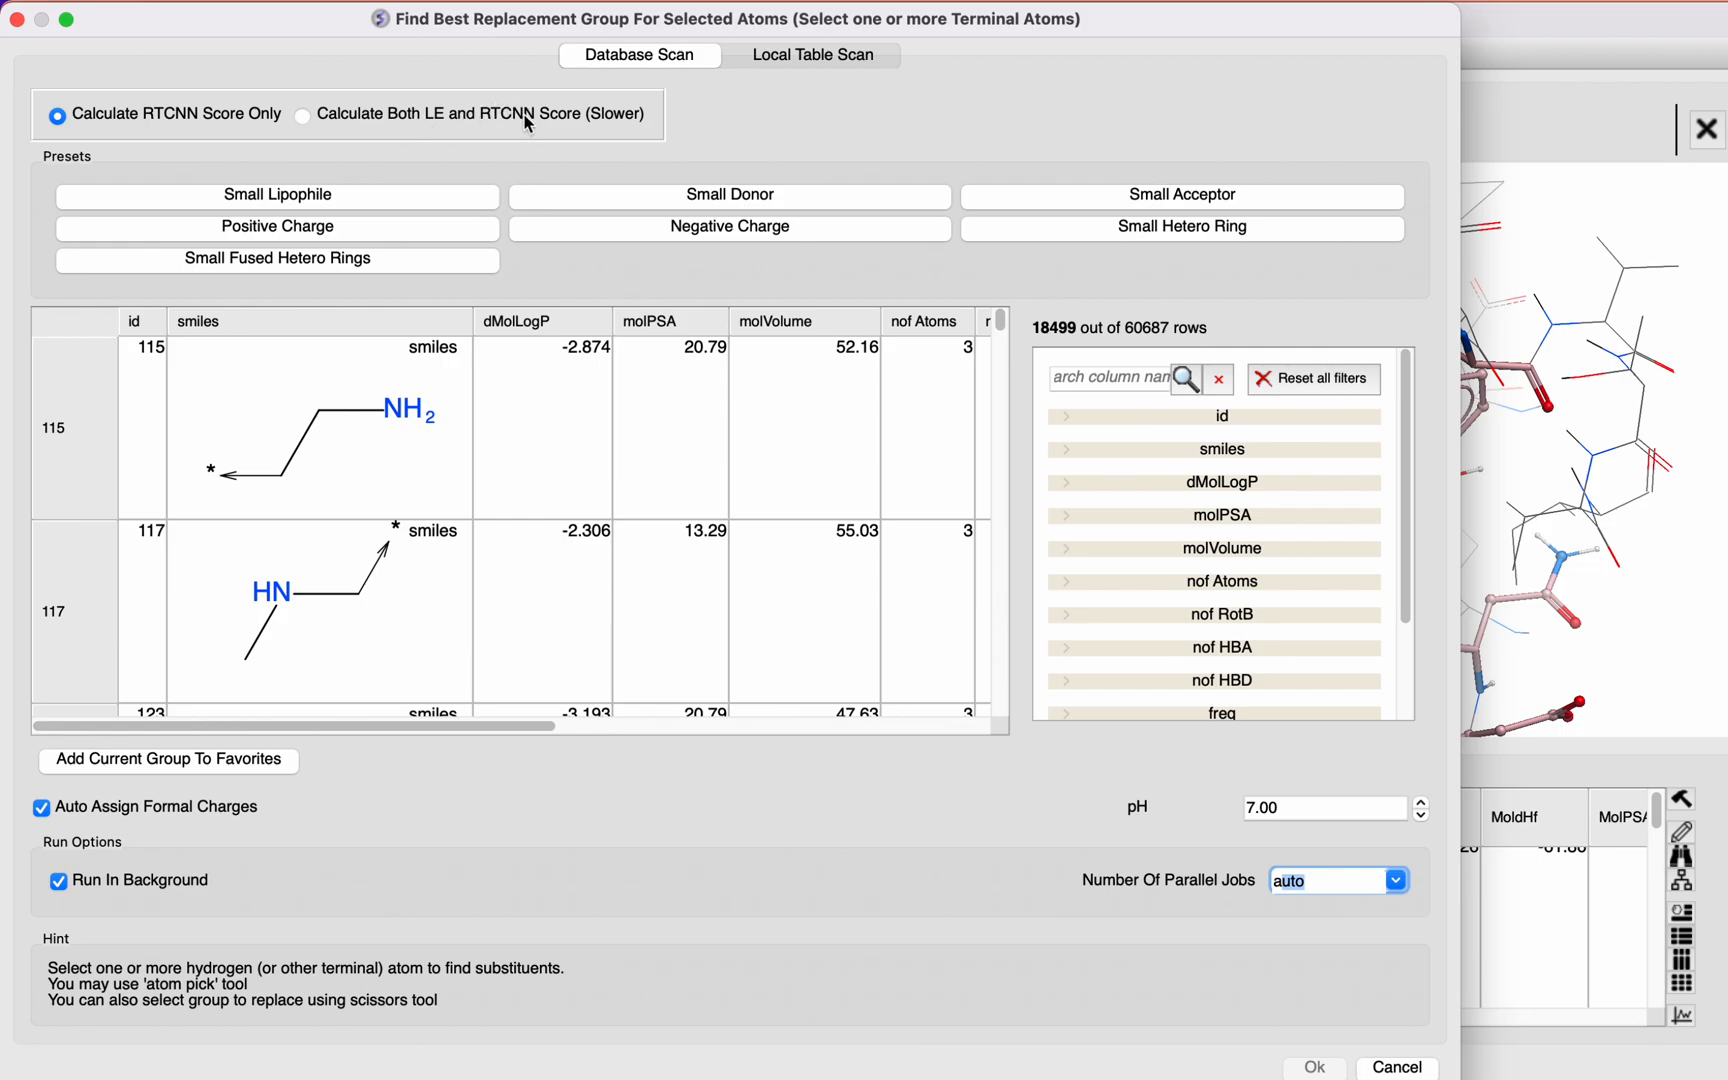
mouse_move(1154, 496)
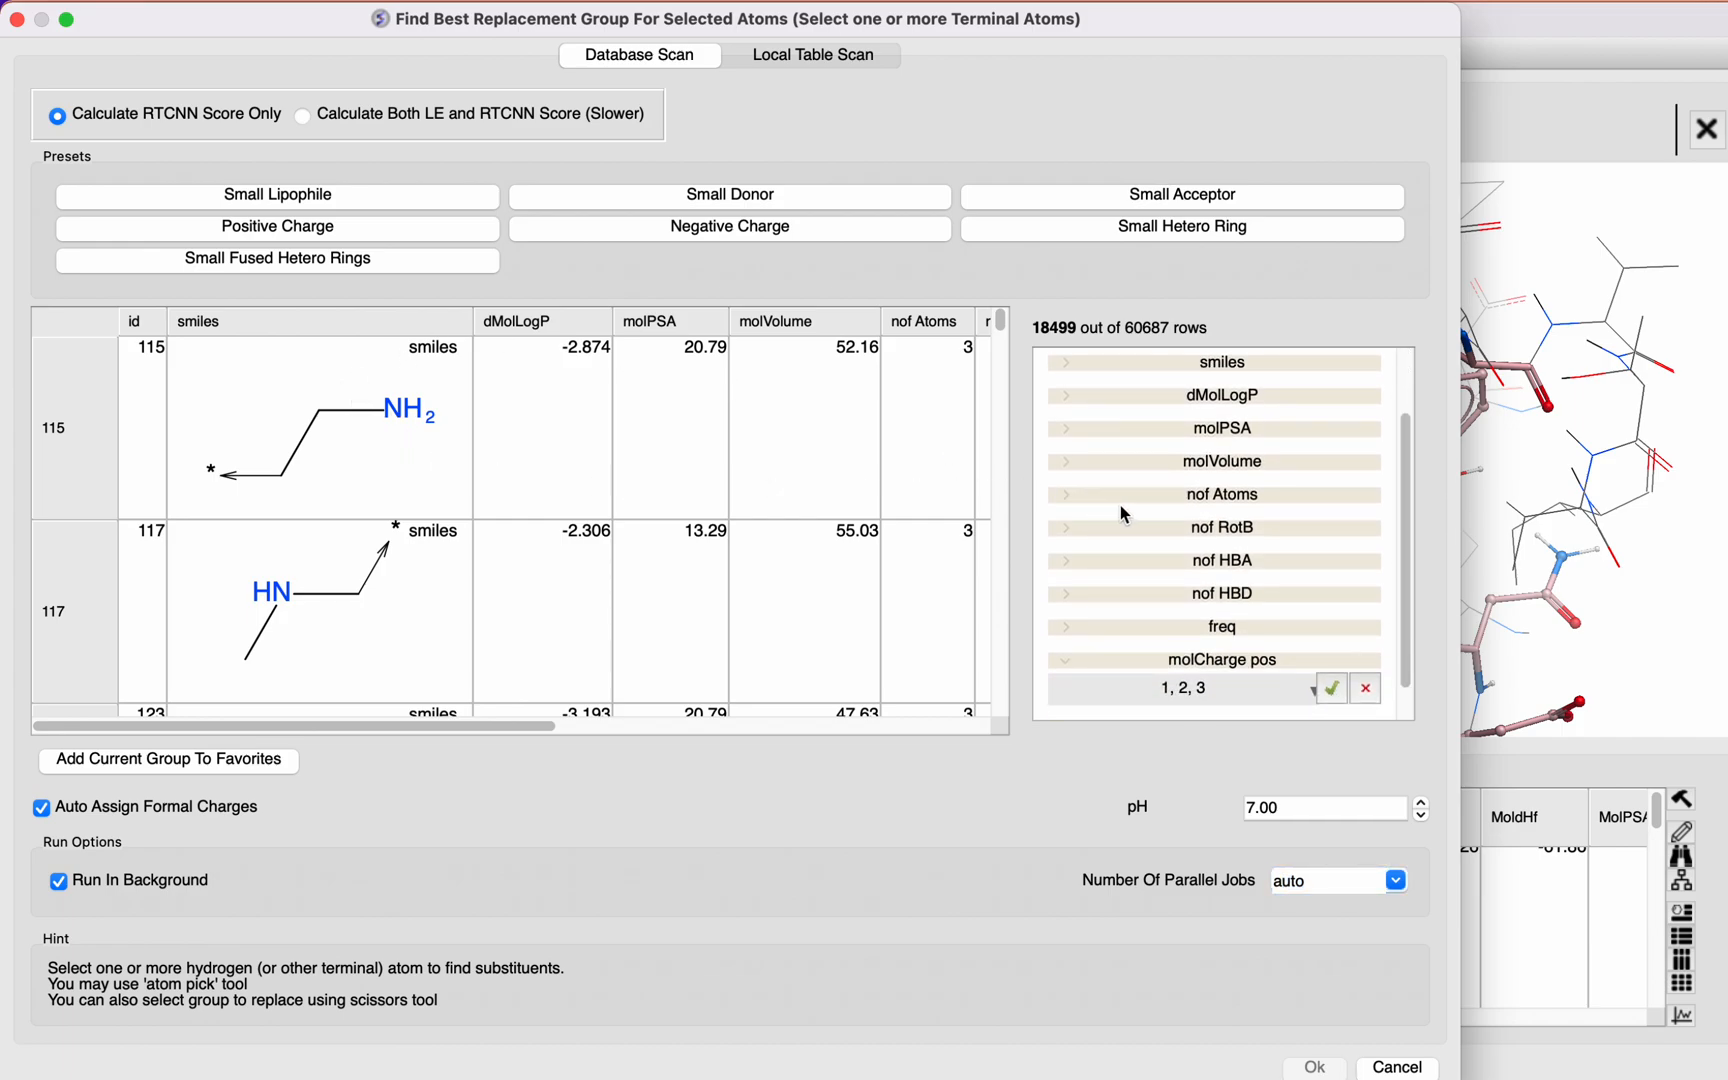
mouse_move(1064, 574)
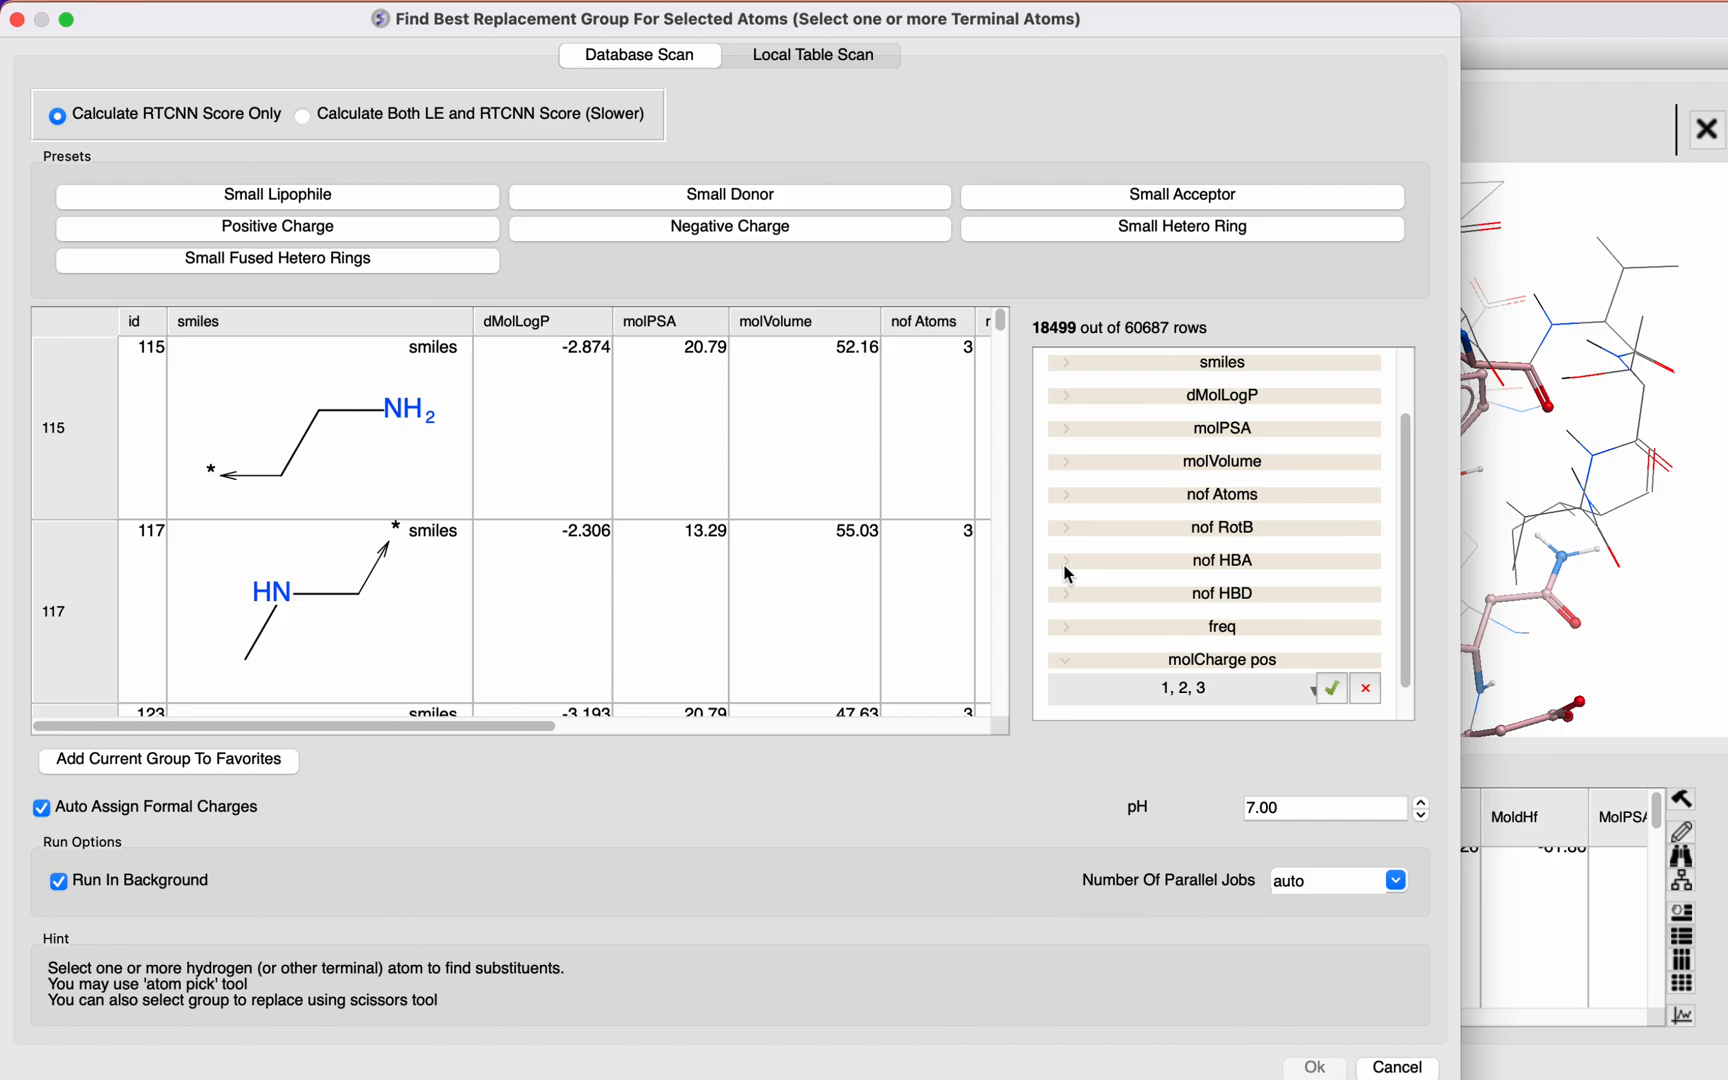
Step: Restrict the nof HBA filter to 4–8 acceptors, leaving 4529 rows
left_click(1222, 560)
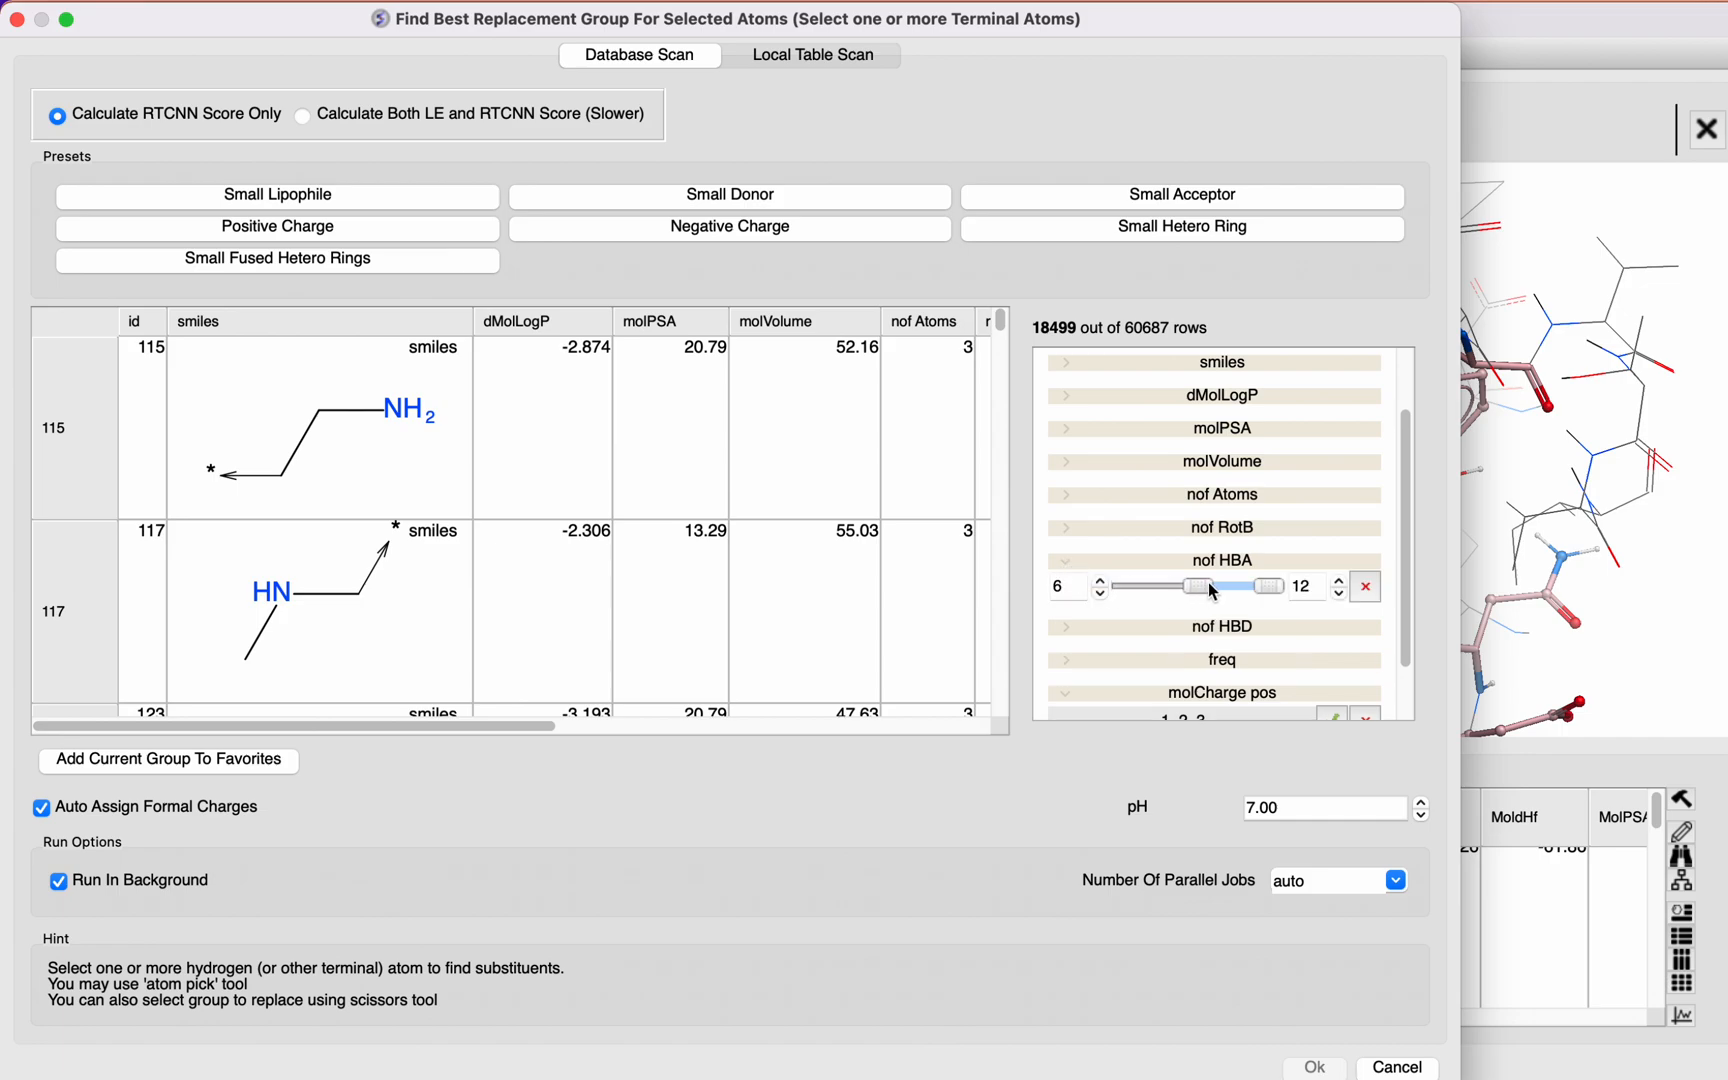
left_click_drag(1264, 586, 1220, 586)
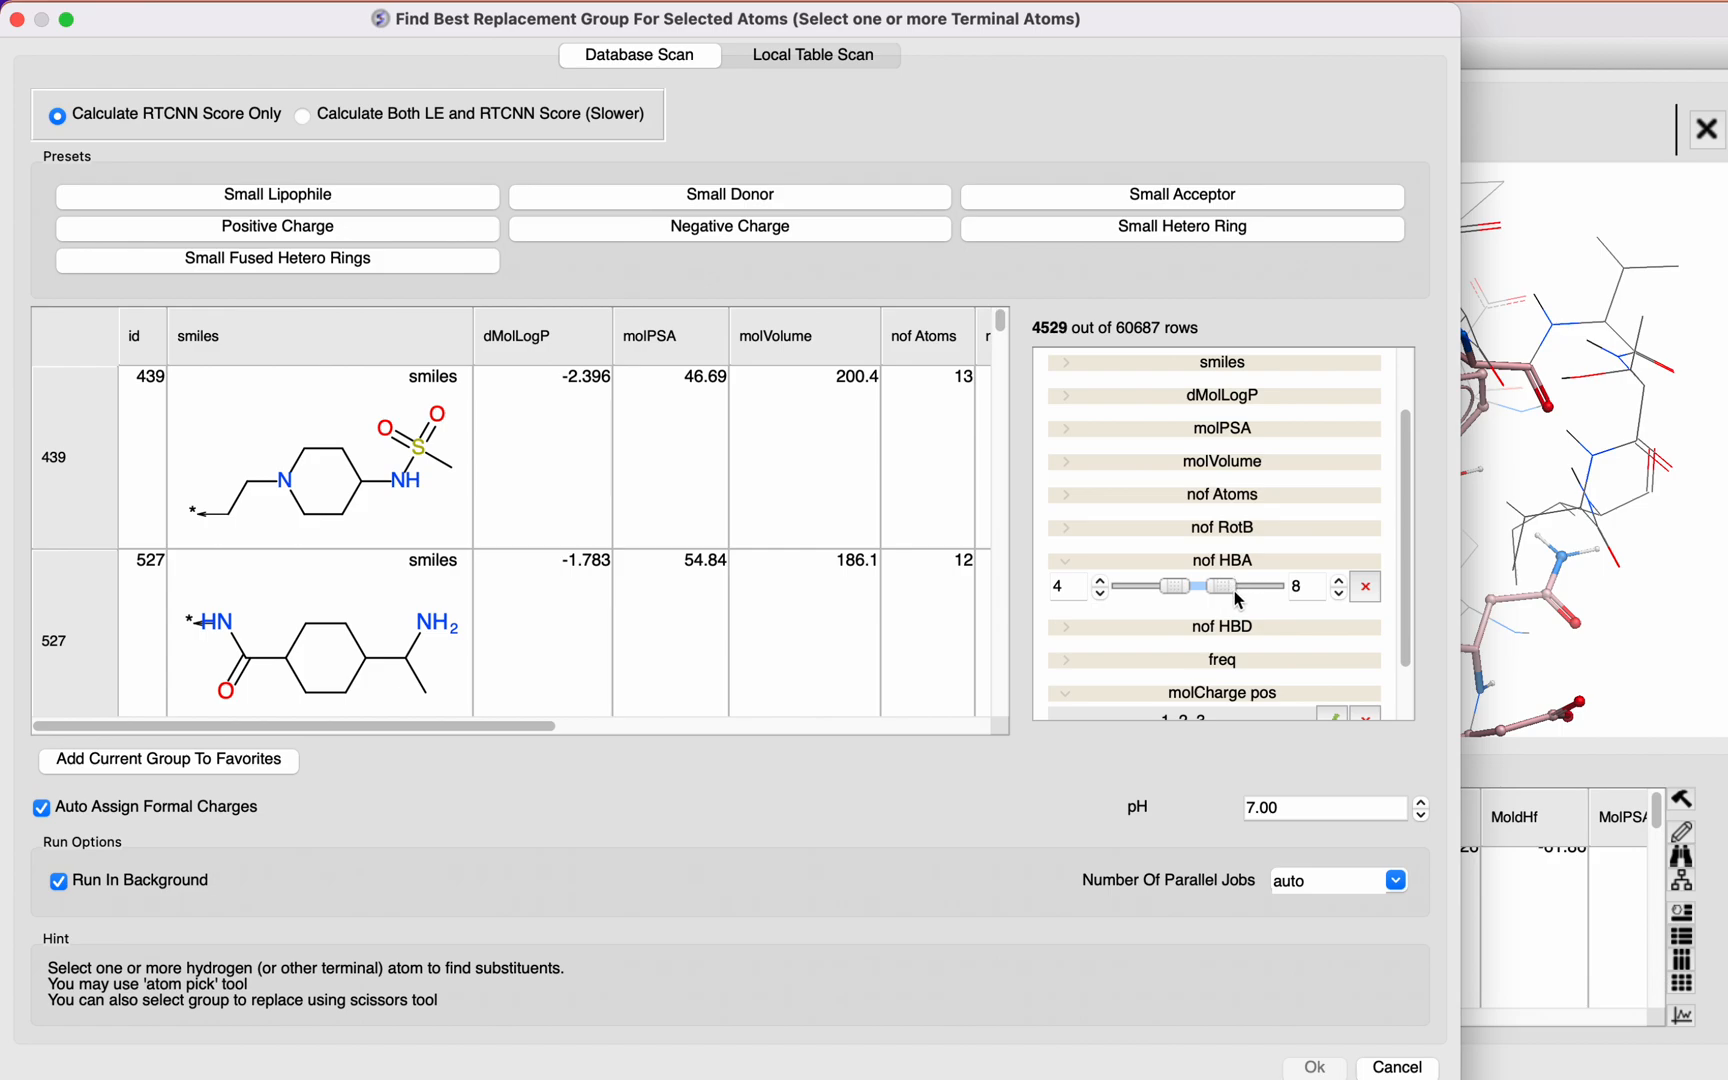
mouse_move(1406, 602)
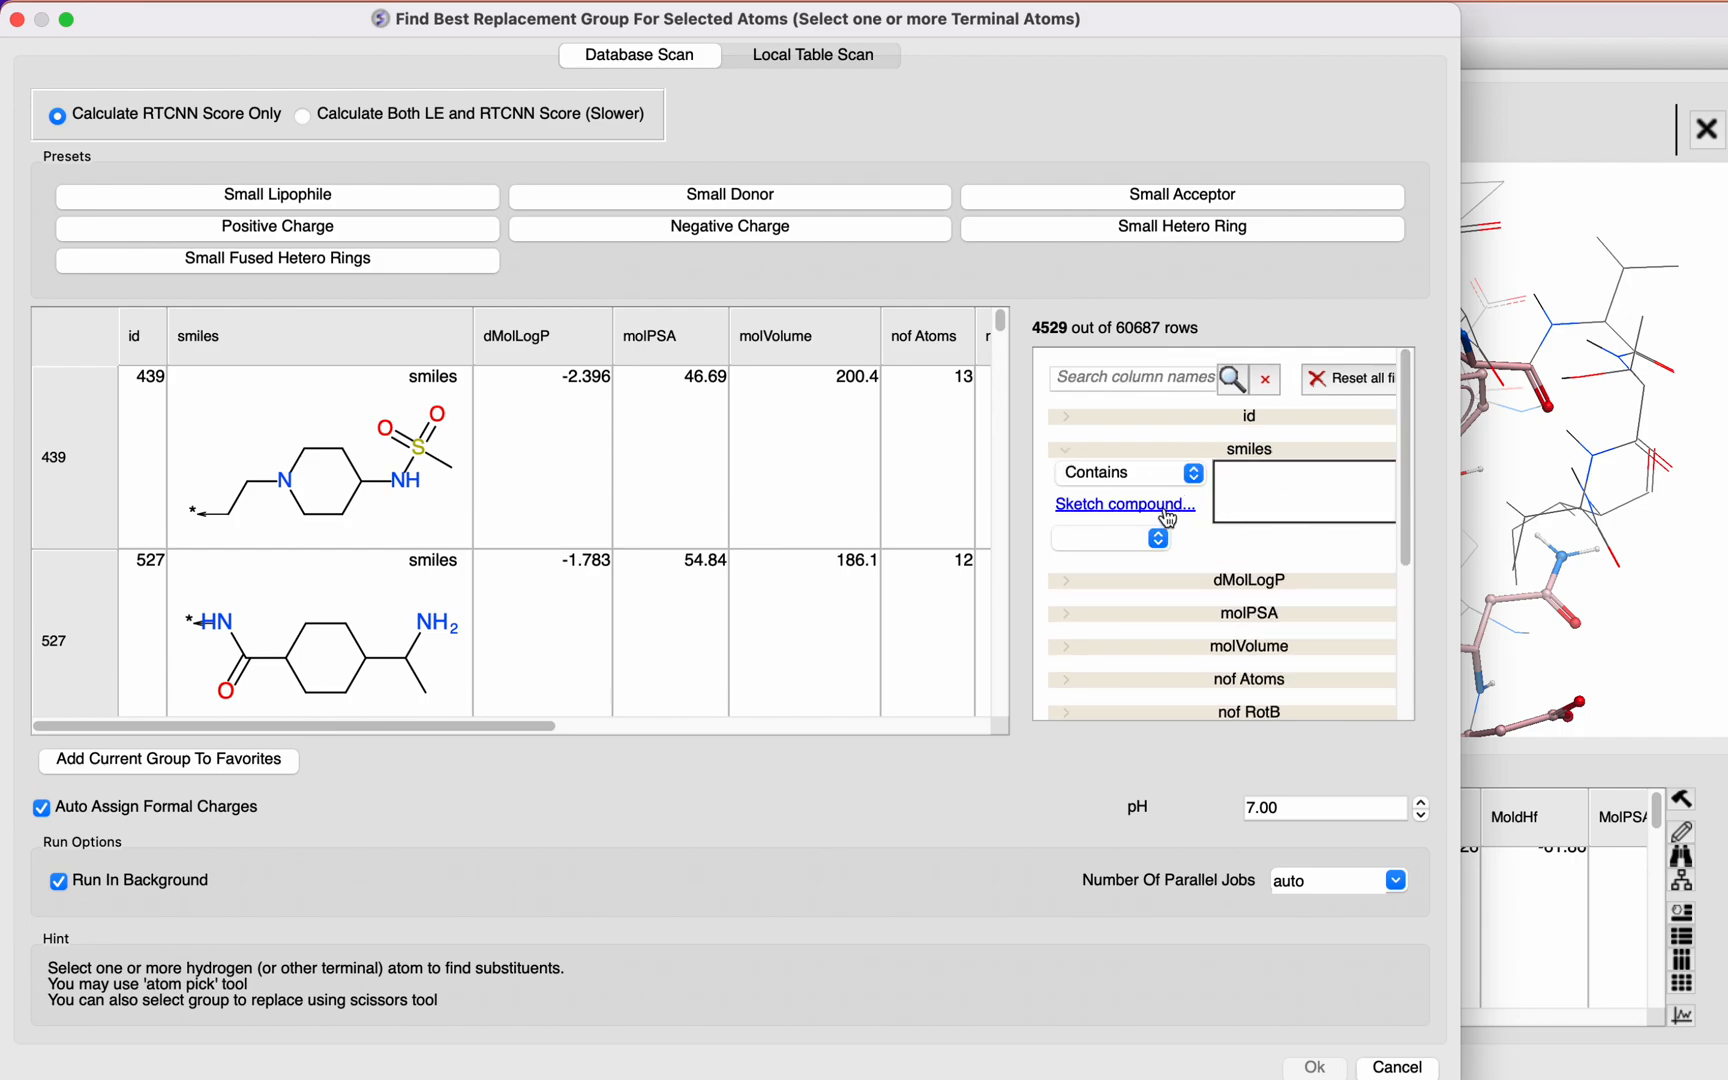
left_click(1122, 504)
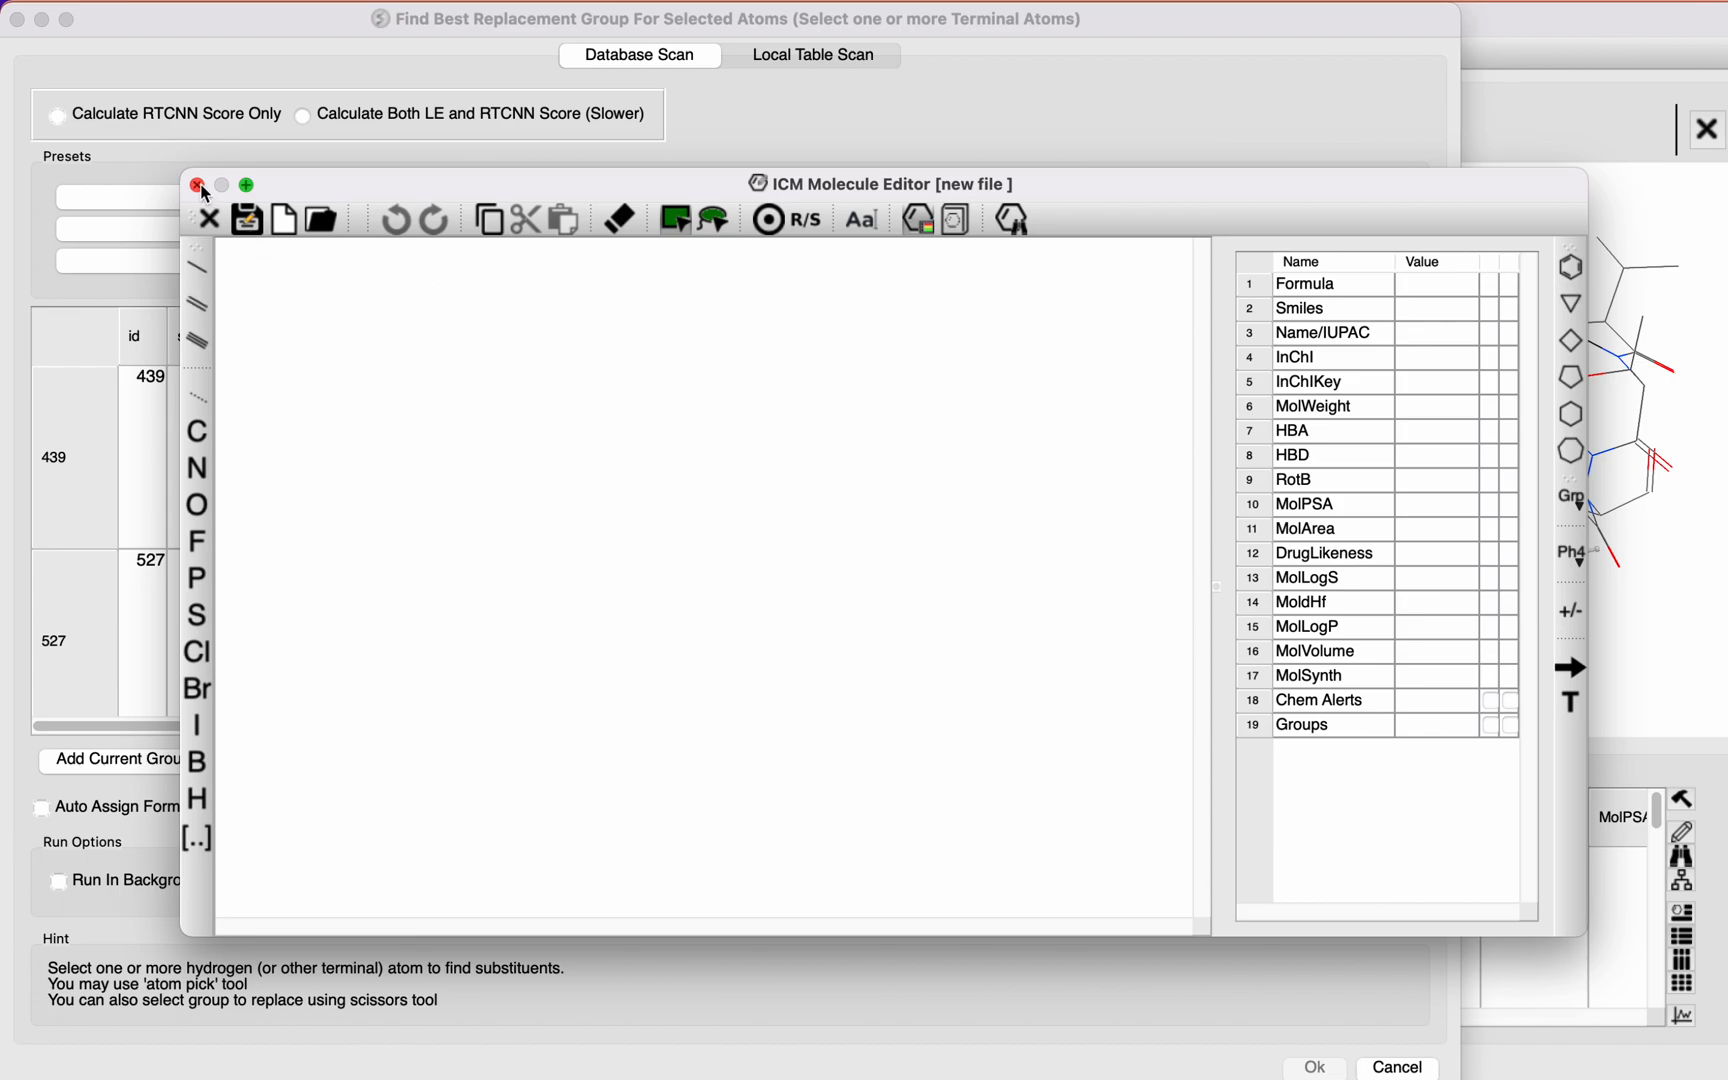
left_click(198, 184)
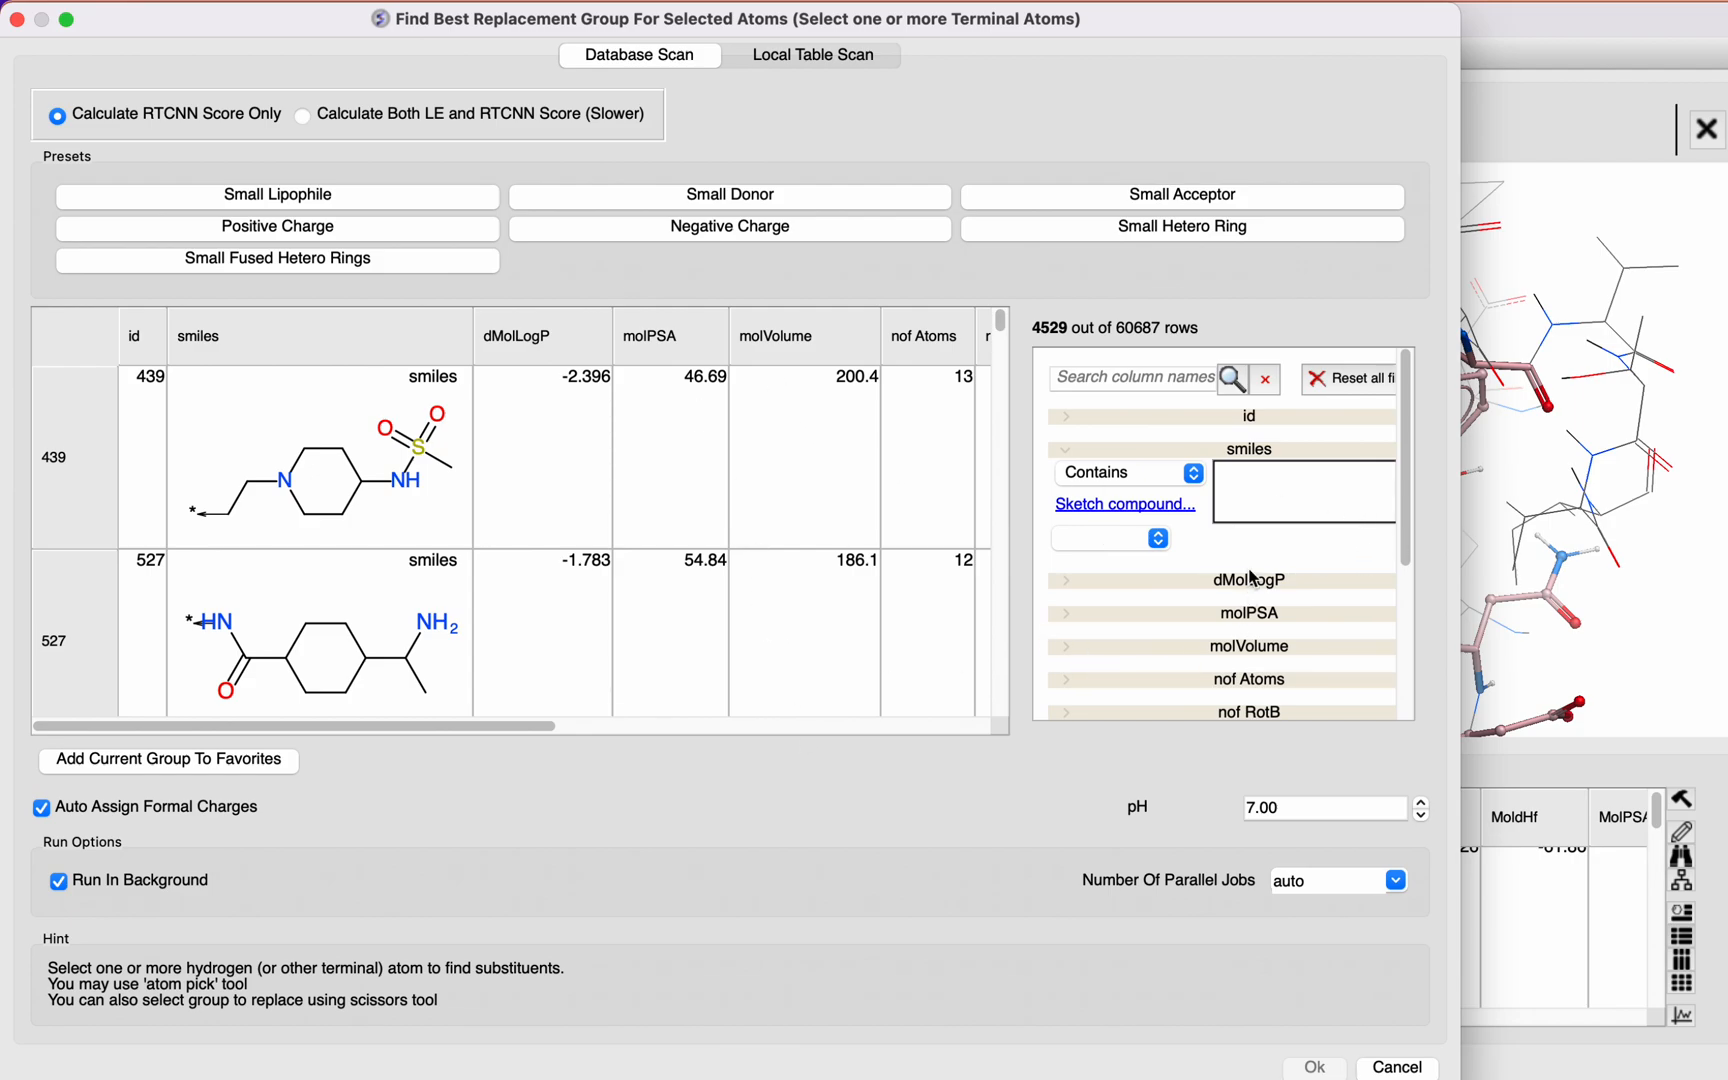
mouse_move(1130, 592)
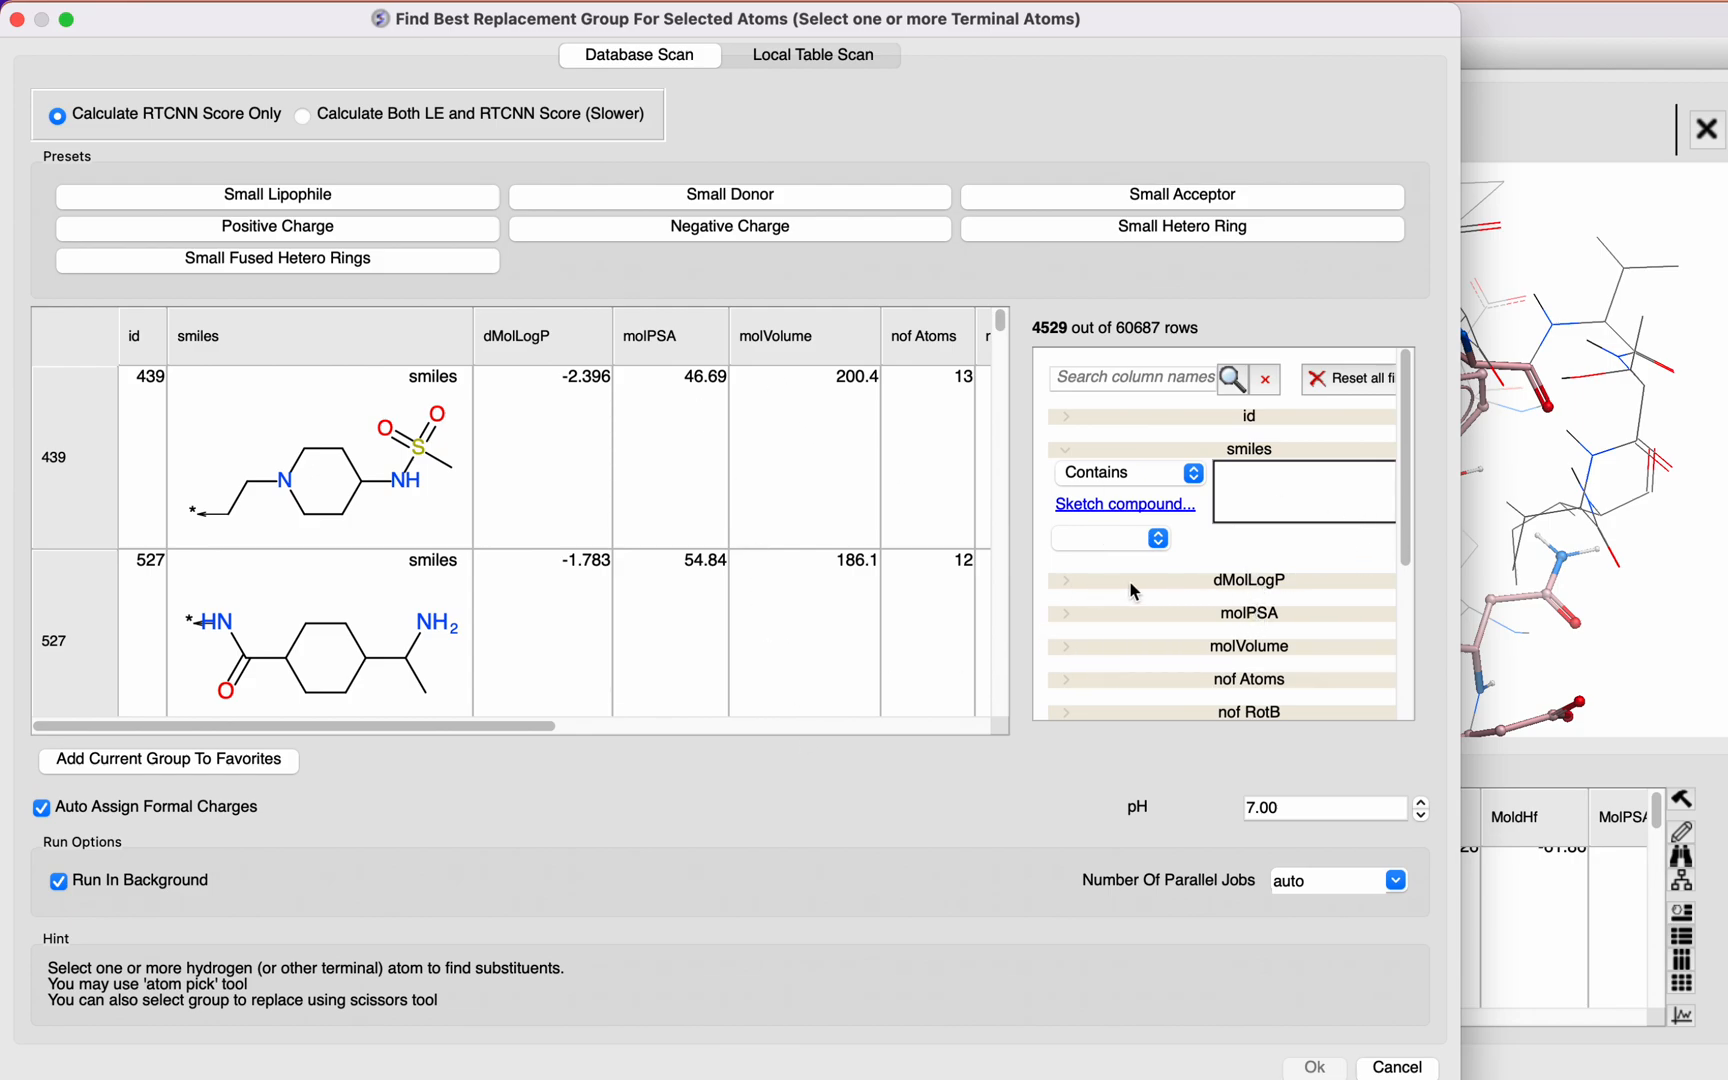